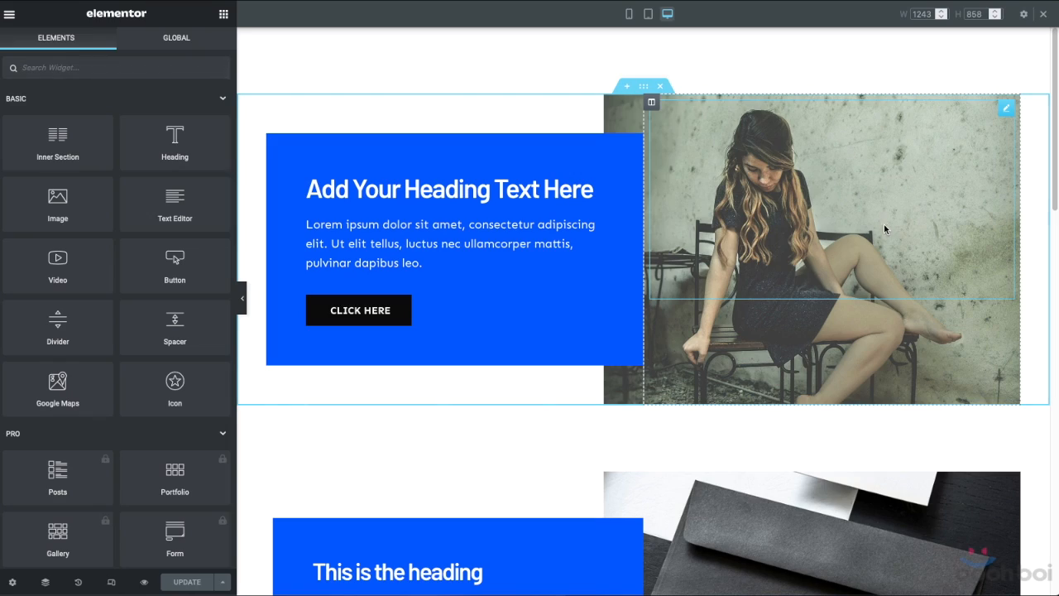
- Scroll to the overlapping demo and inspect the Image widget's negative left margin
scroll(down, 3)
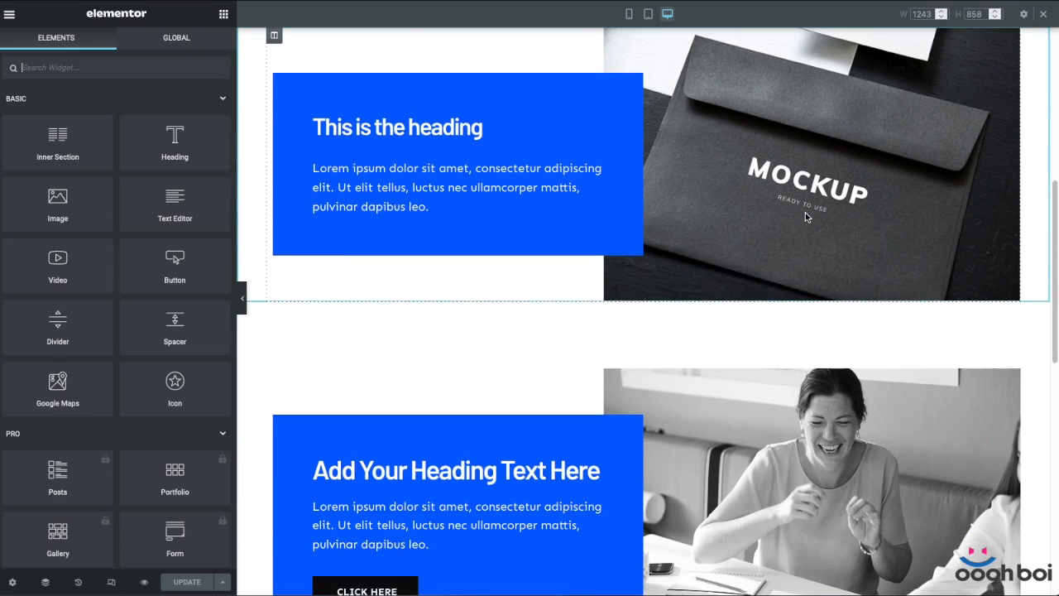
scroll(down, 3)
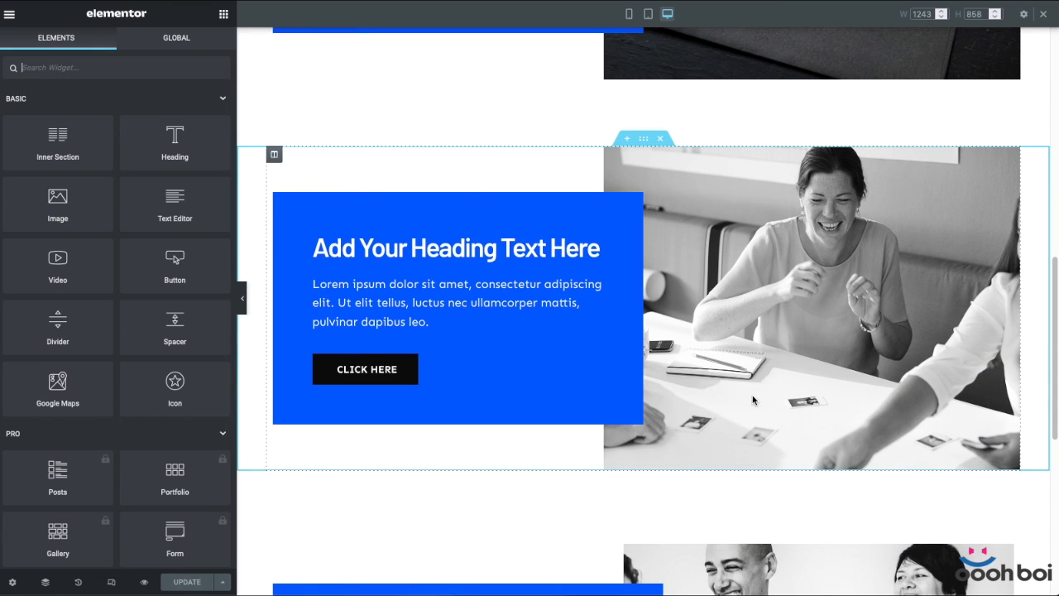
scroll(down, 3)
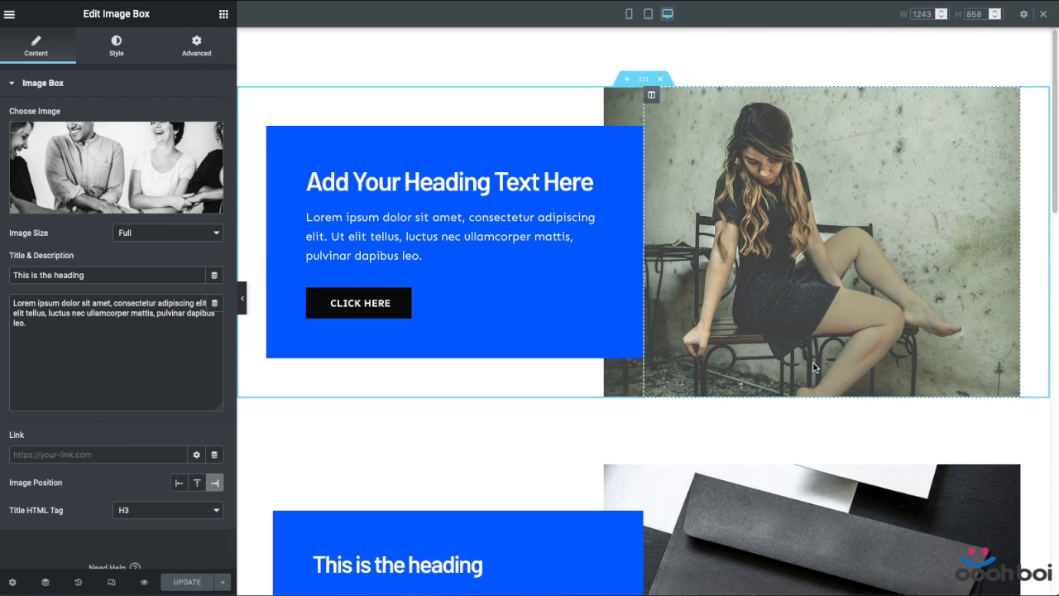
scroll(down, 3)
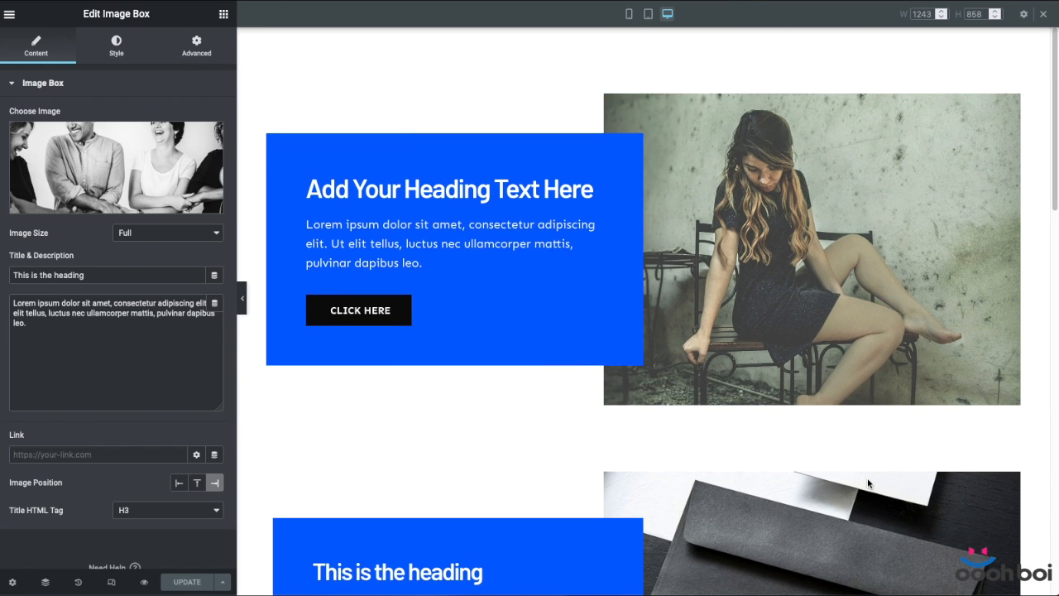
scroll(down, 3)
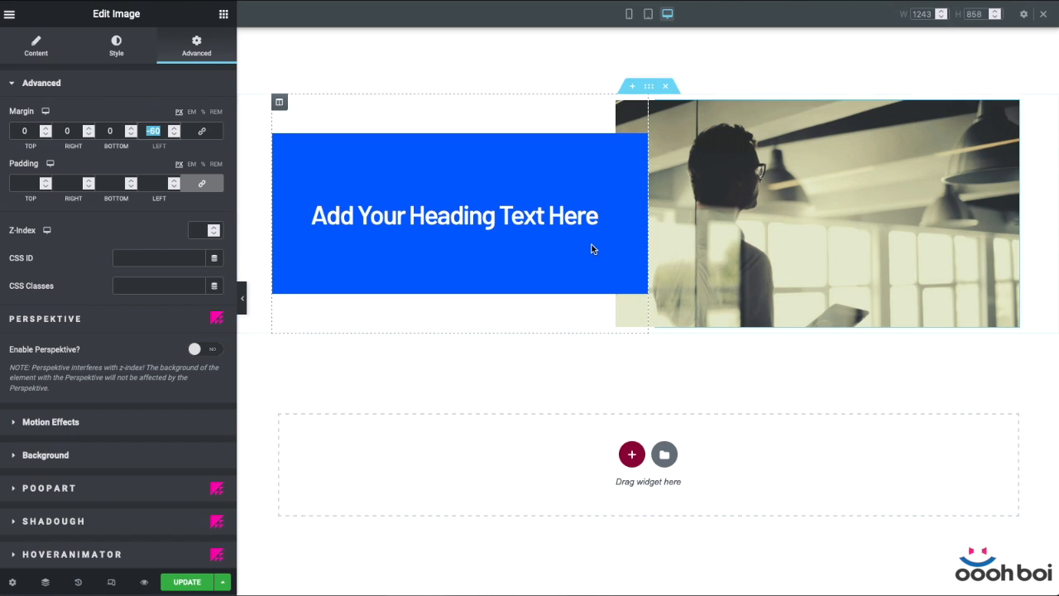
click(460, 211)
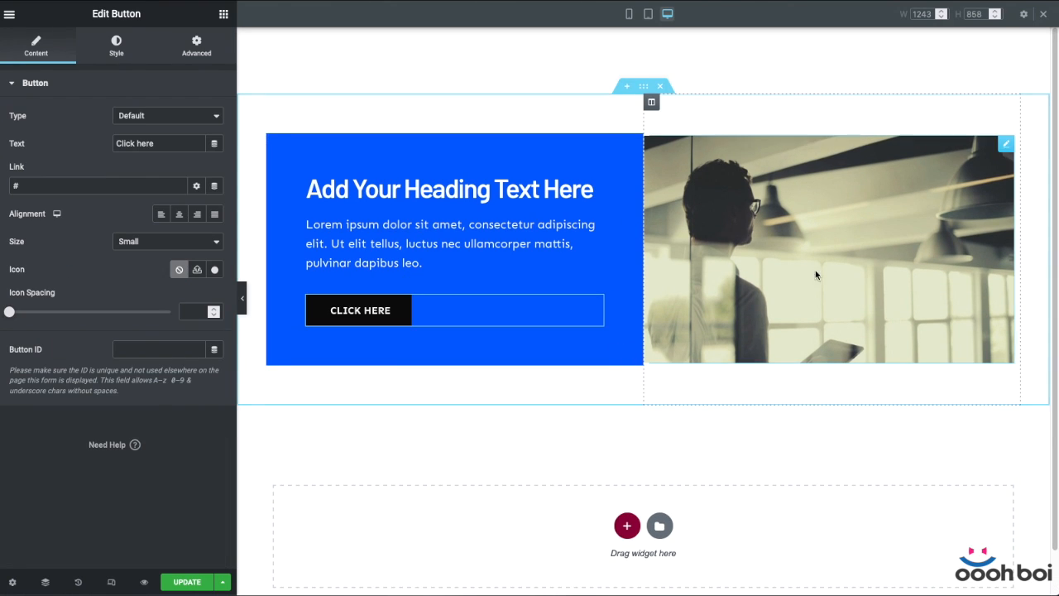
- Preview the demo at tablet width, then return to desktop view
click(648, 13)
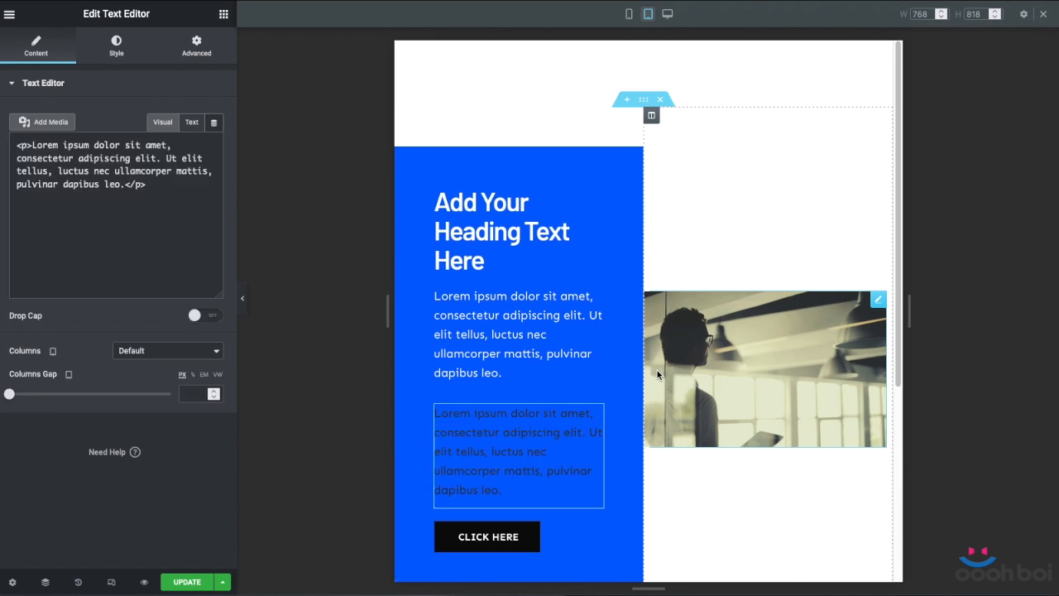
click(162, 121)
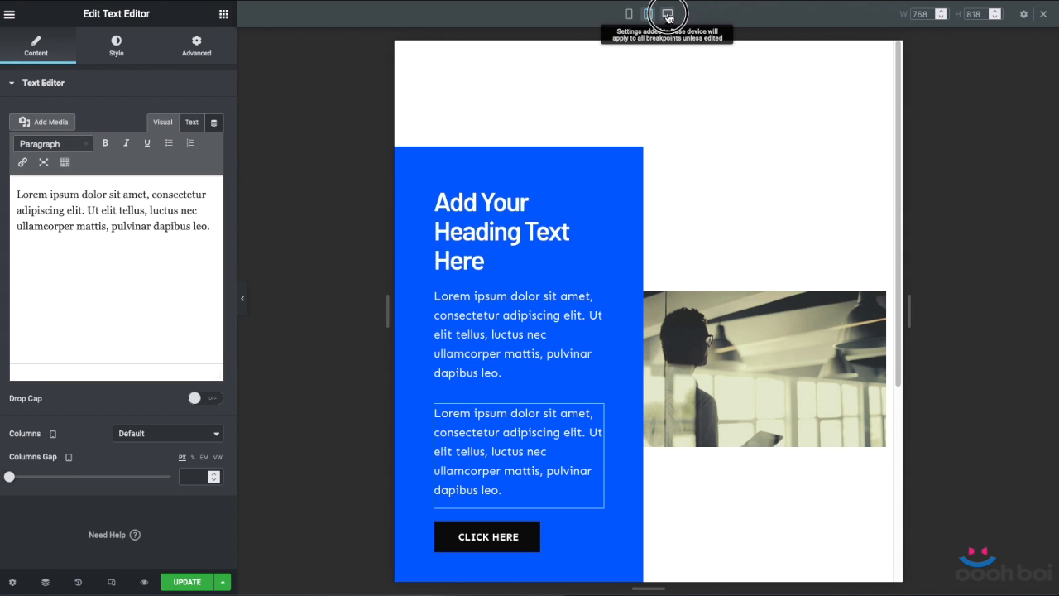
click(667, 13)
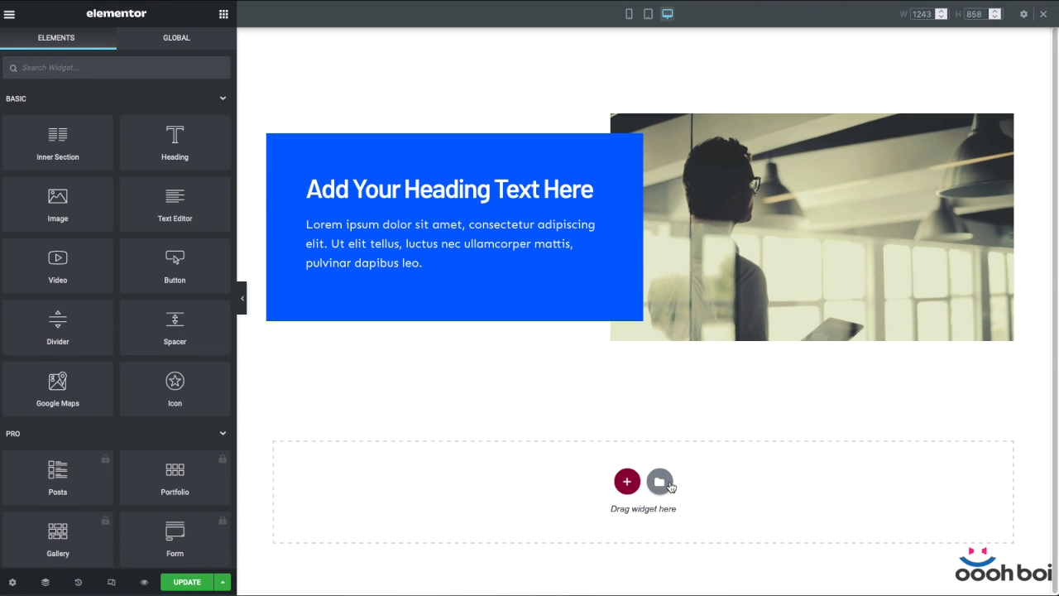
- Delete the paragraph widget and add an Image Box with the photo positioned right
right_click(451, 244)
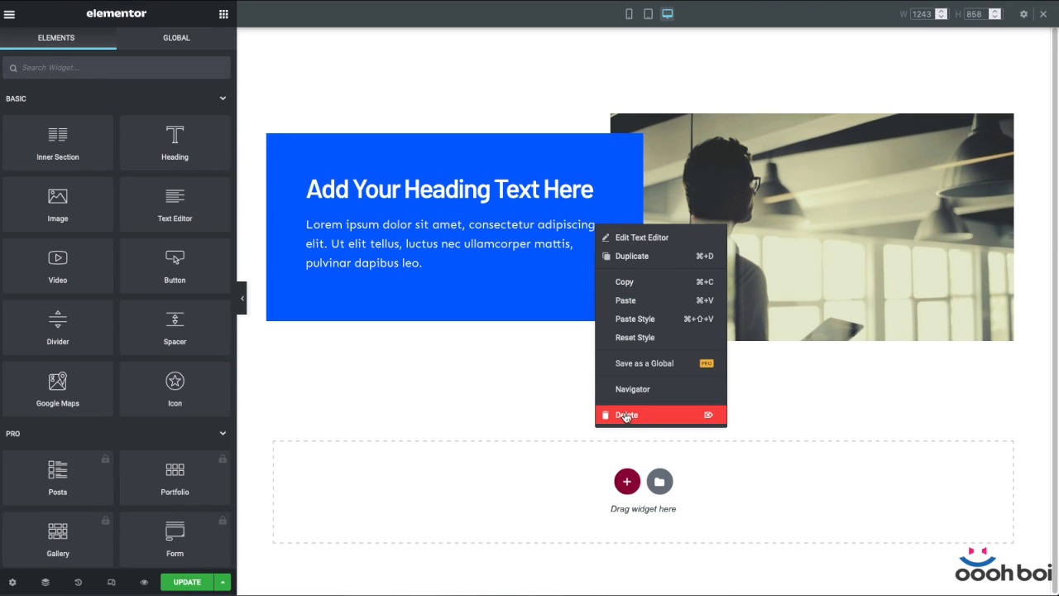
click(626, 415)
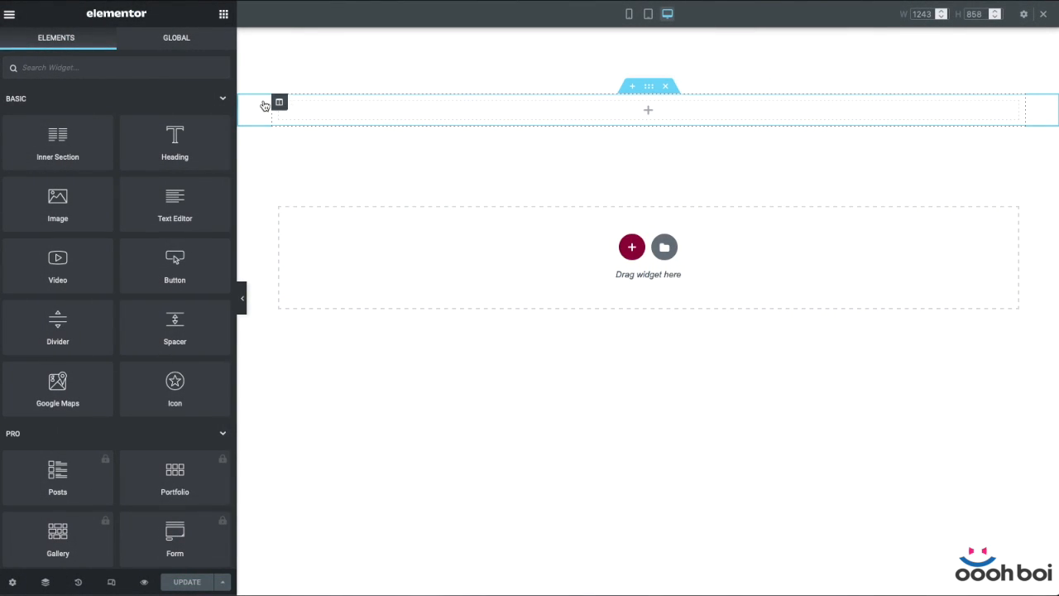
text(im)
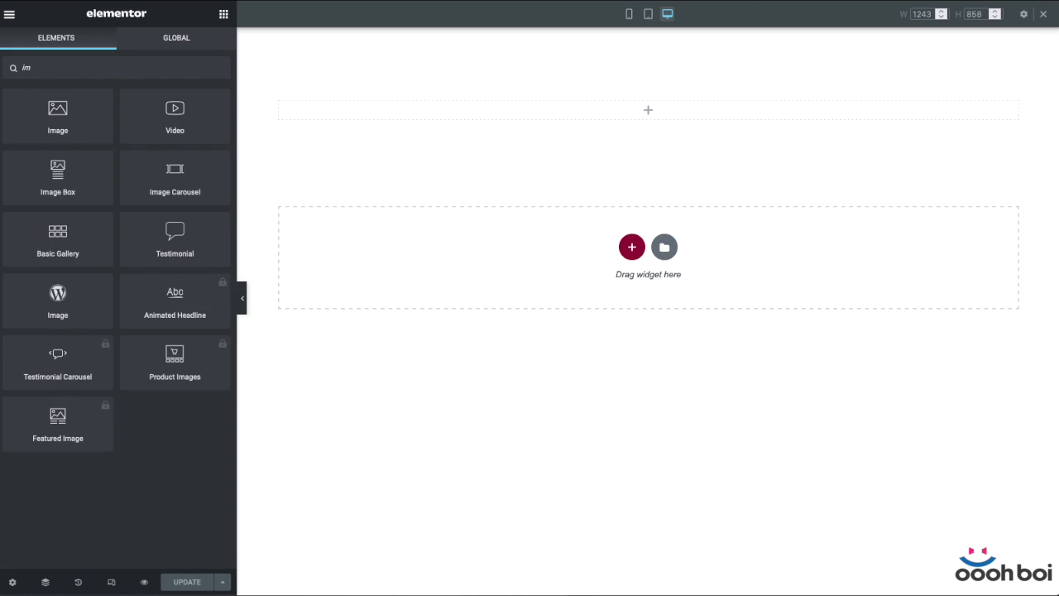
text(image bo)
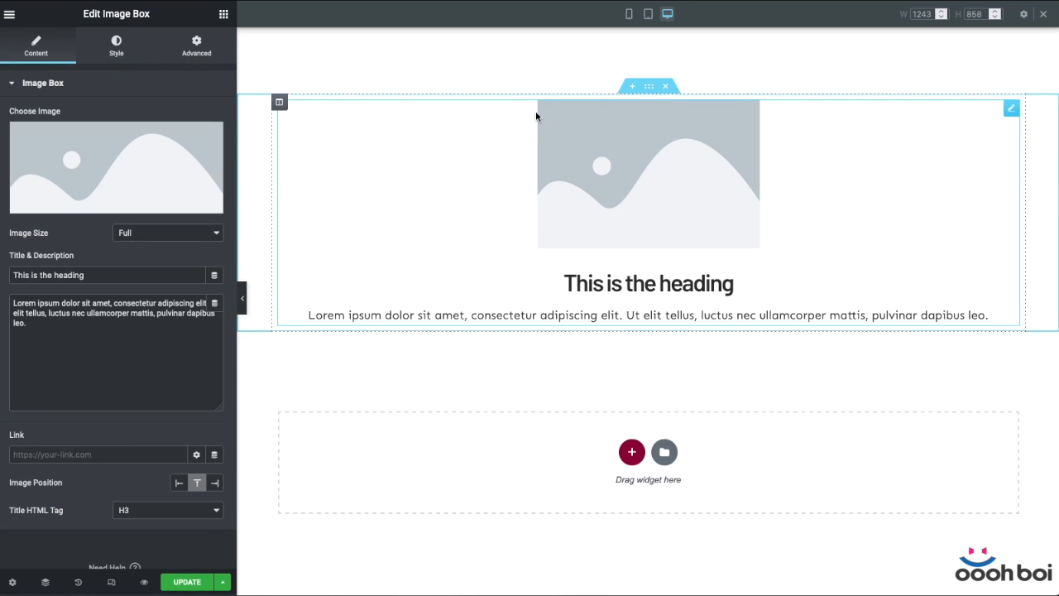
click(116, 166)
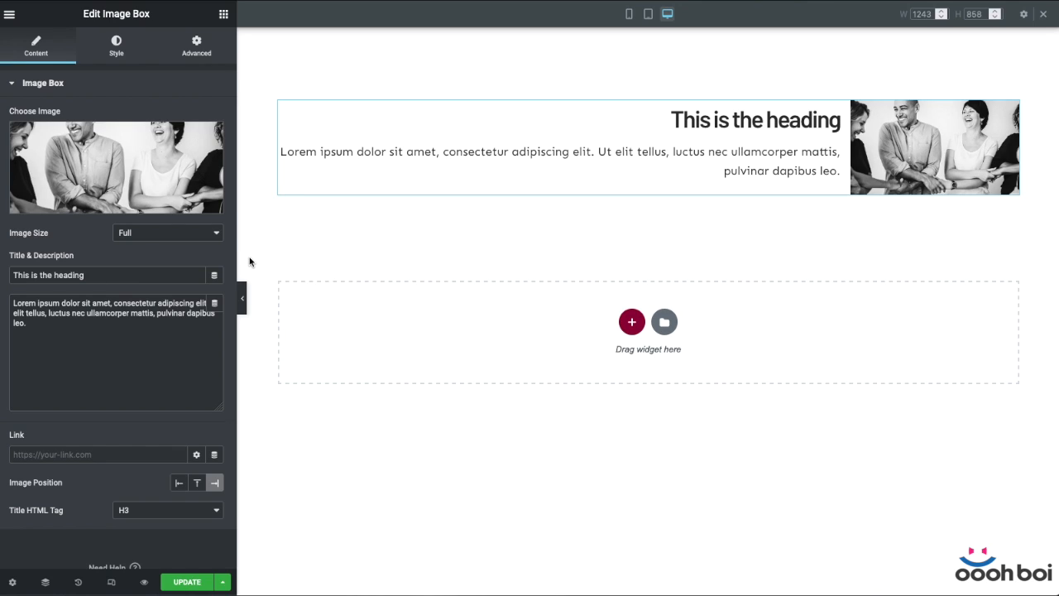
- In the image box Style settings, widen the photo to fill half the box
click(116, 47)
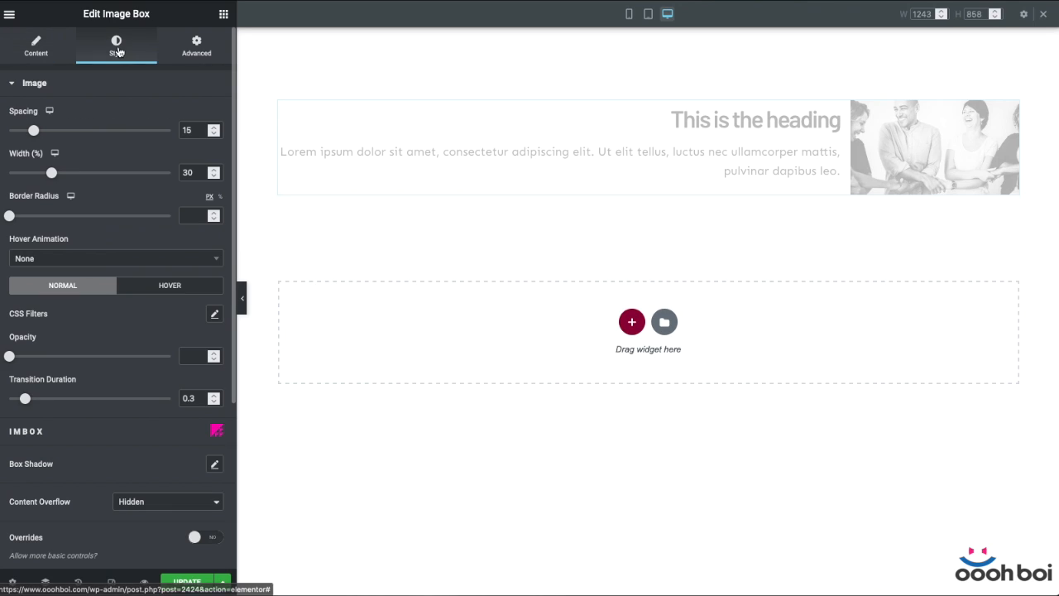
drag(51, 172, 169, 172)
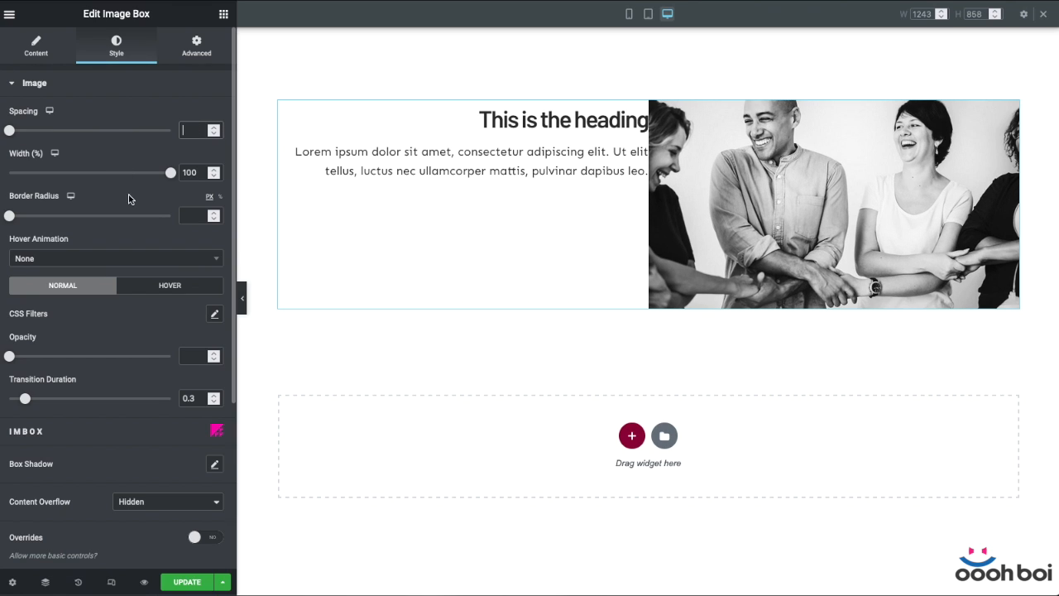
scroll(down, 3)
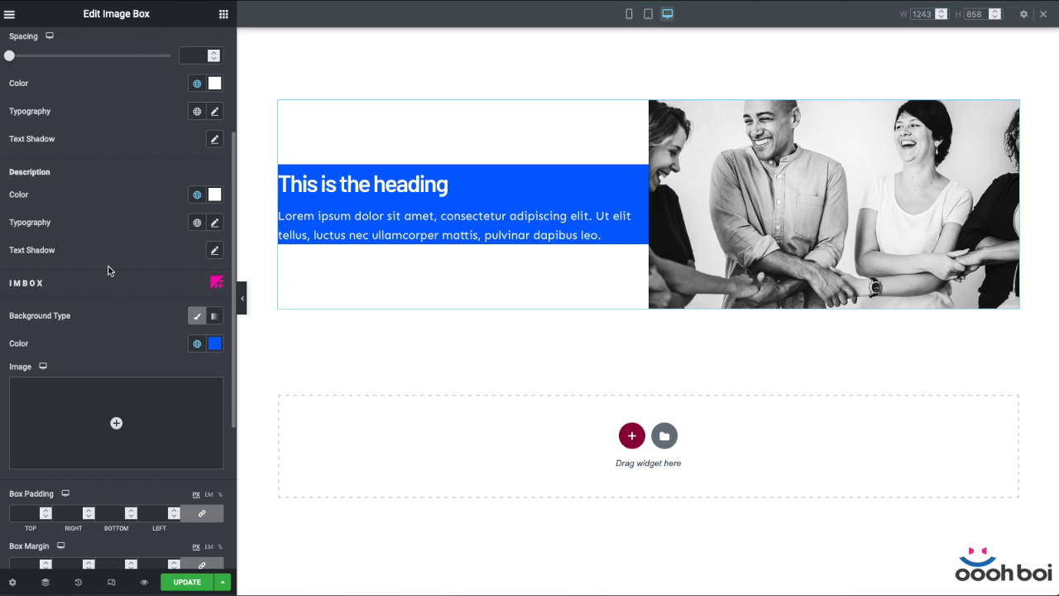
- Unlink the image box padding and set top and bottom to 60
scroll(down, 3)
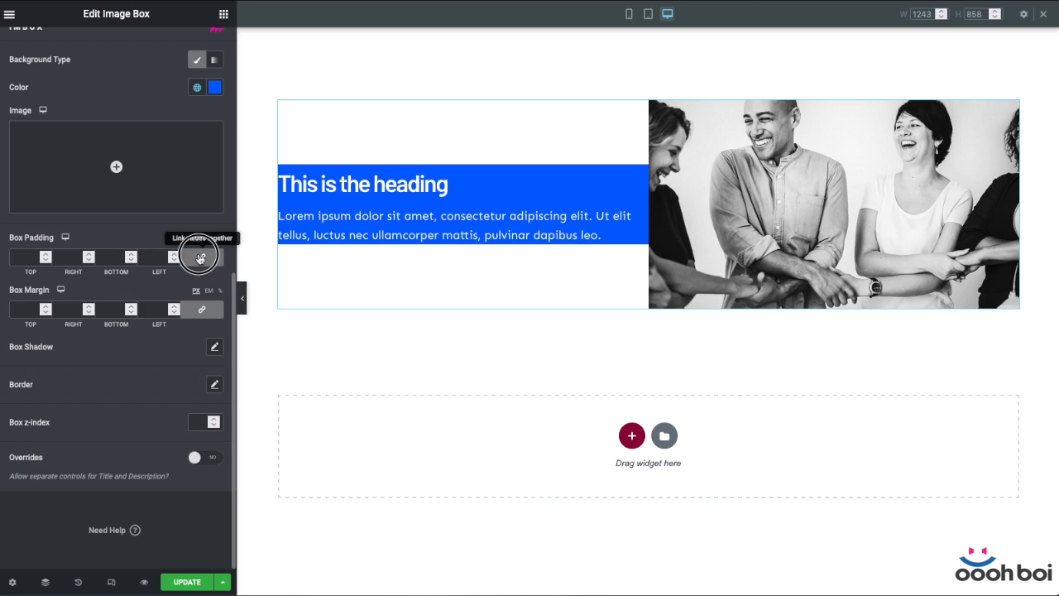
click(201, 257)
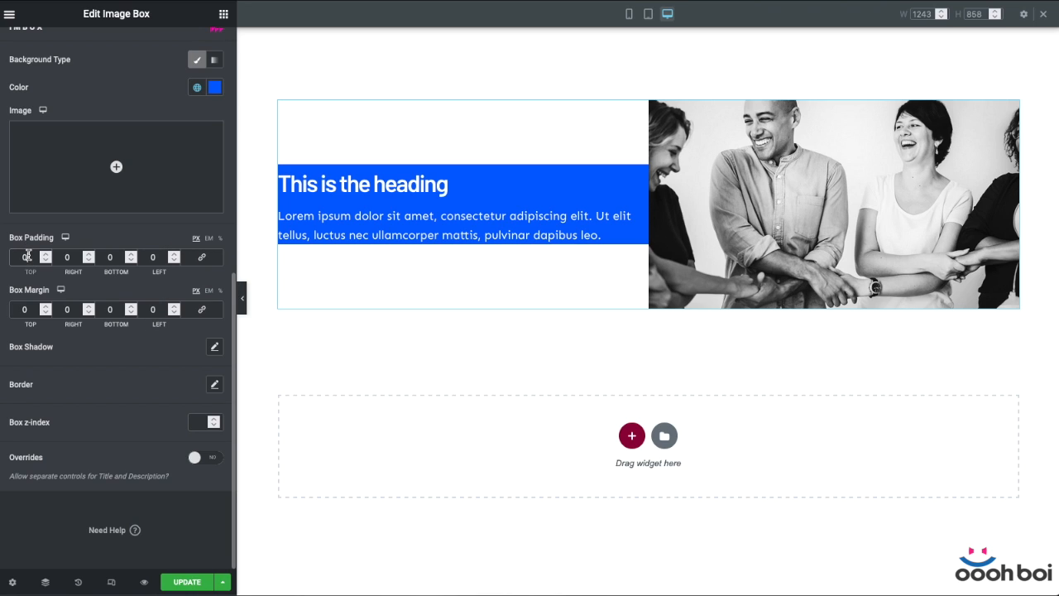
text(60)
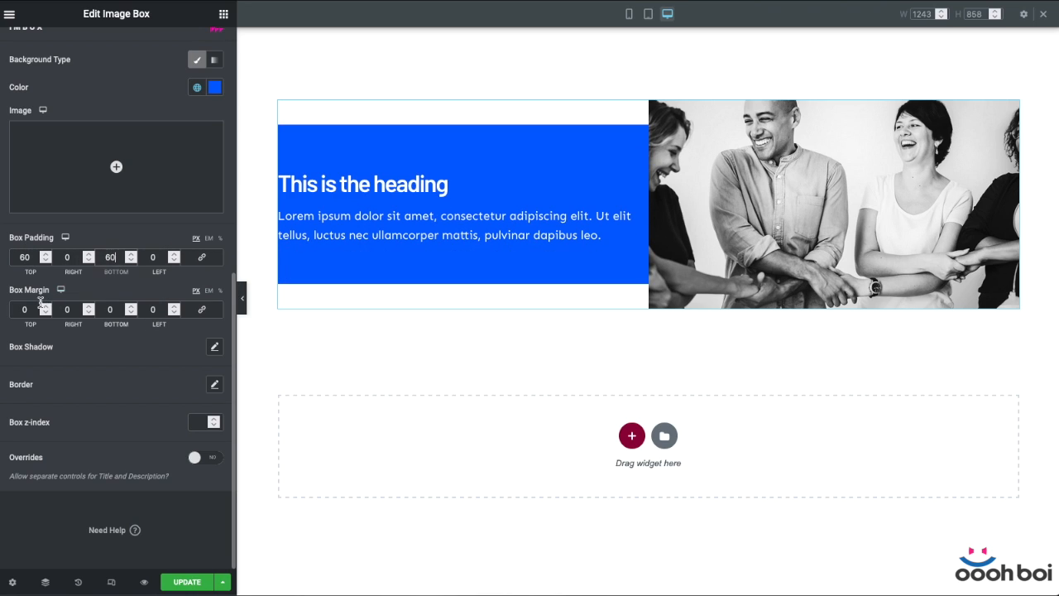
text(60)
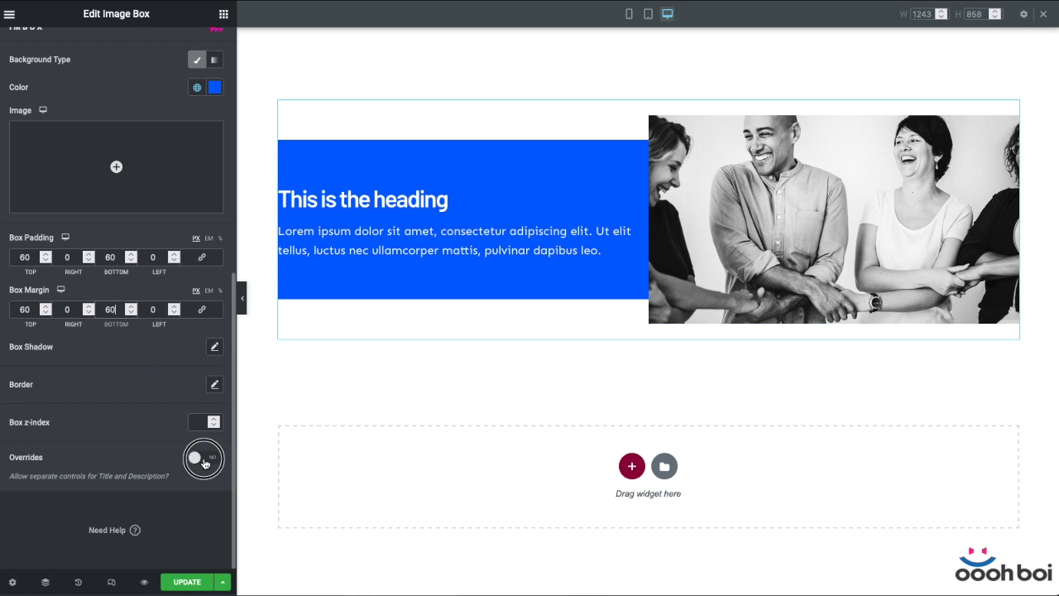
- Enable overrides and set the title margin left and right to 60
click(204, 459)
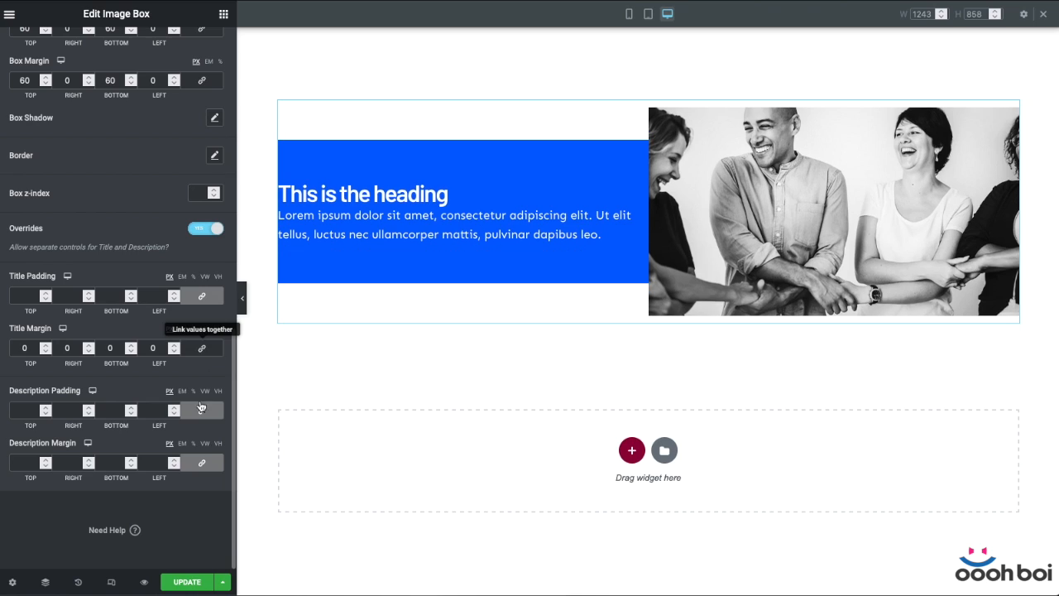
click(73, 348)
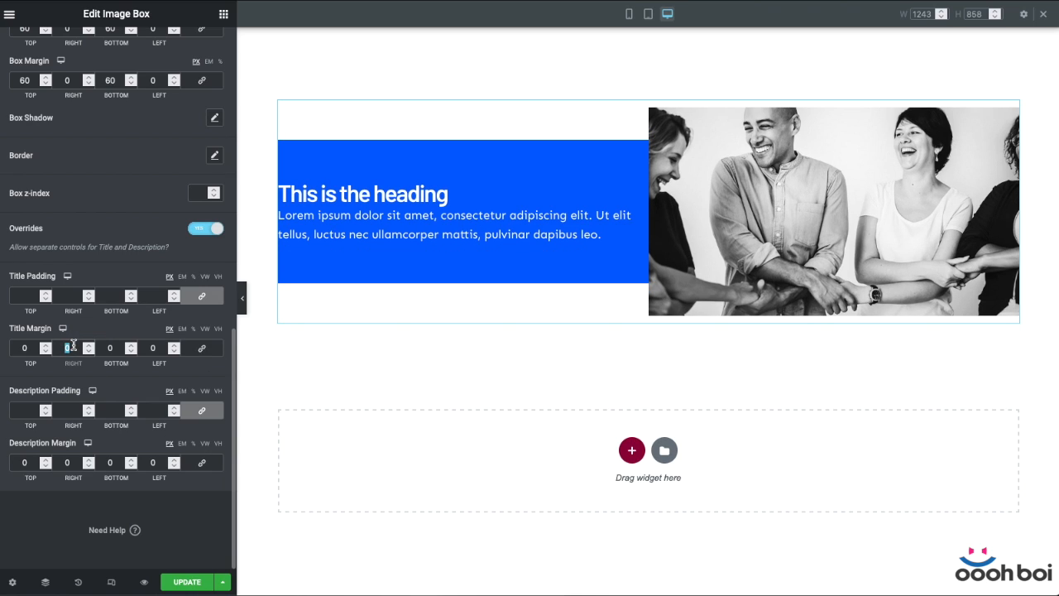
text(60)
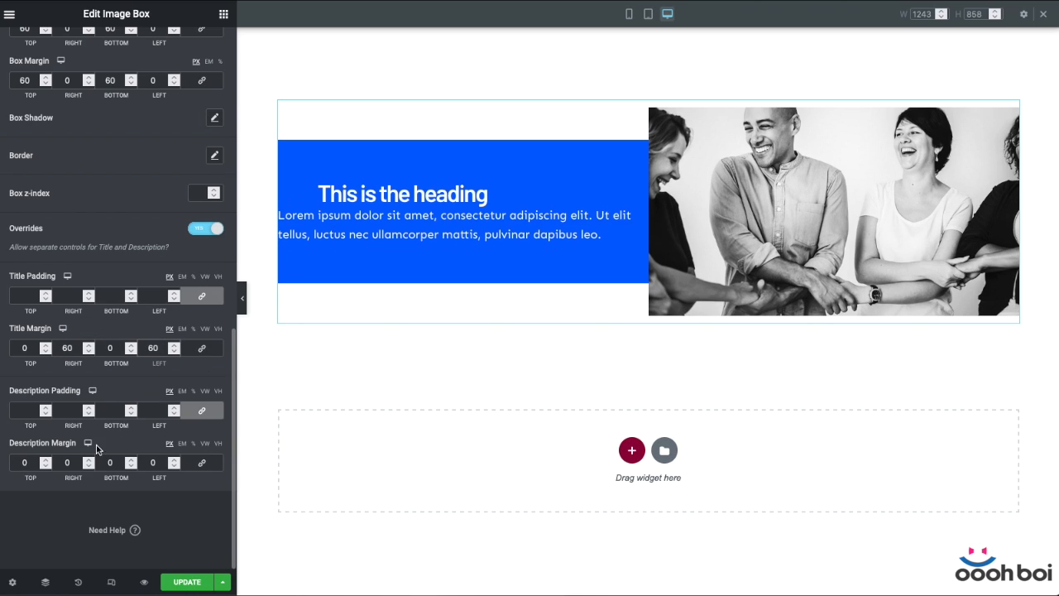
text(60)
text(20)
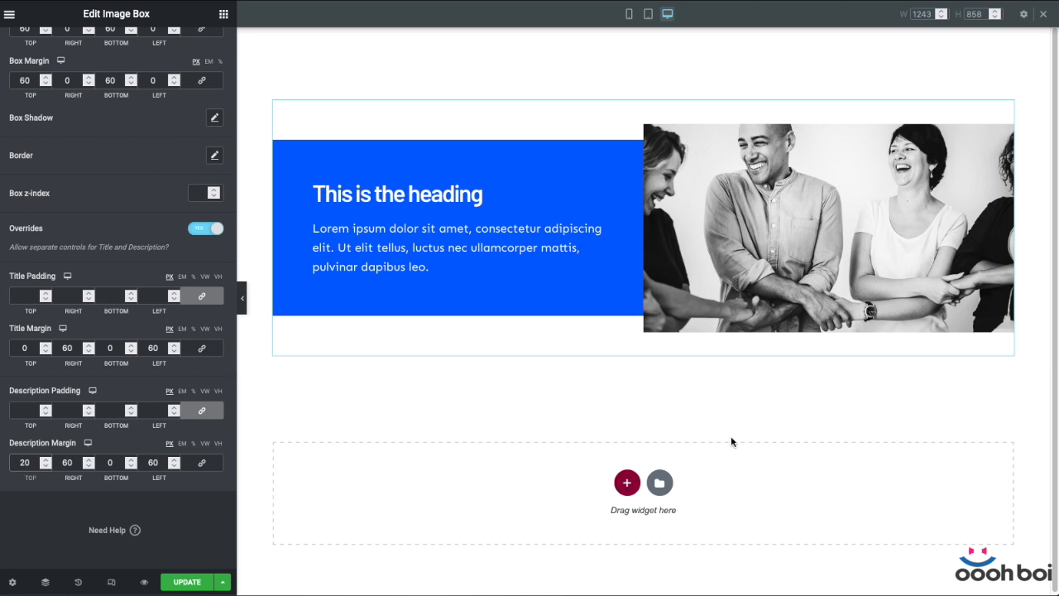
- Set the image Spacing to -60 and switch to the tablet preview
click(488, 231)
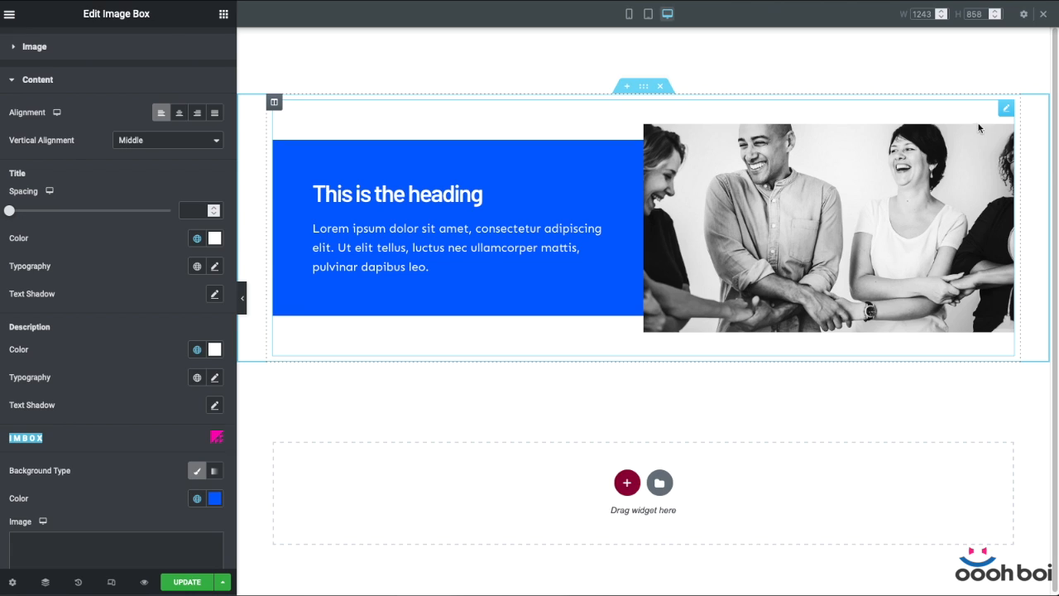
mouse_move(648, 261)
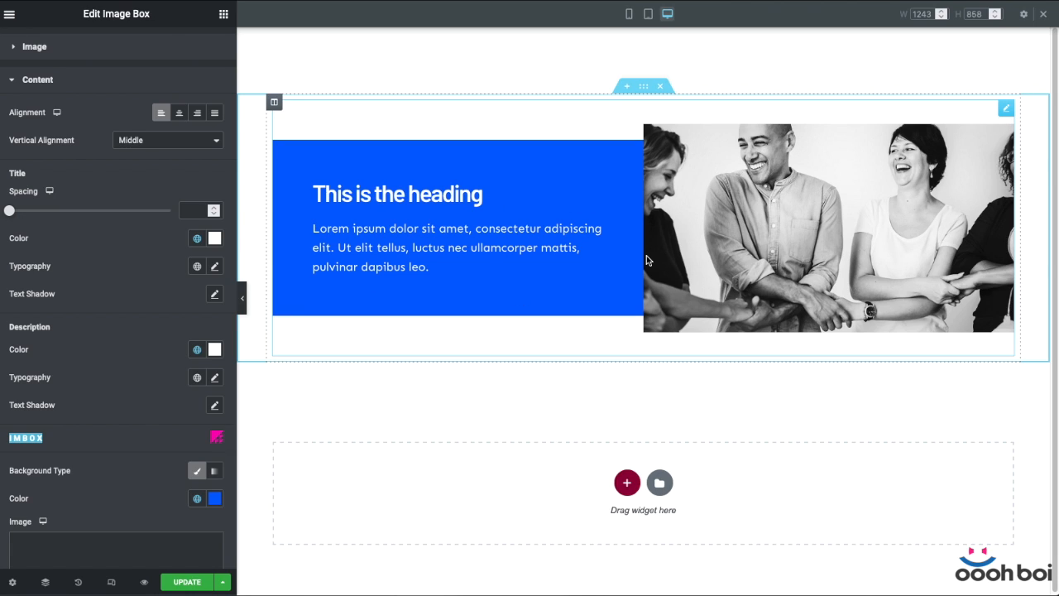
mouse_move(691, 247)
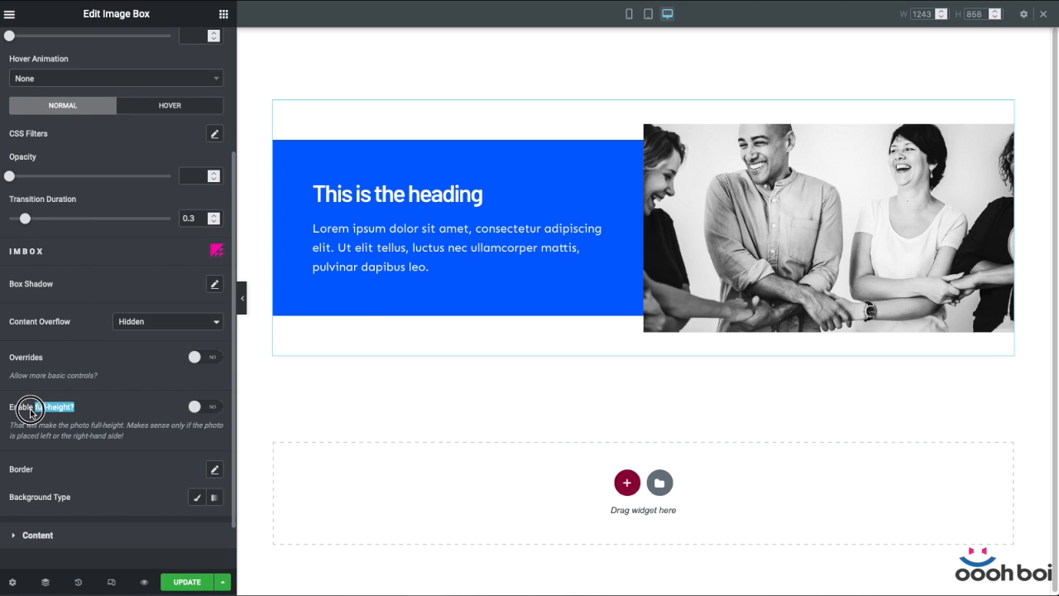
click(203, 406)
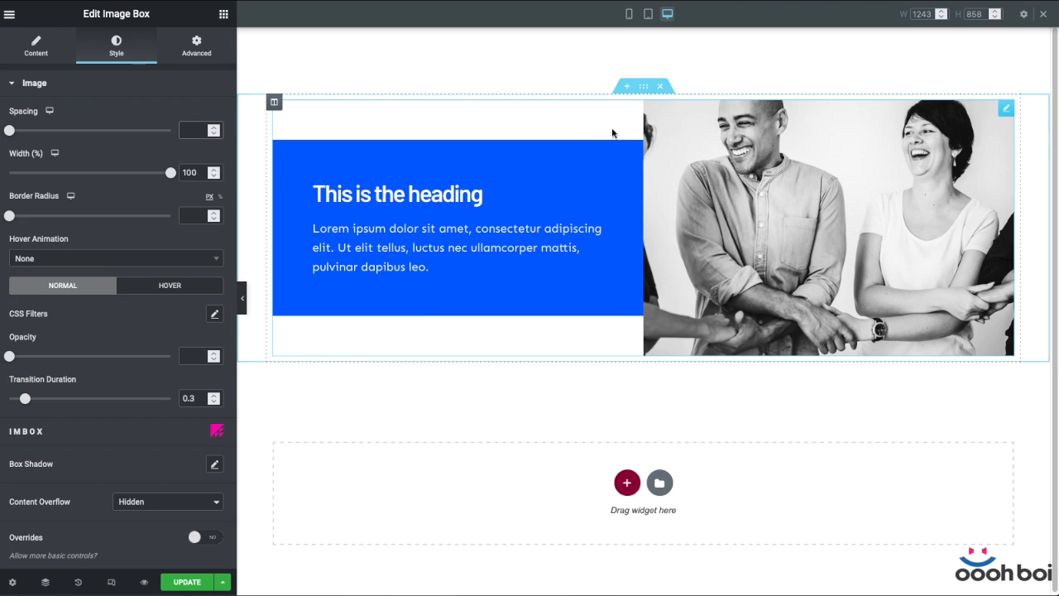
mouse_move(648, 135)
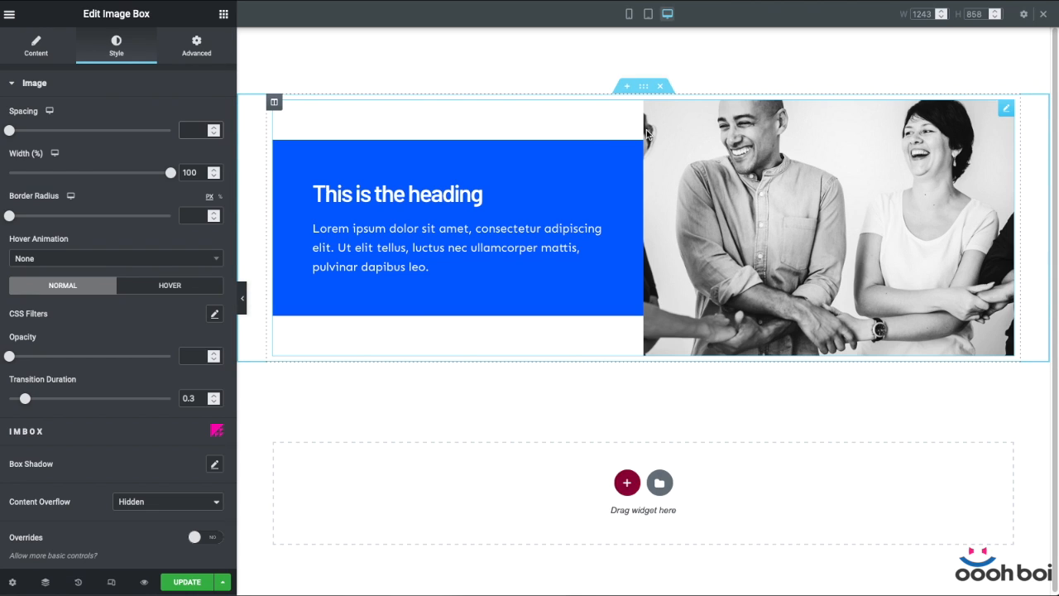
click(194, 129)
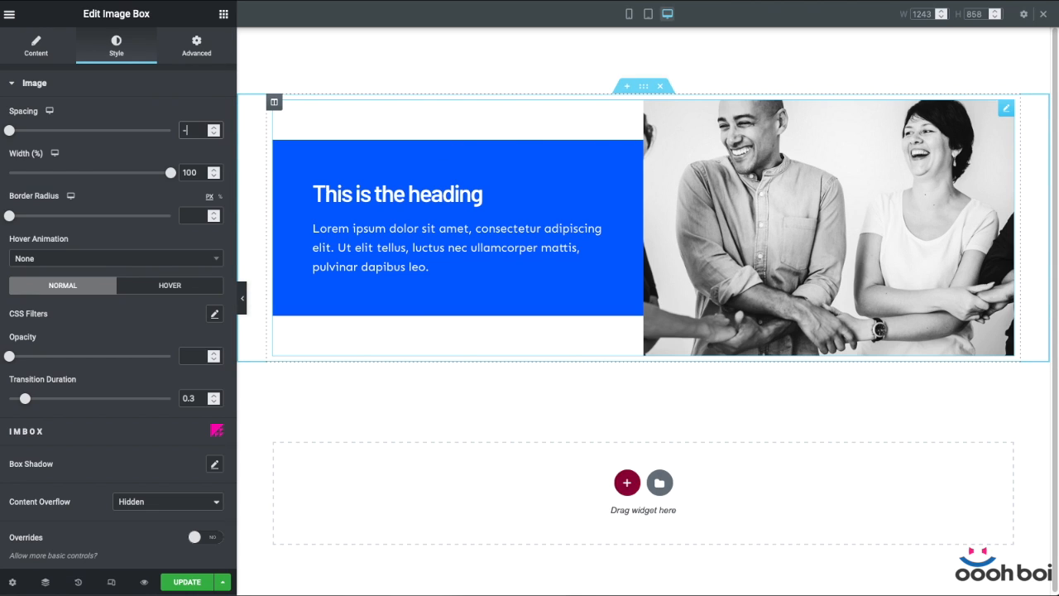
text(-60)
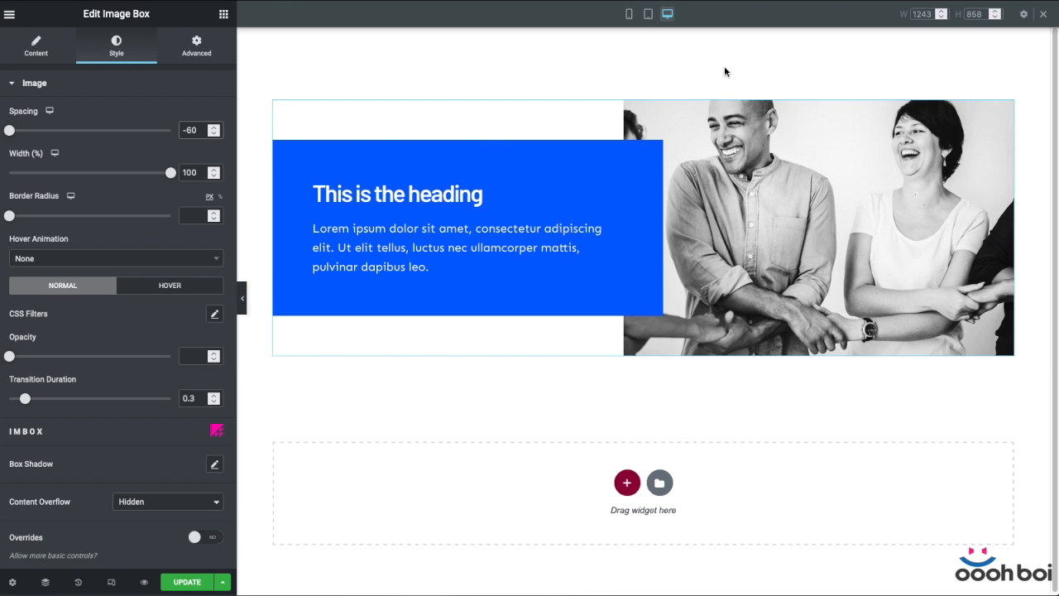
click(629, 13)
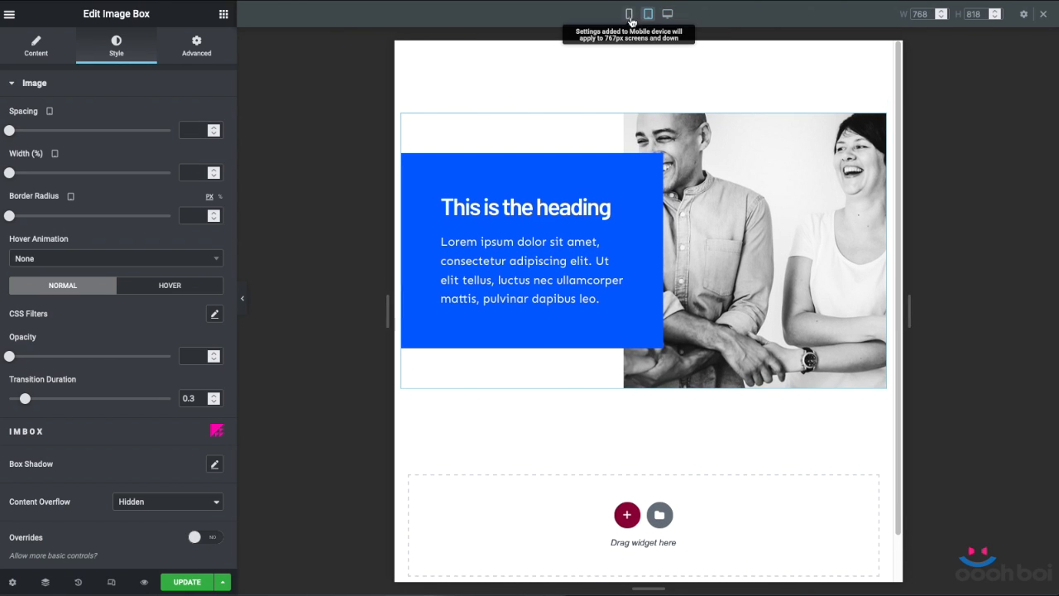
- Switch to mobile view and give the blue box a negative top margin
click(628, 13)
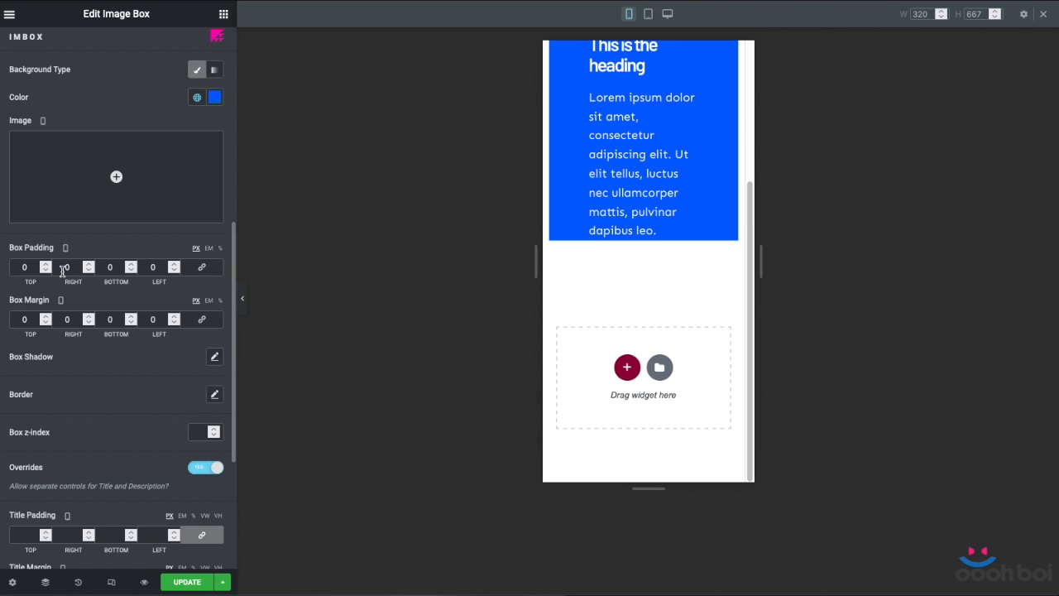
click(46, 323)
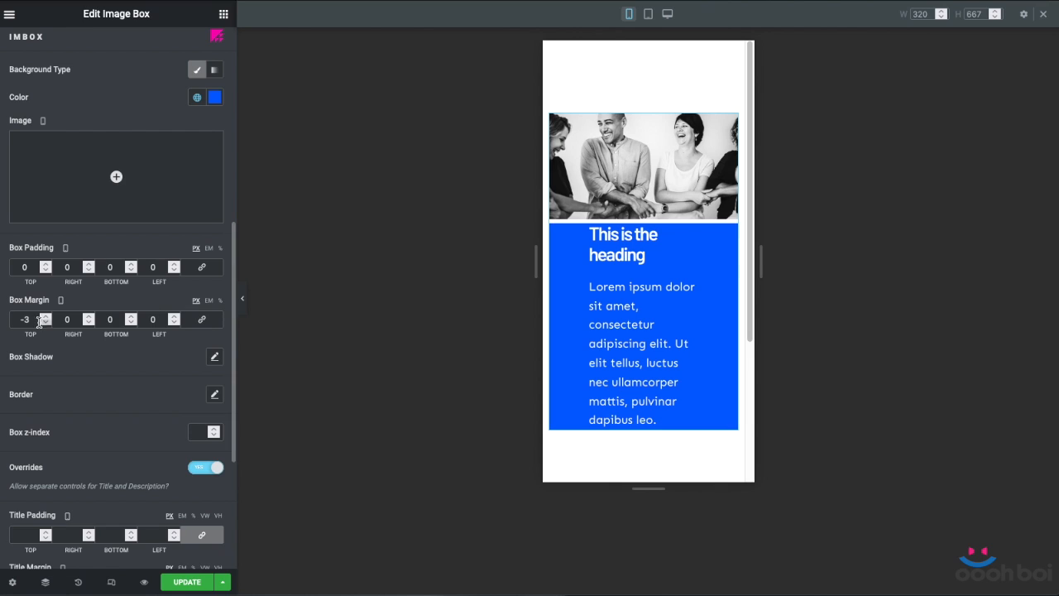
click(46, 323)
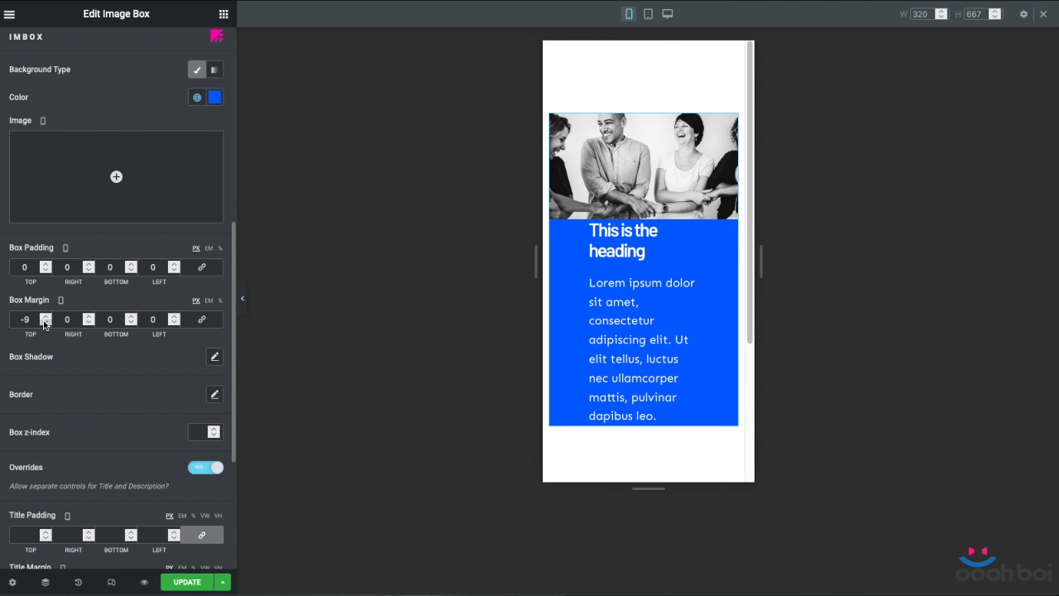
- On mobile, add 30 px box padding and 30/20 px heading and text margins
click(24, 266)
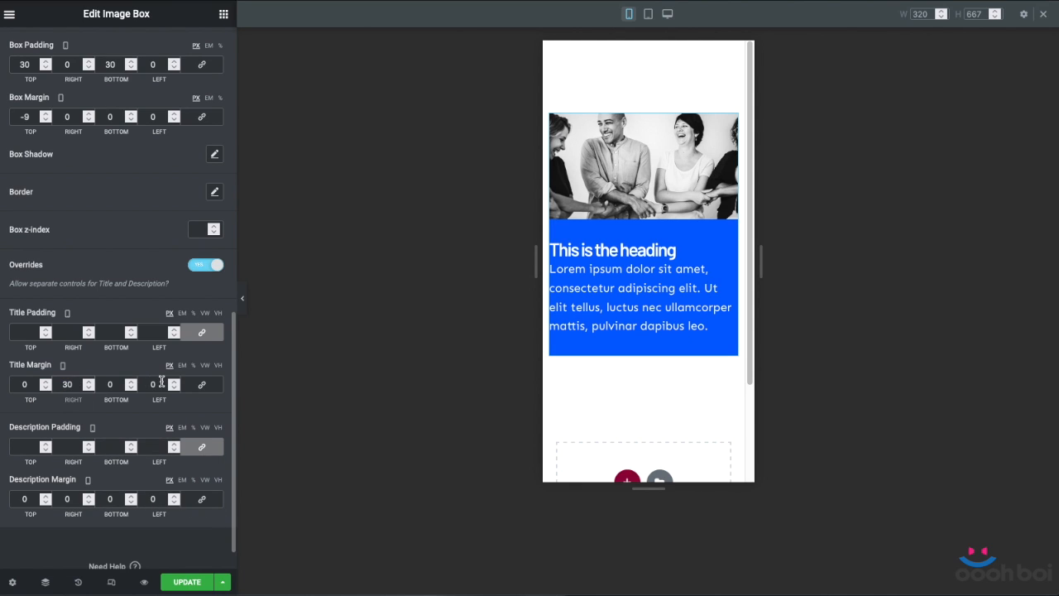
text(30)
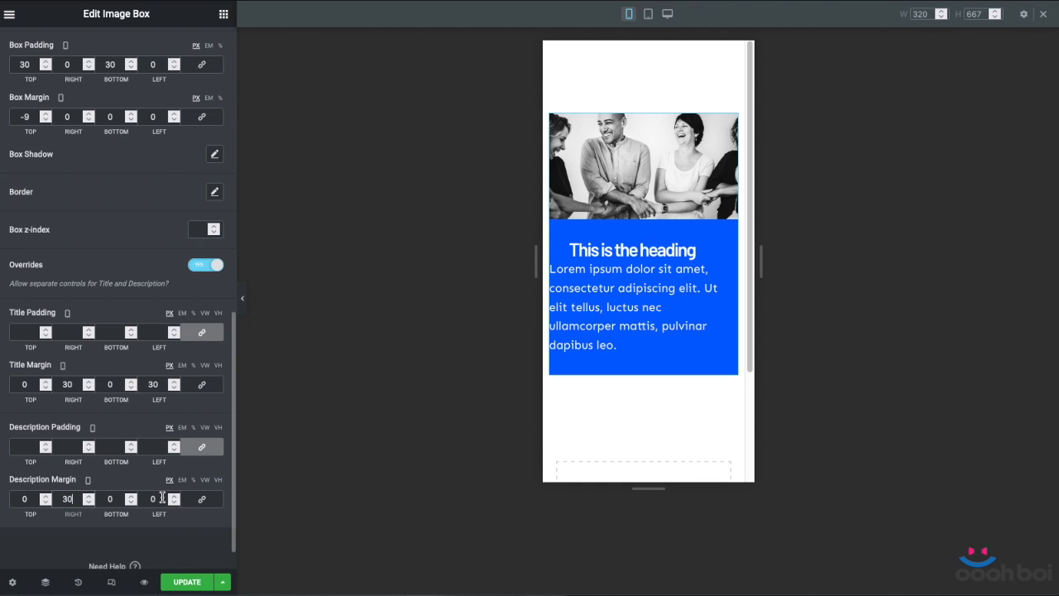
text(30)
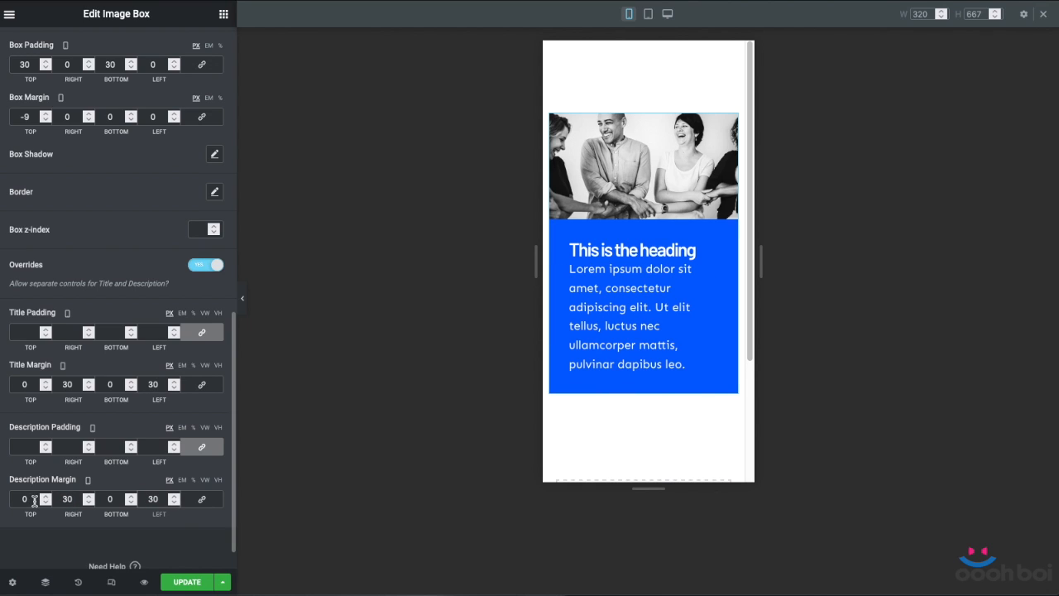
text(20)
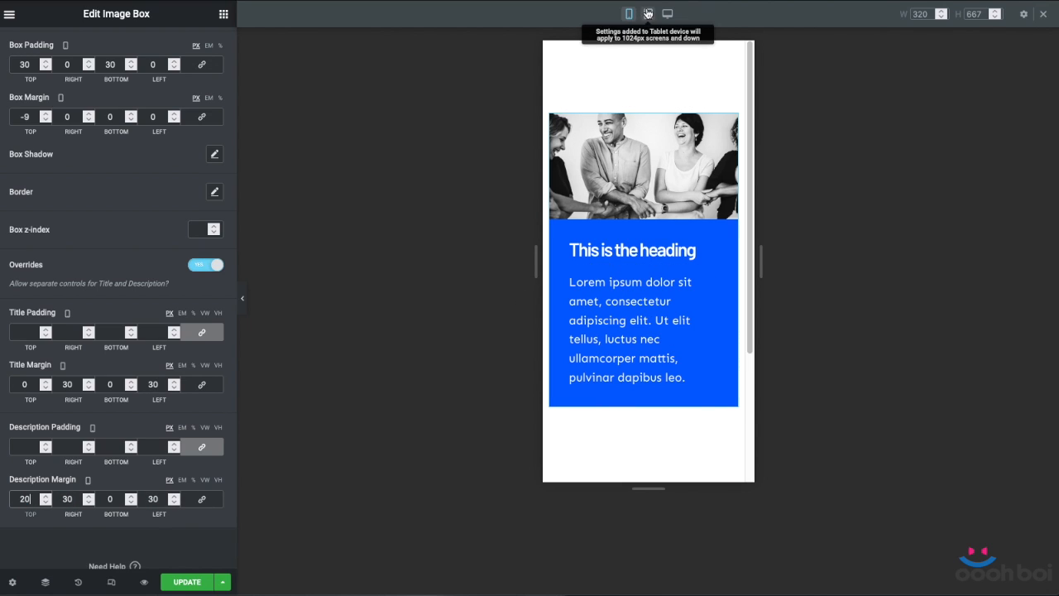
- Return to desktop and add an inner section with heading, text and button above the photo section
click(647, 13)
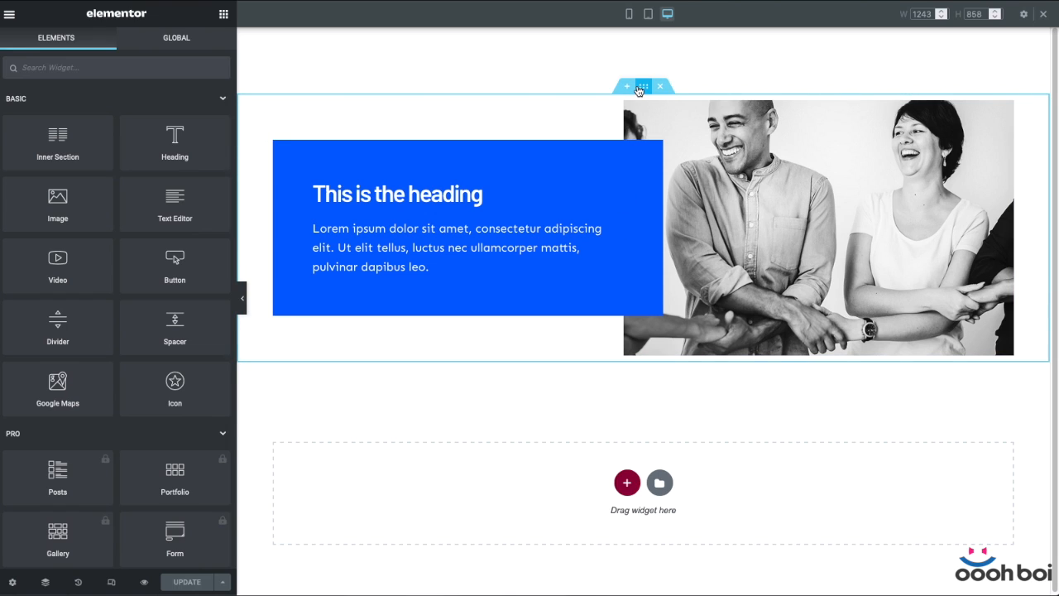
click(643, 86)
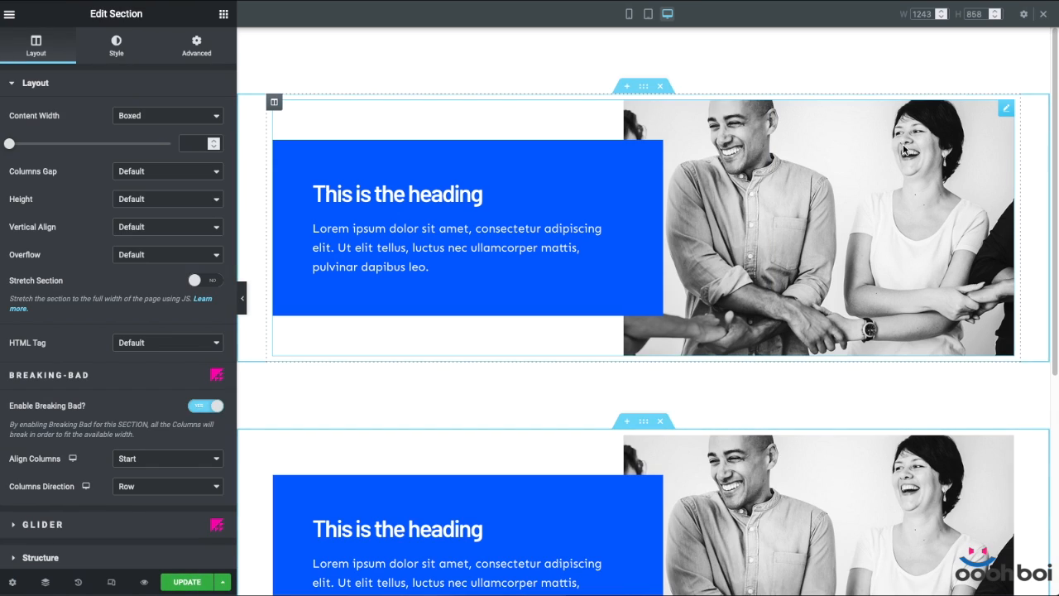
right_click(906, 149)
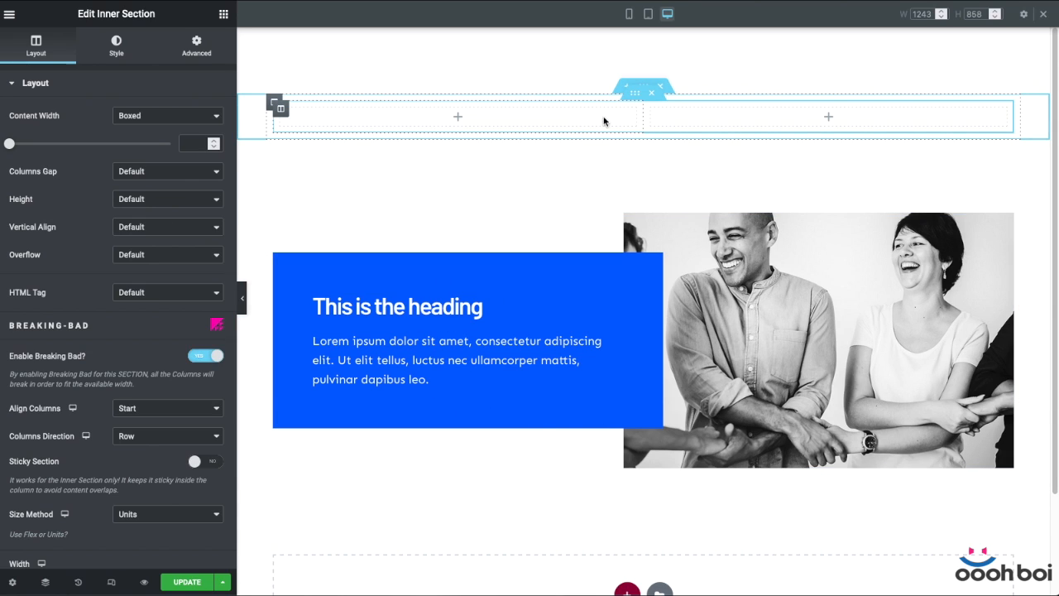
mouse_move(634, 97)
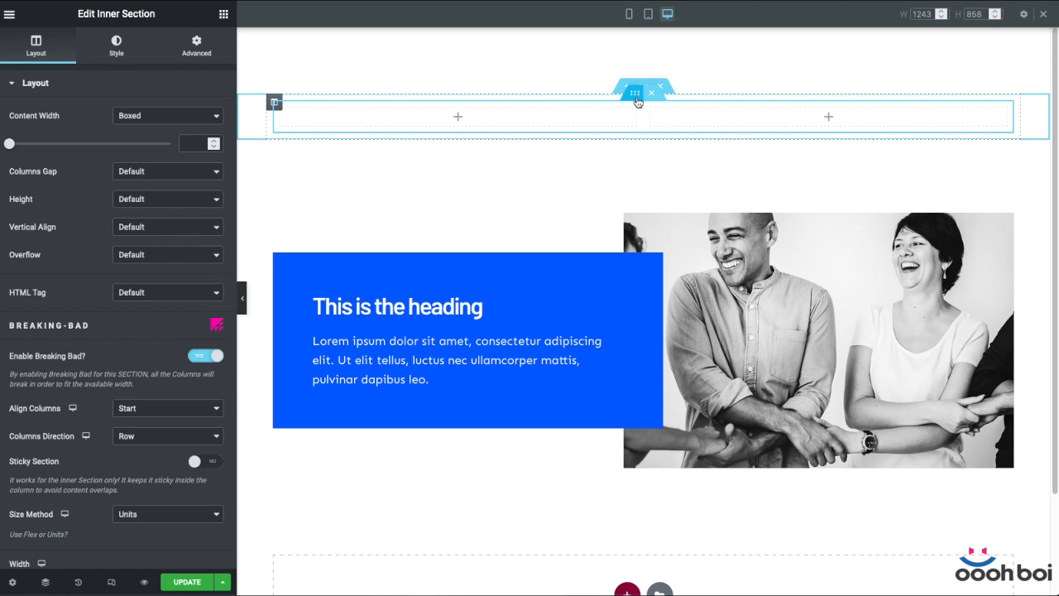
scroll(down, 3)
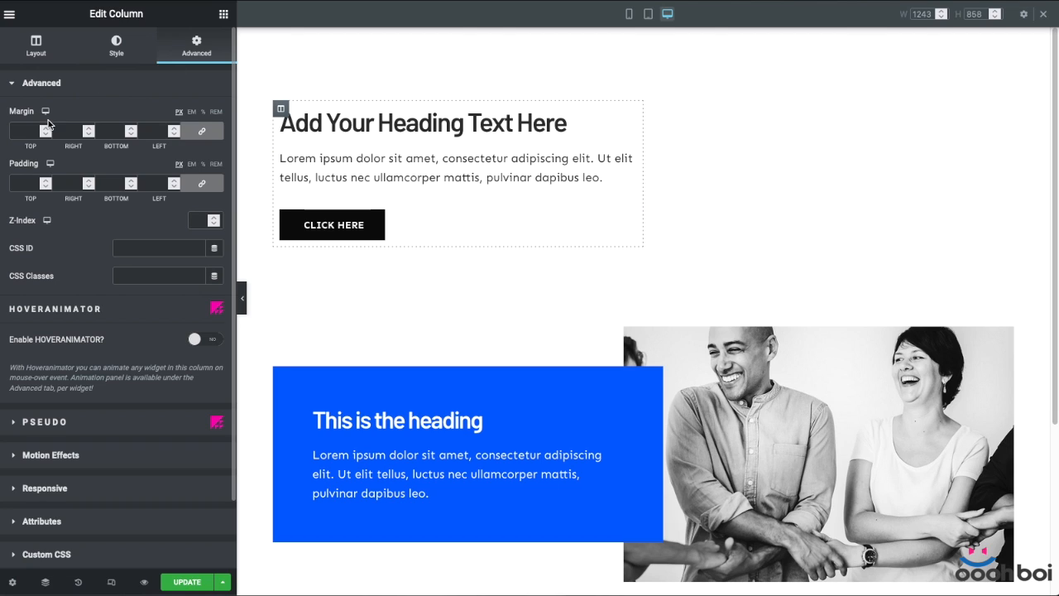
- Set the left column background blue and the heading and paragraph text white
click(116, 46)
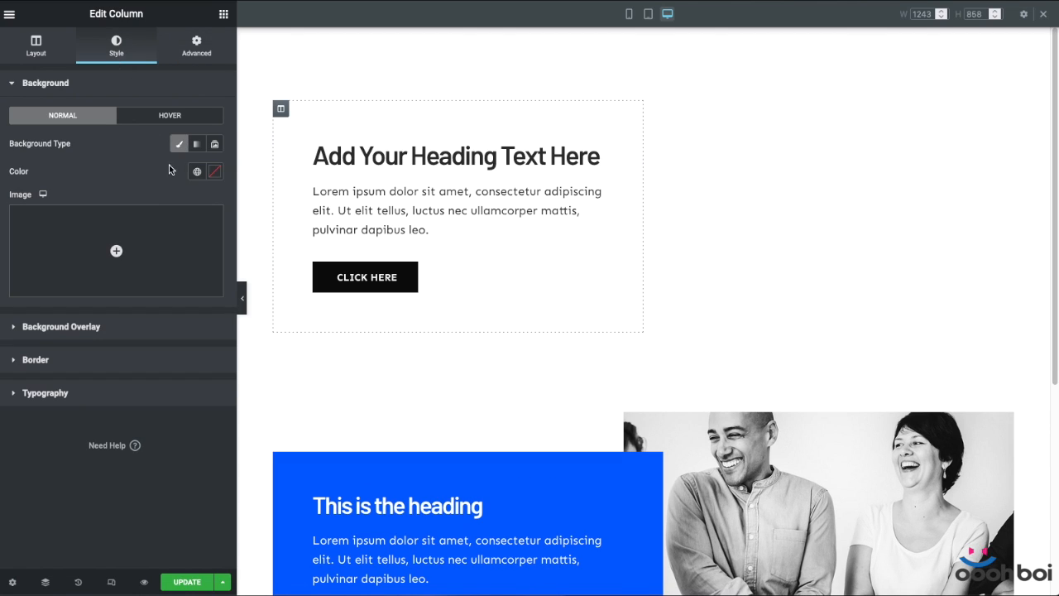
click(455, 156)
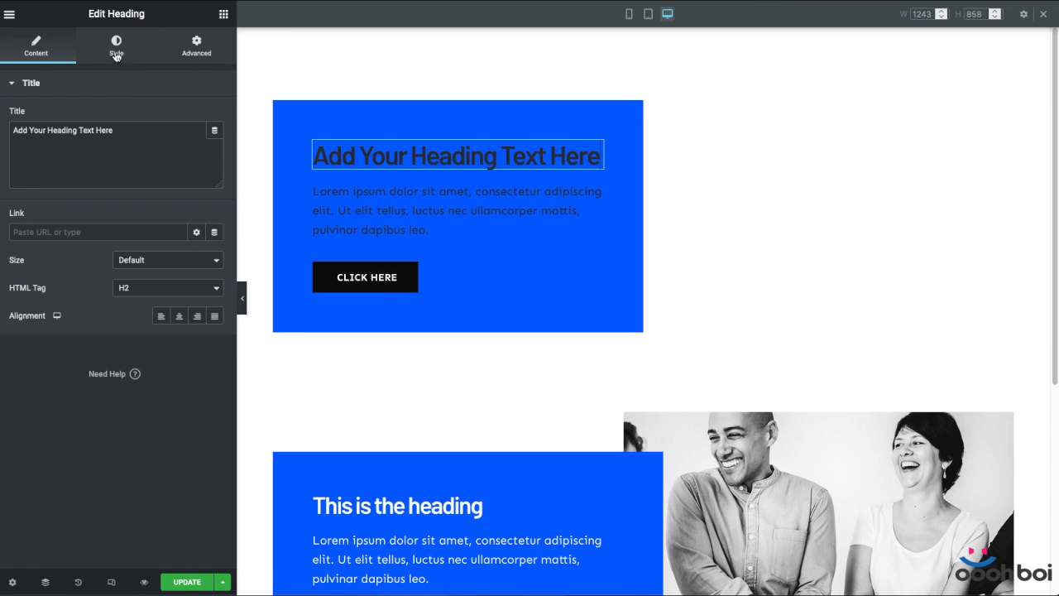
click(457, 210)
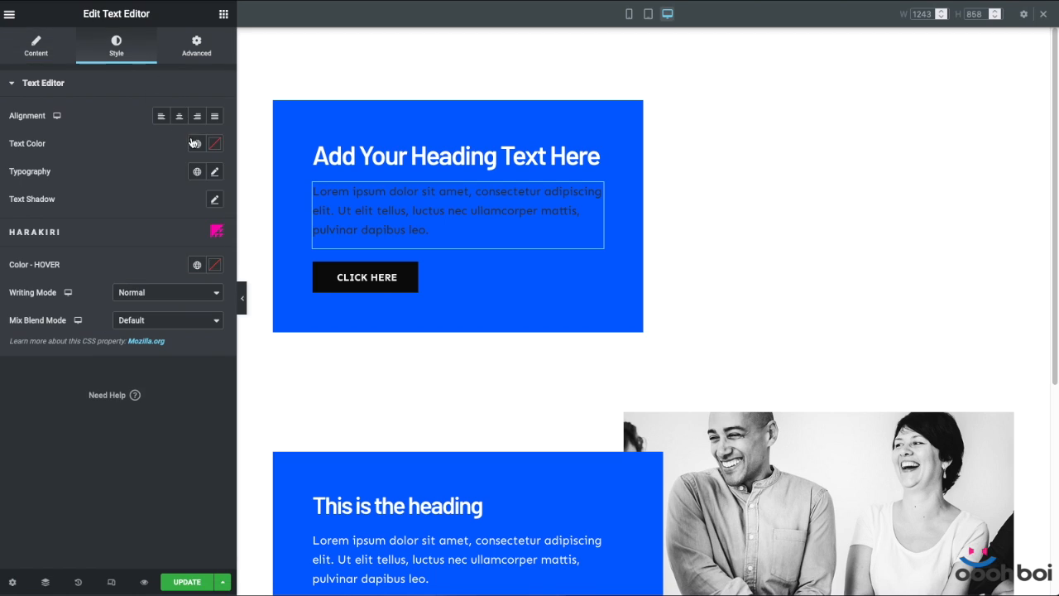
click(214, 143)
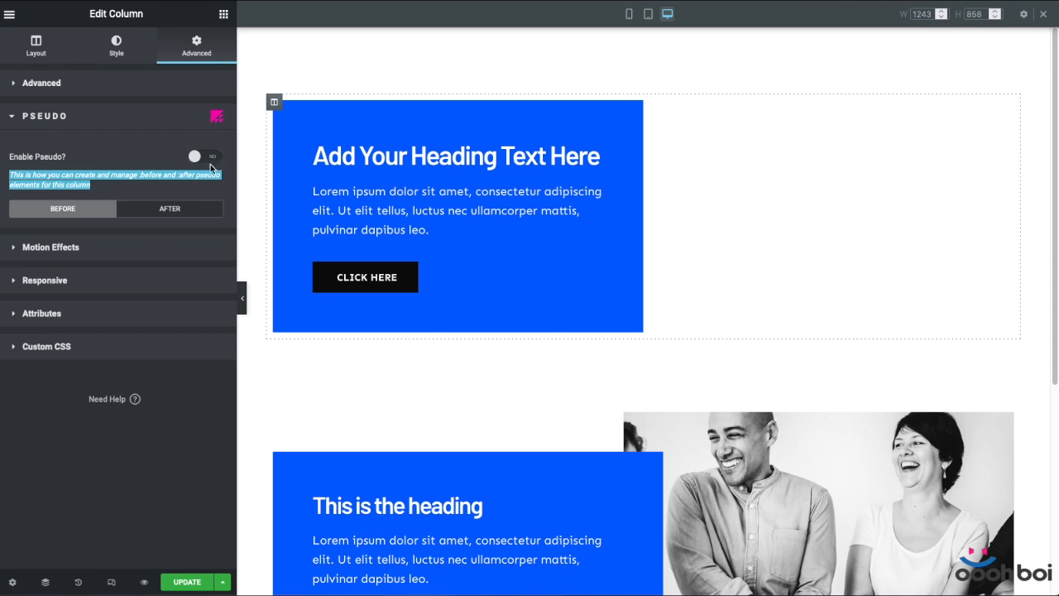
- Enable the column's pseudo elements with a classic background using the office photo
click(205, 156)
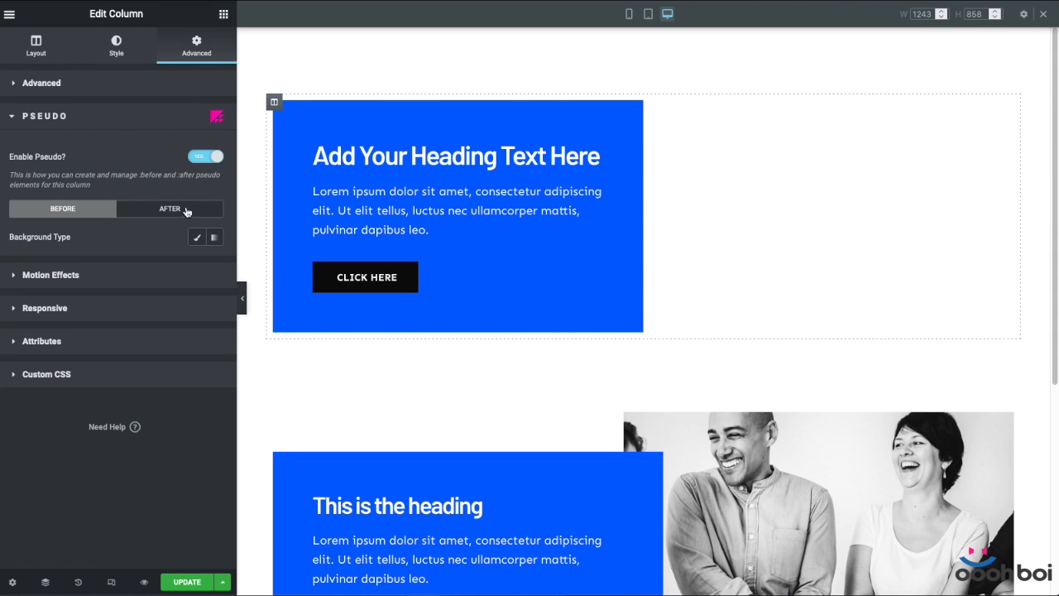
click(62, 208)
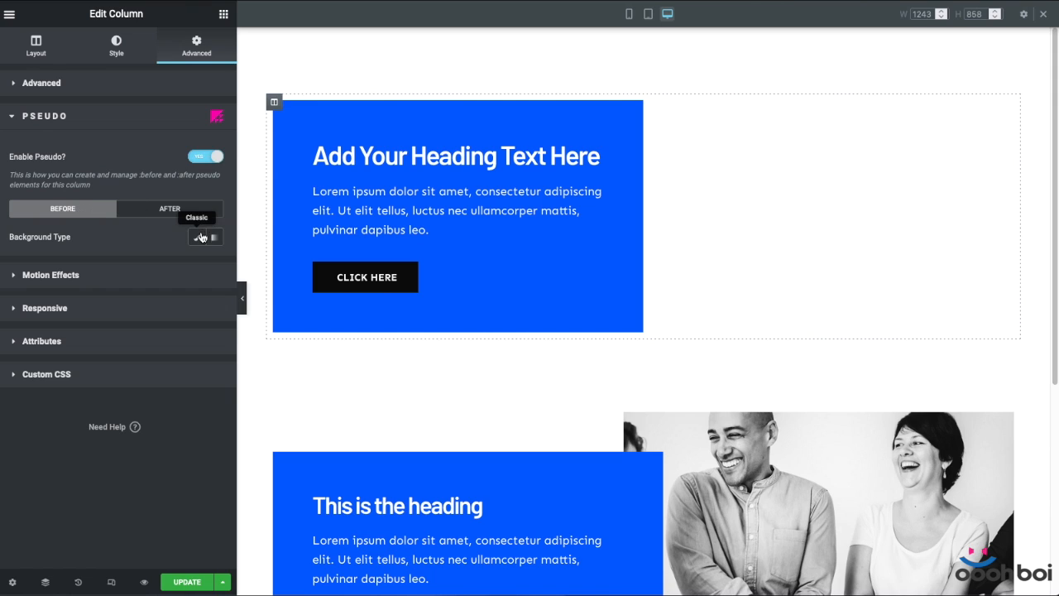
click(201, 238)
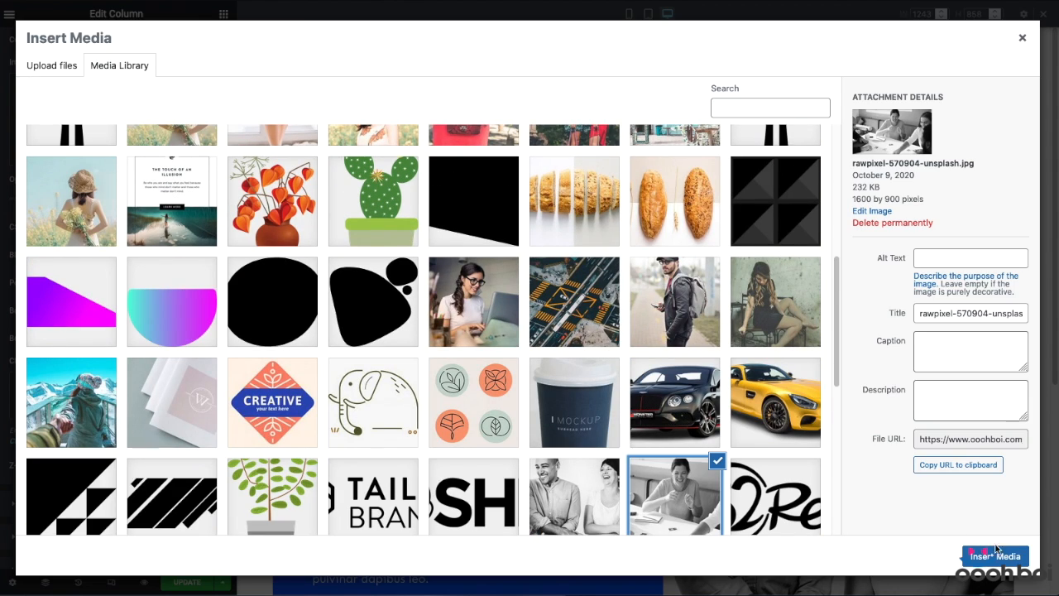
click(994, 555)
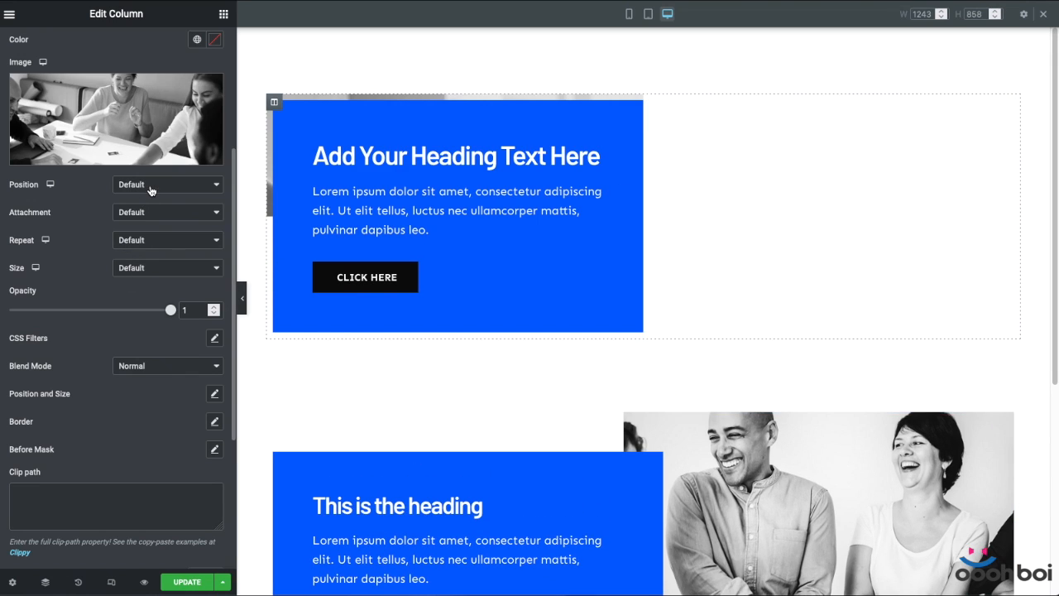
- Set the pseudo background image position to center and its size to Cover
click(167, 184)
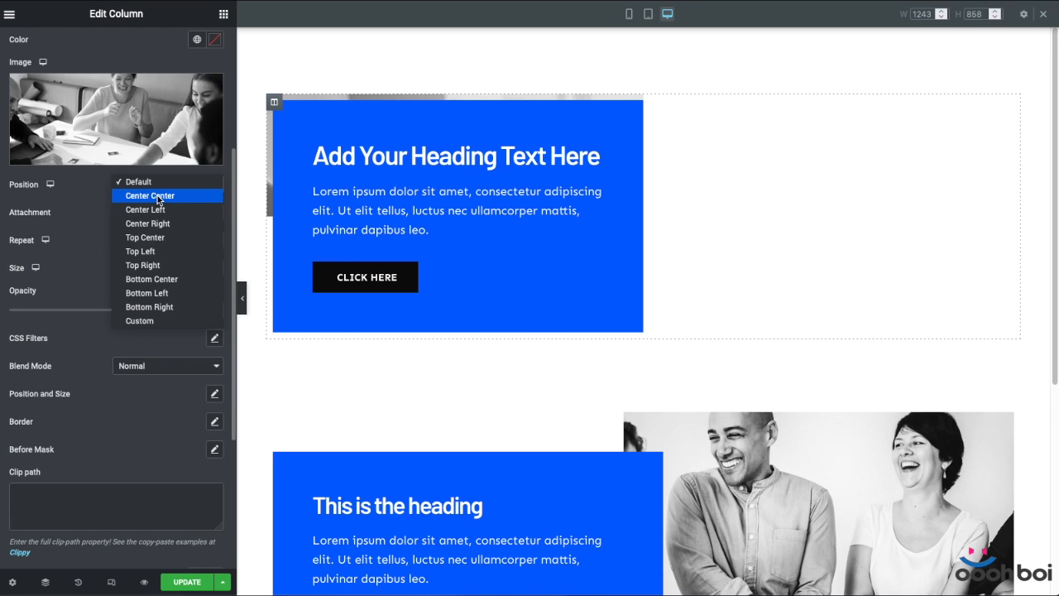
click(150, 195)
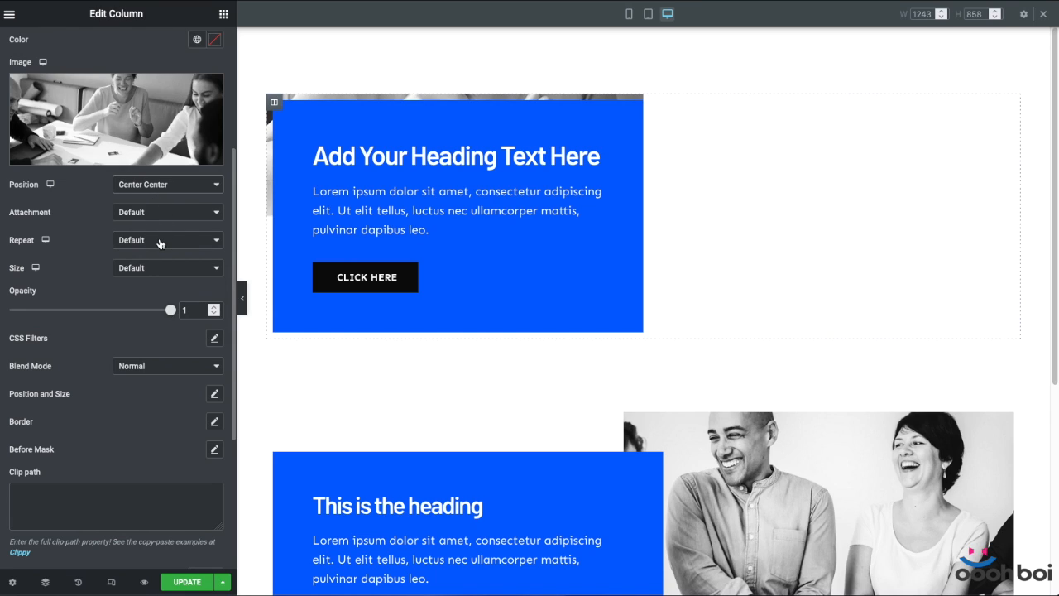
click(167, 240)
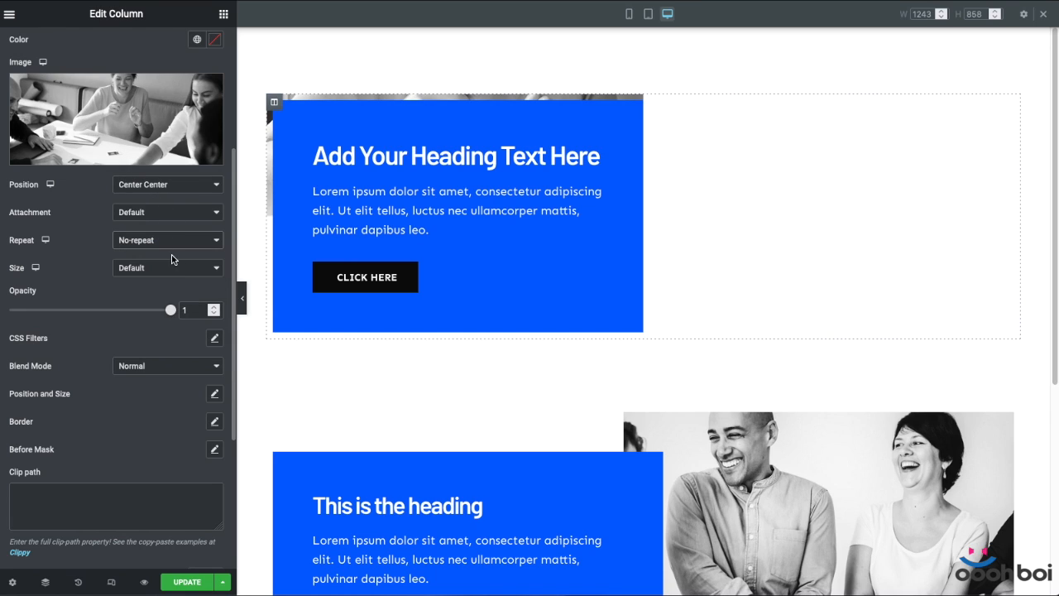
click(167, 267)
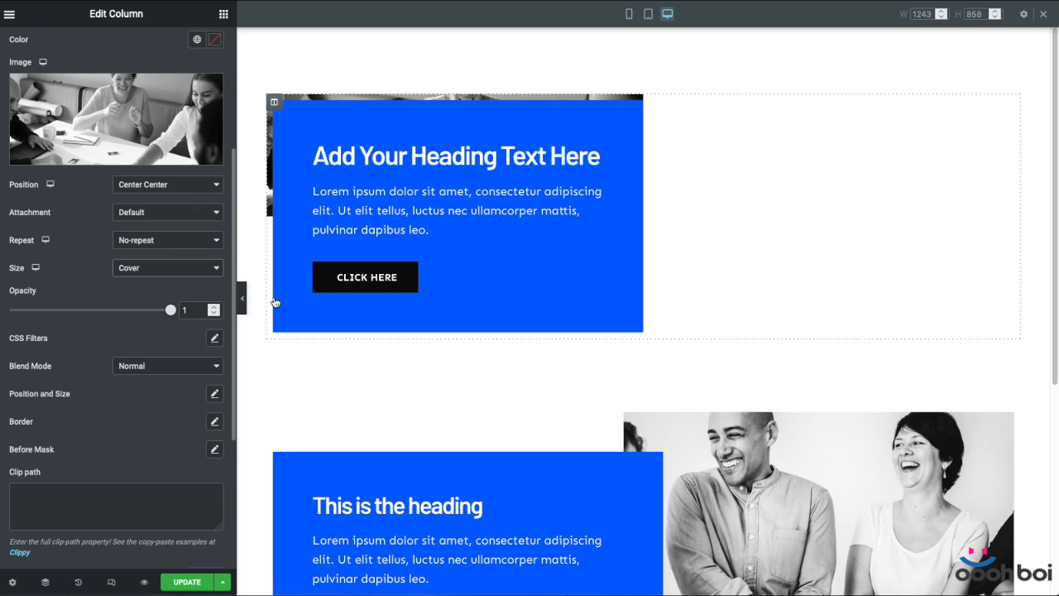
- Set the background image's Position and Size to height 100 and width/offset 50
scroll(down, 3)
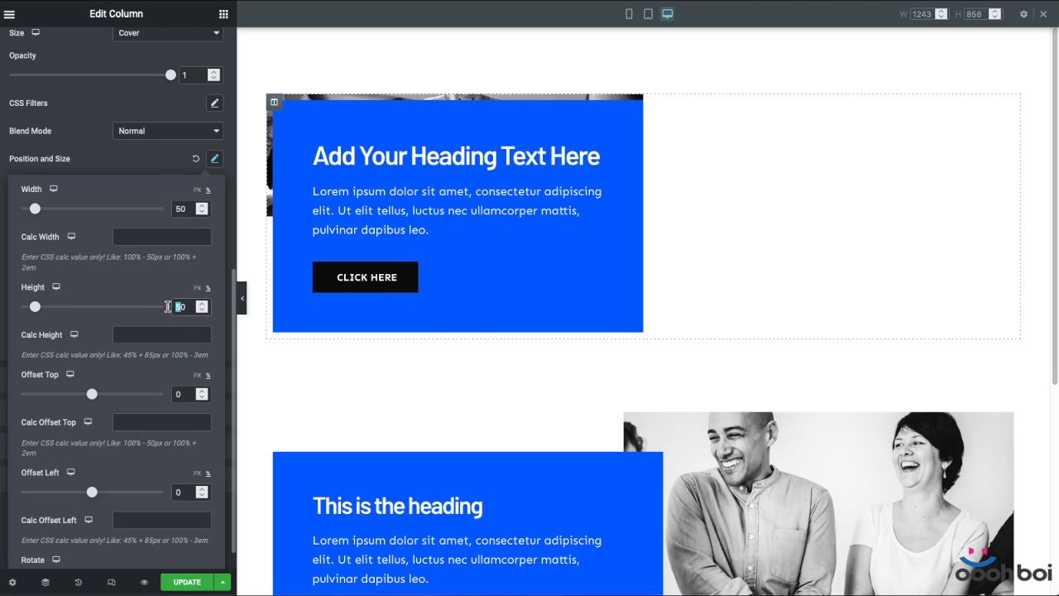
text(100)
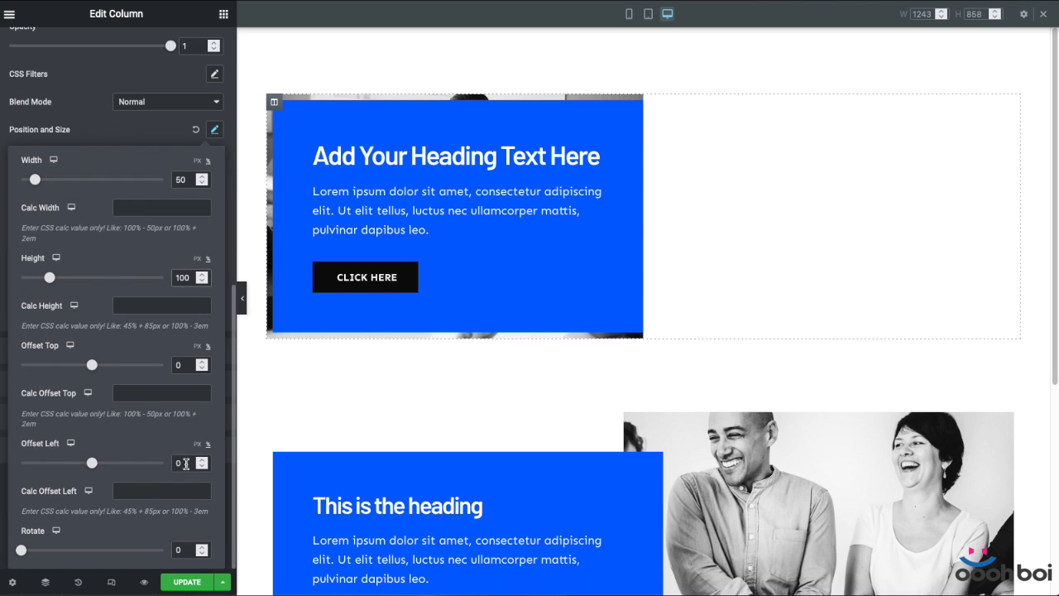
text(50)
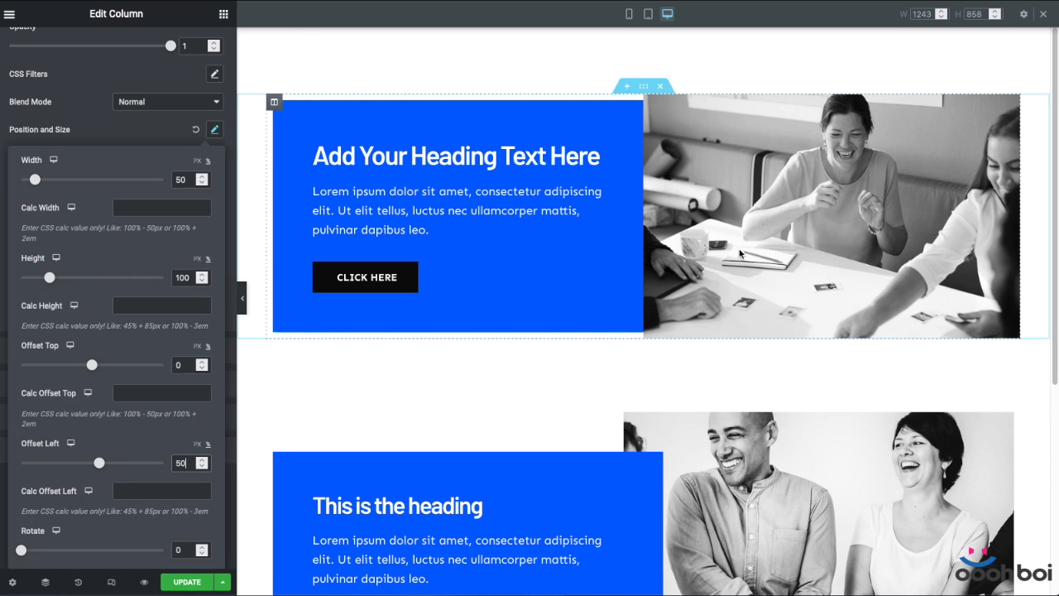
mouse_move(710, 270)
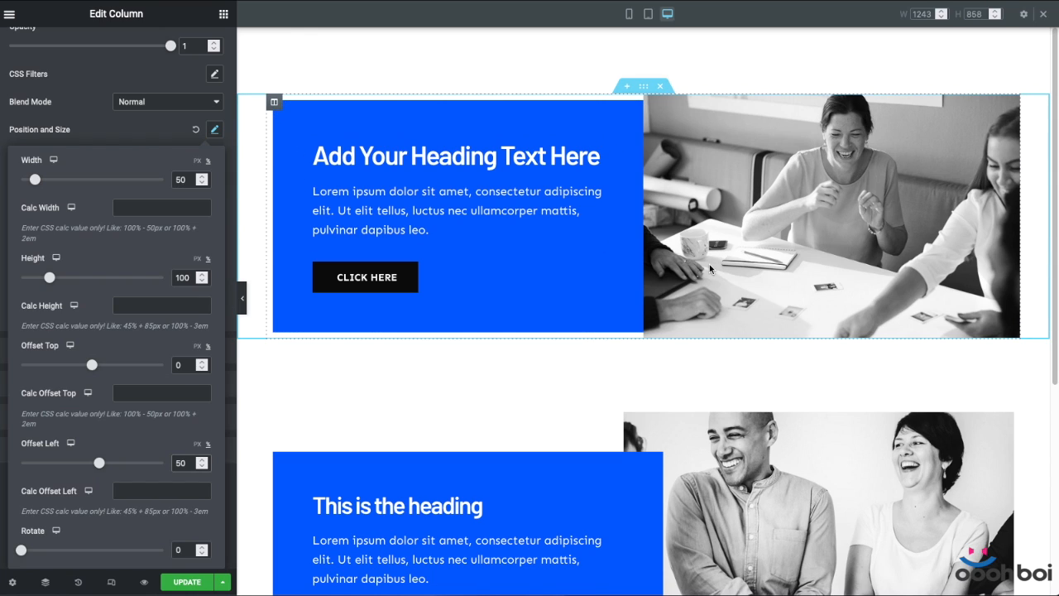
- Enter calculated width and left offset values based on 50% for the image
click(162, 206)
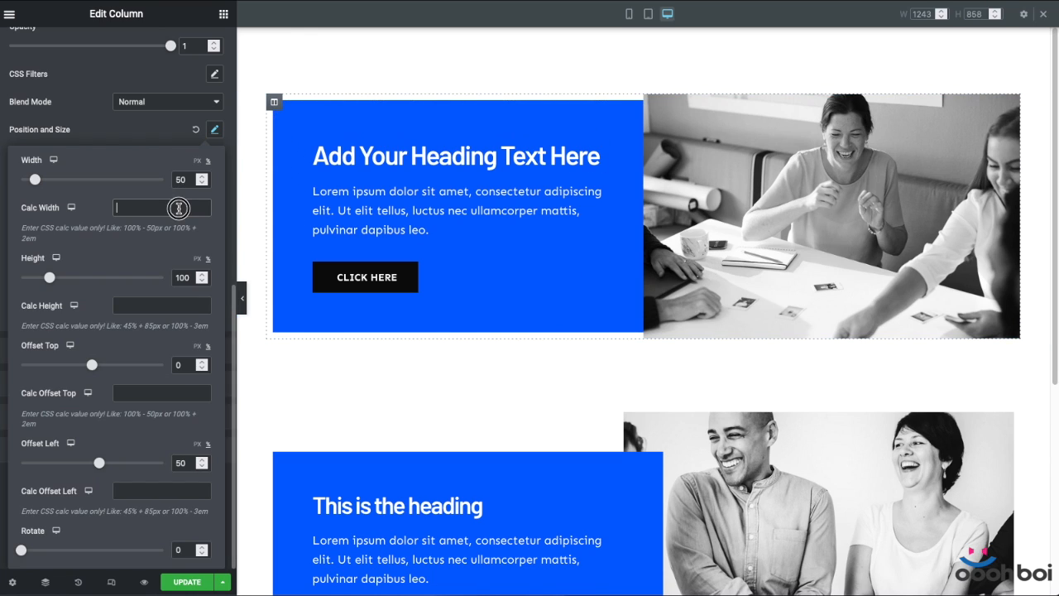
text(50% + 60px)
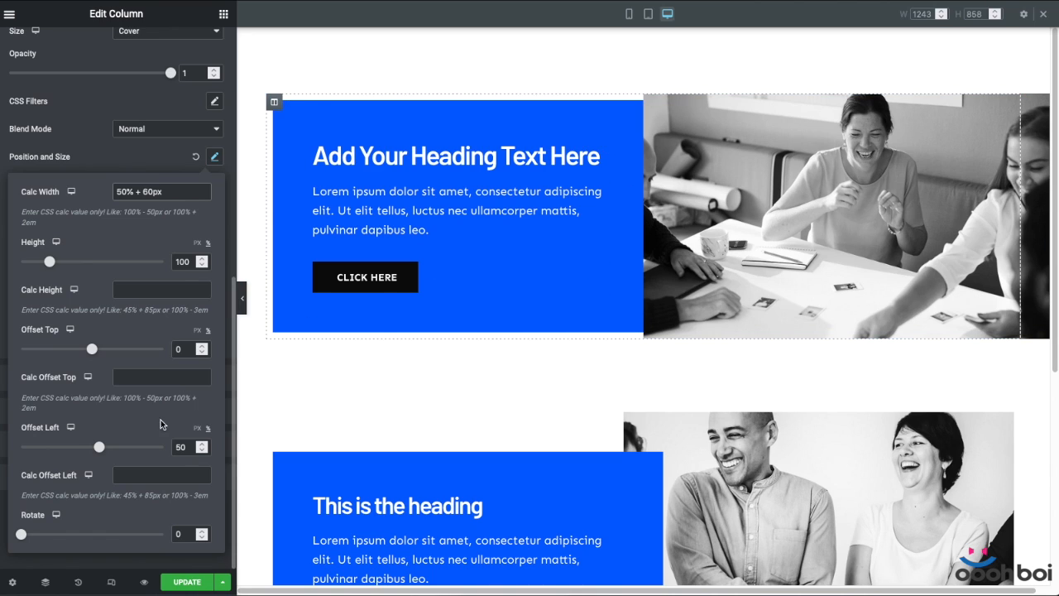
click(161, 474)
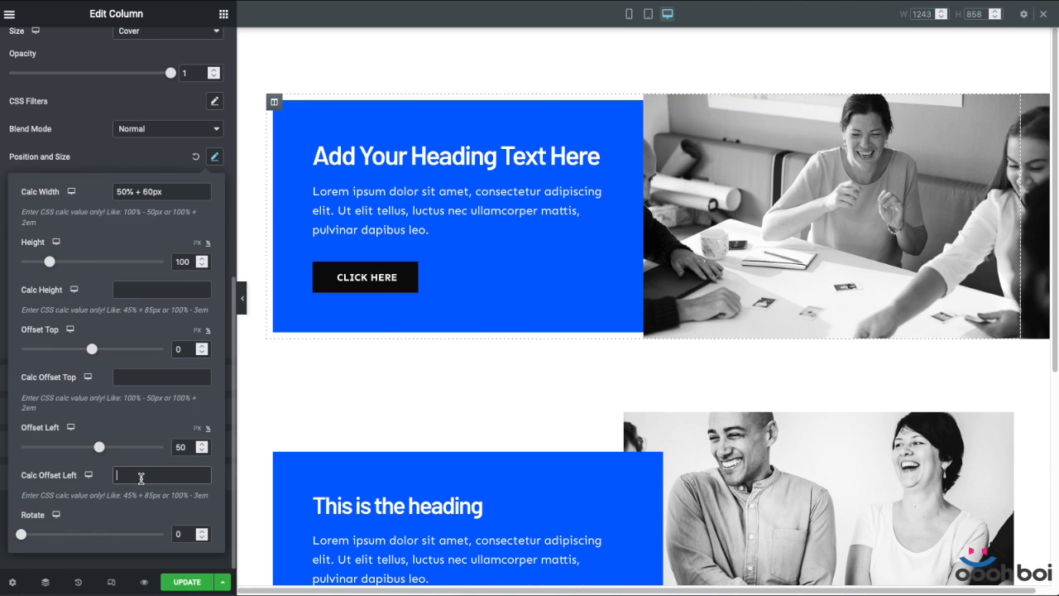
text(50%)
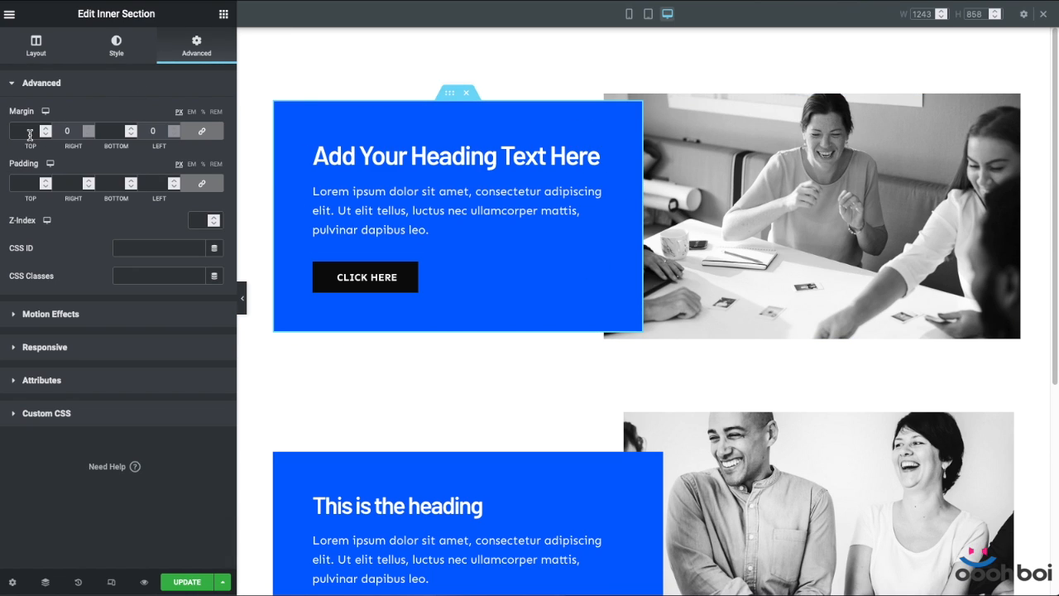
- Set the inner section's top and bottom margins to 60 px and preview at tablet width
text(60)
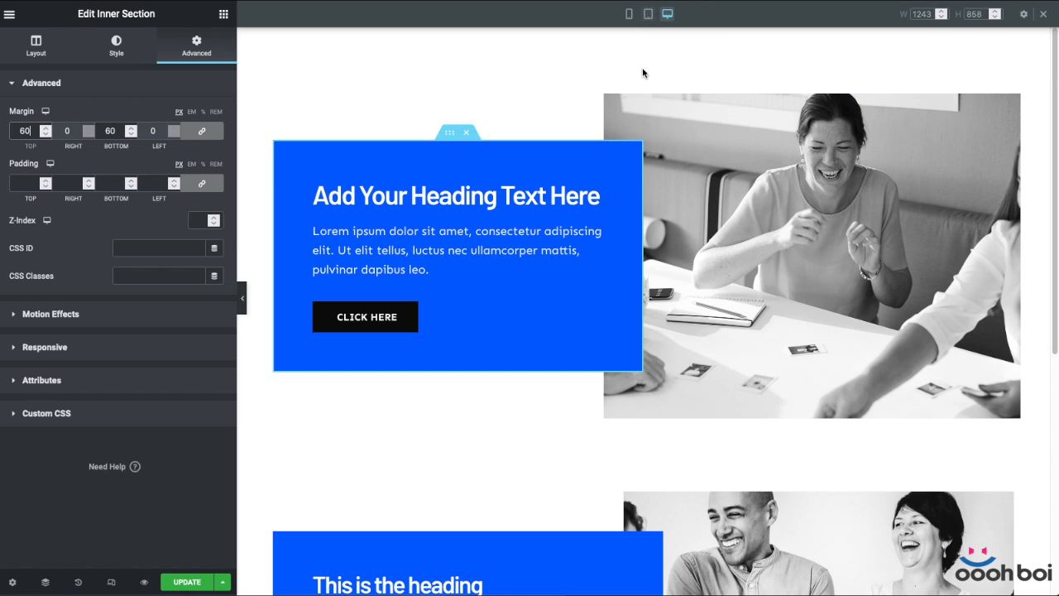
click(648, 13)
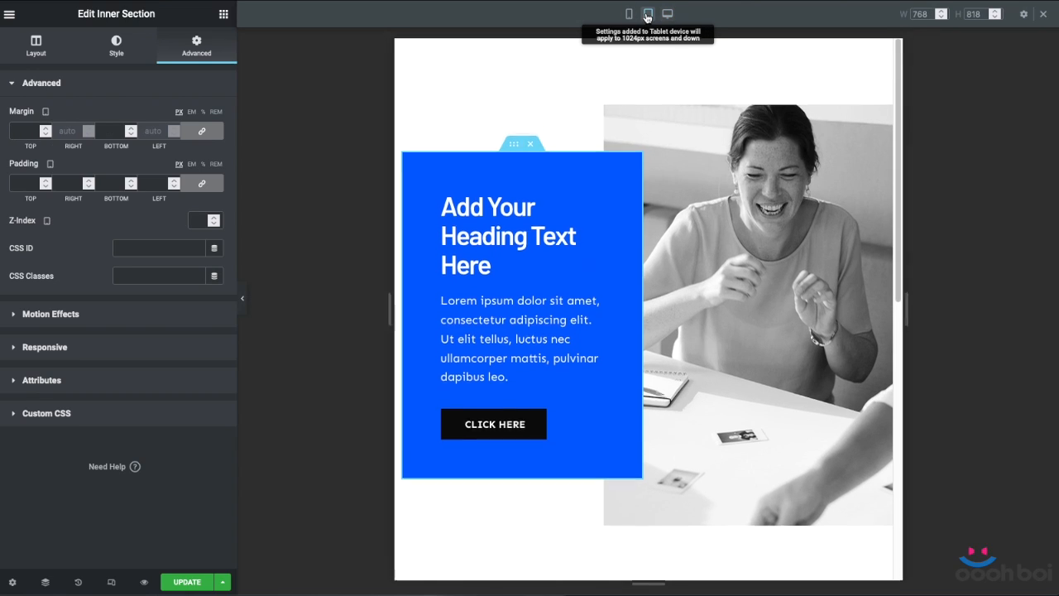
mouse_move(617, 18)
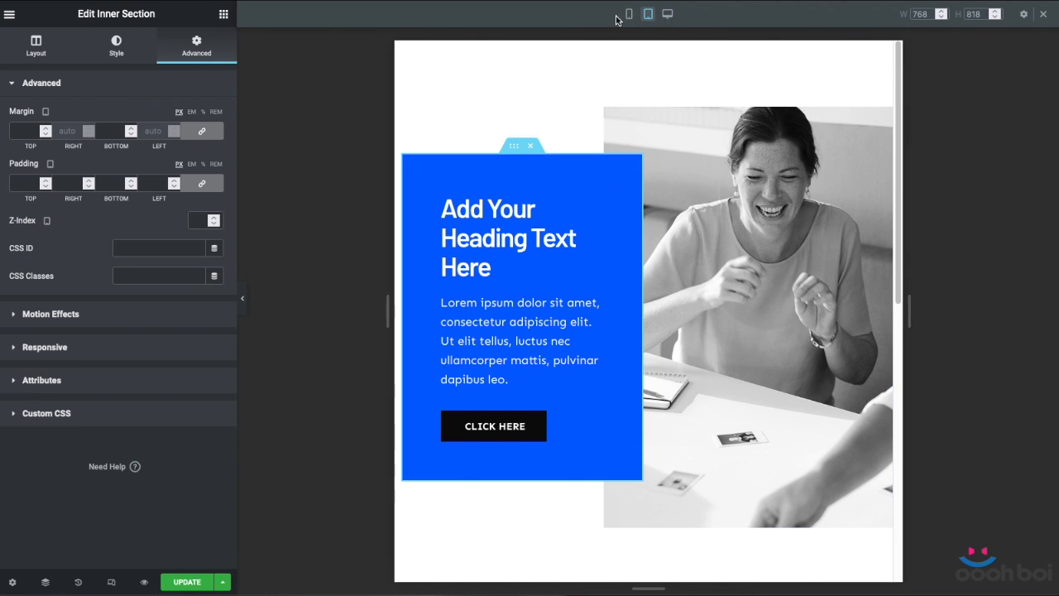
- Switch to phone preview and set the blue box's mobile width to 100%
click(629, 14)
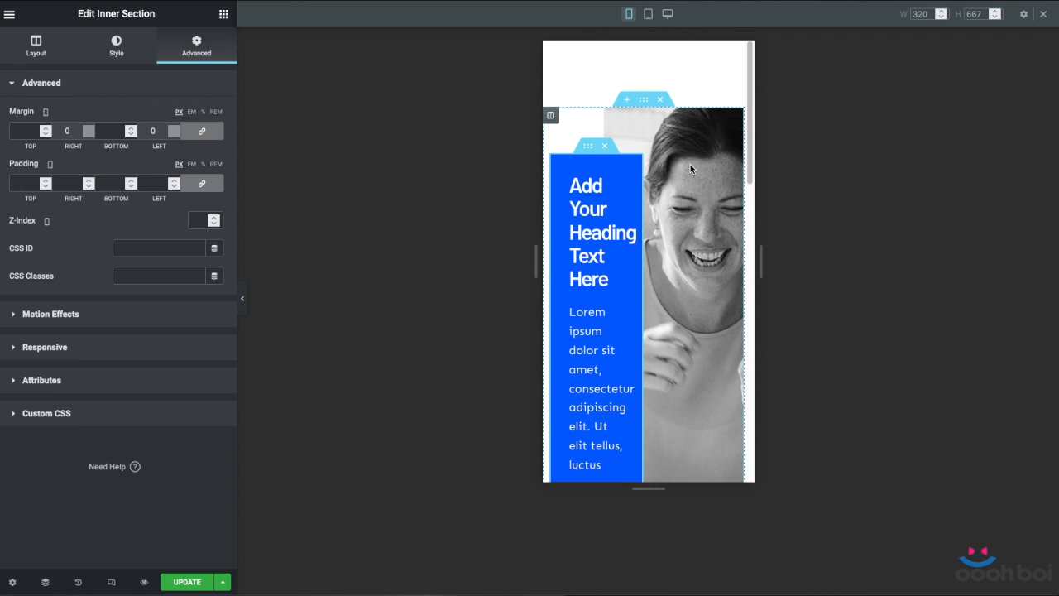
mouse_move(692, 283)
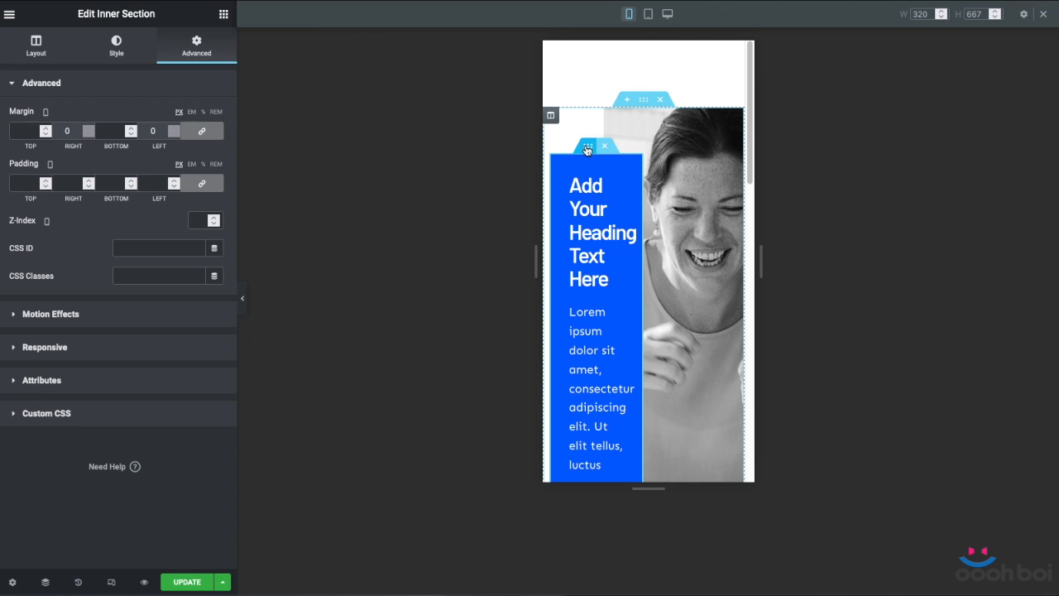
click(35, 46)
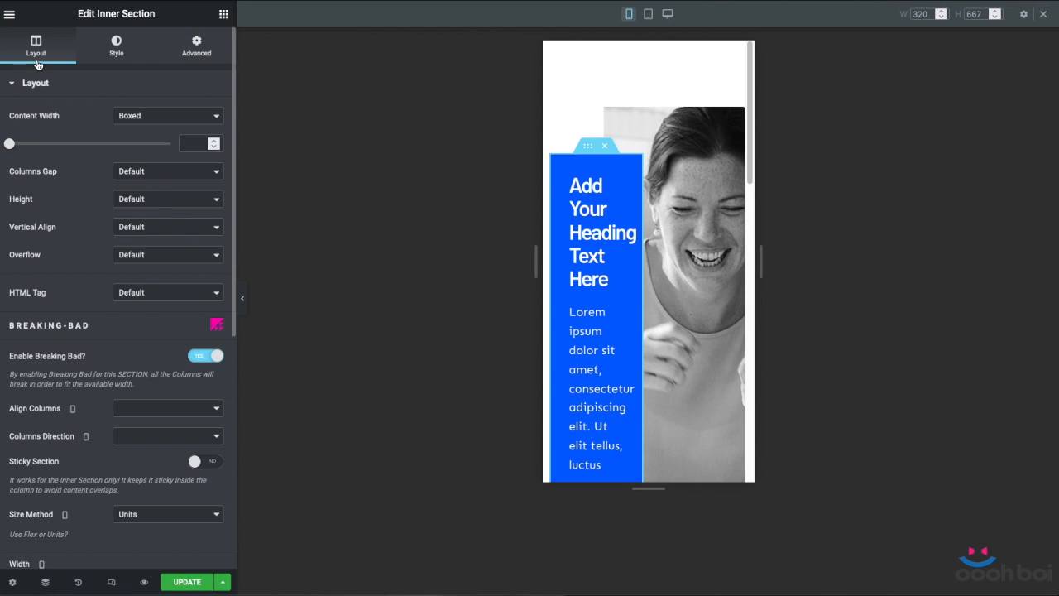
scroll(down, 3)
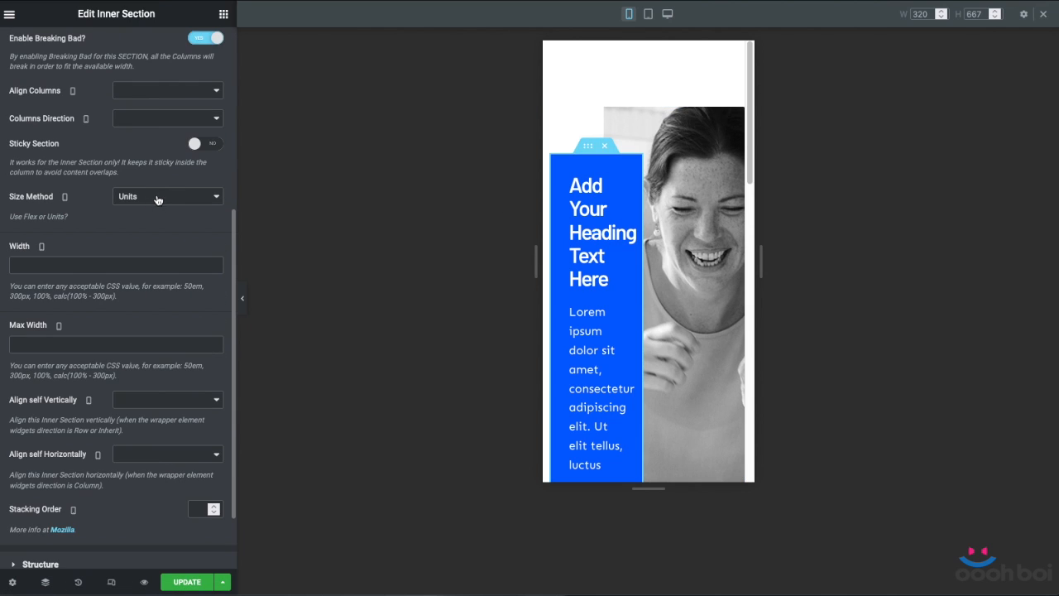
click(116, 265)
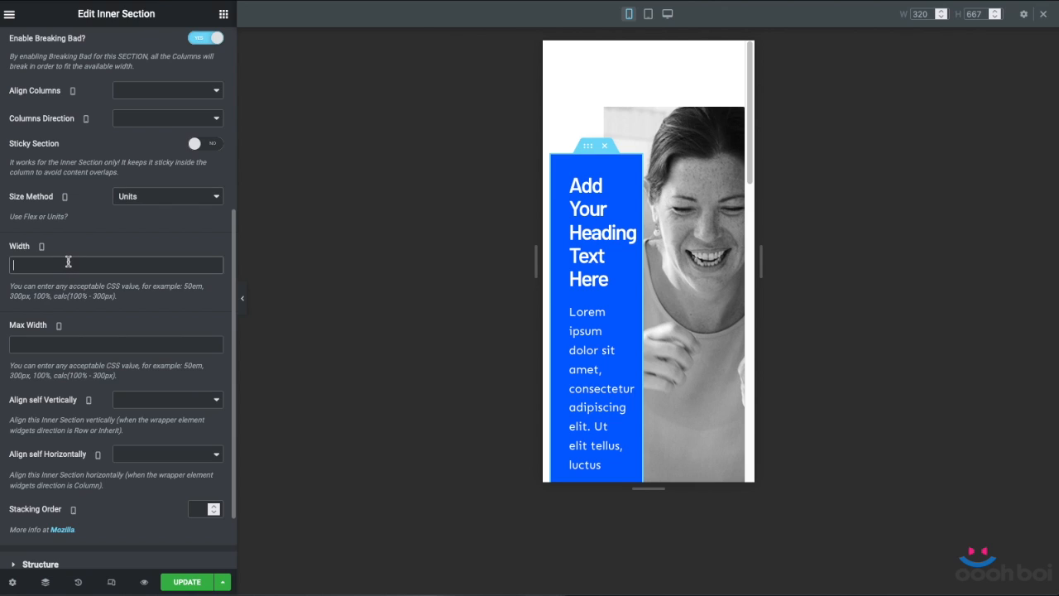
text(100%)
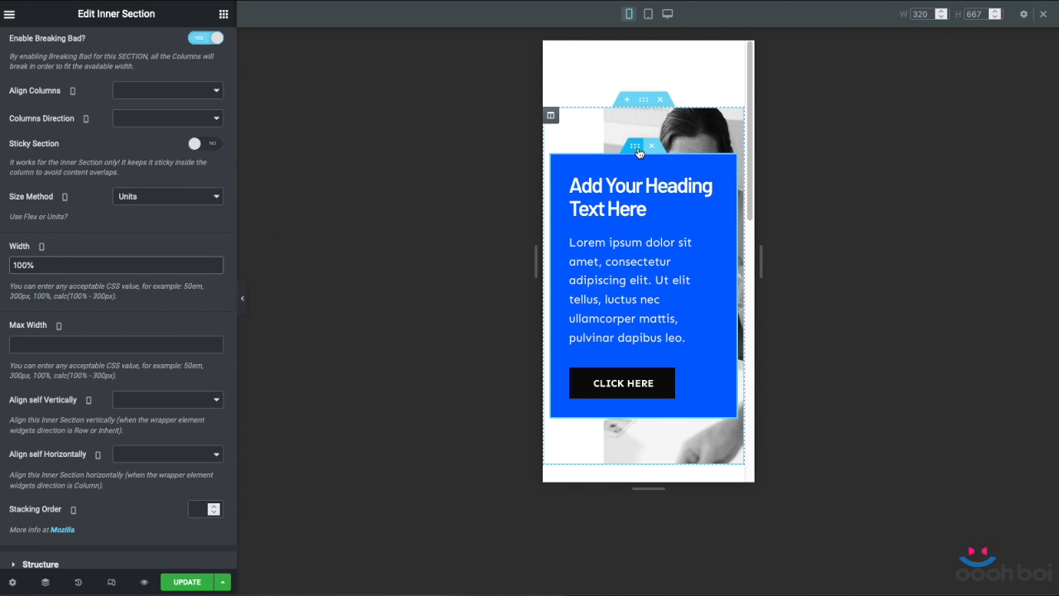
- Give the blue box a 300 px top margin on mobile
click(196, 46)
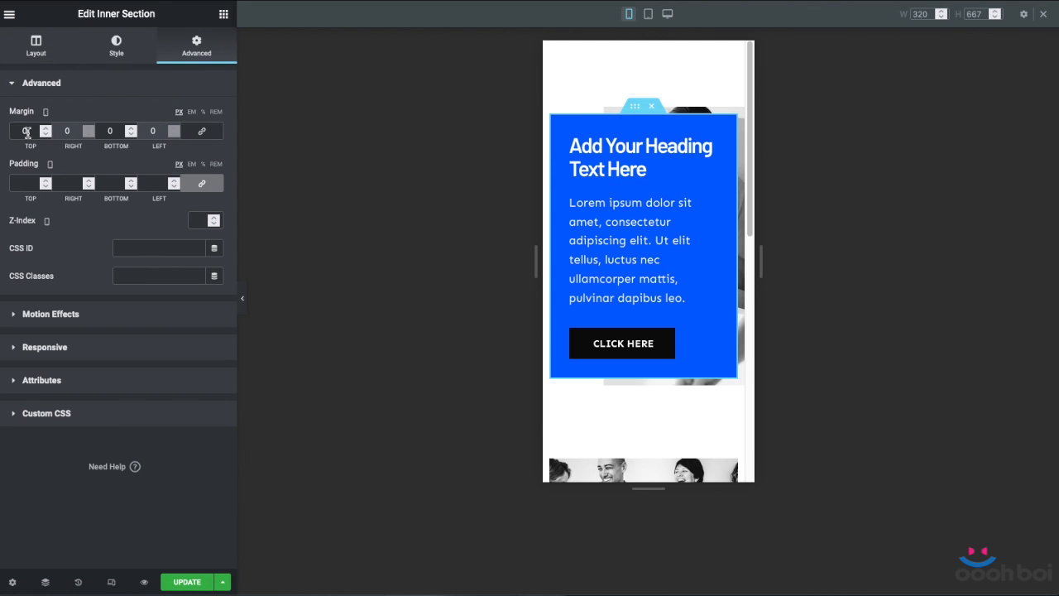
text(300)
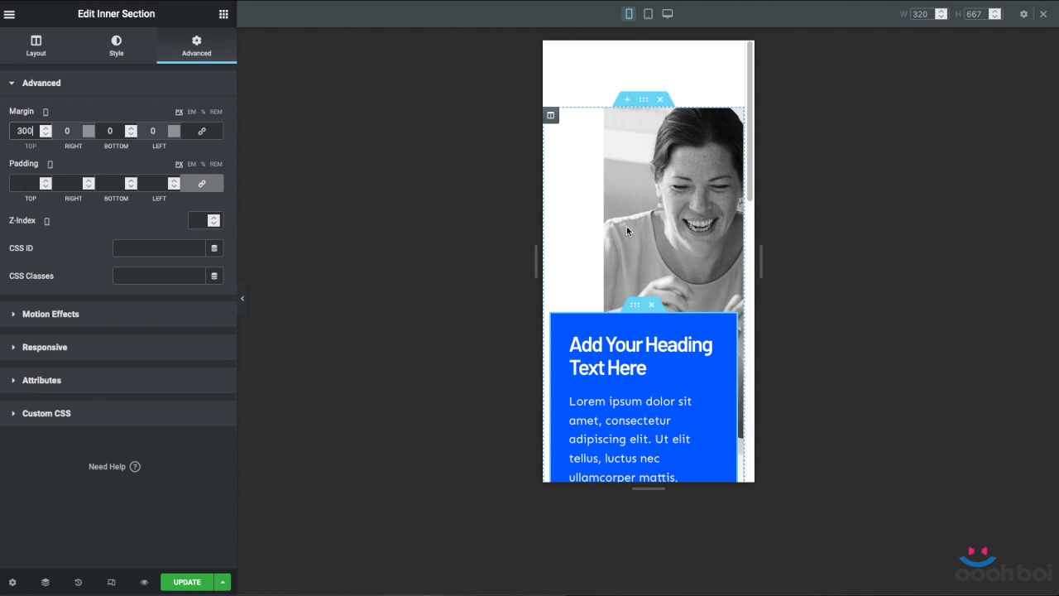
scroll(down, 3)
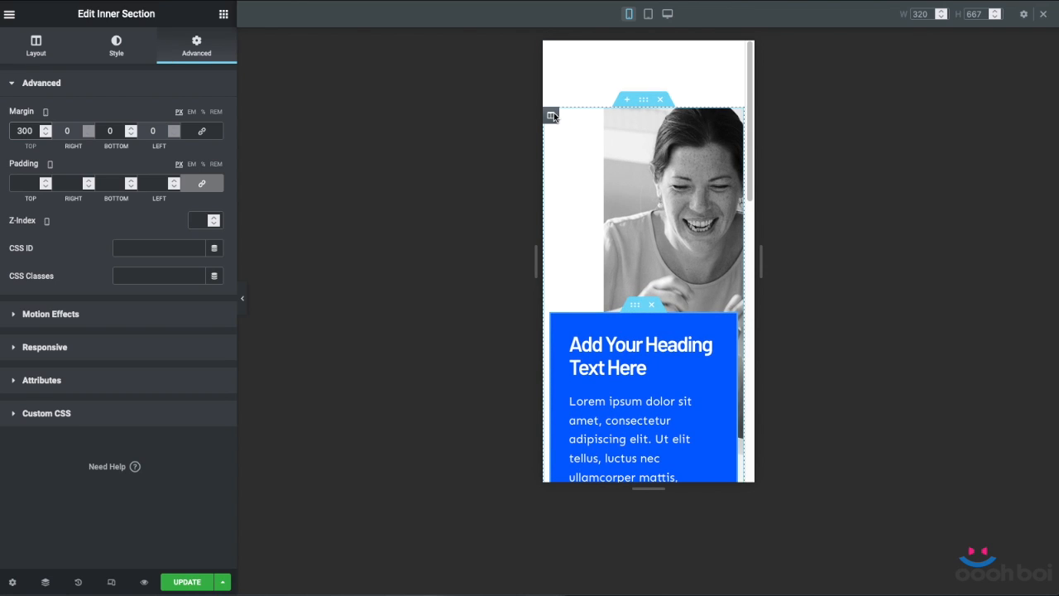
- Set the column's mobile pseudo background to 360 px height and 0 left offset, then view desktop
click(196, 41)
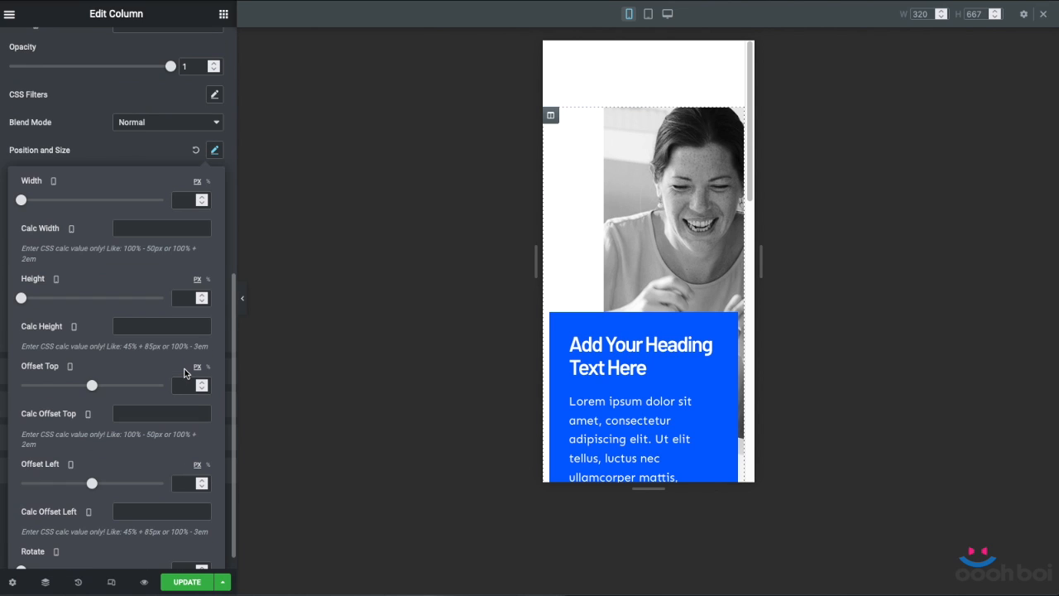
click(185, 298)
text(360)
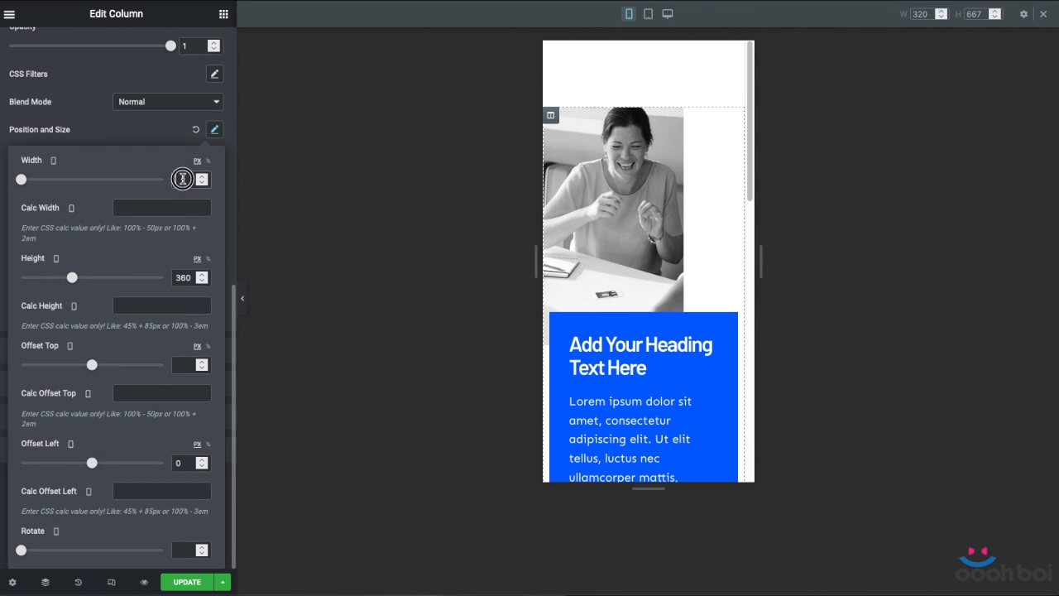
click(207, 160)
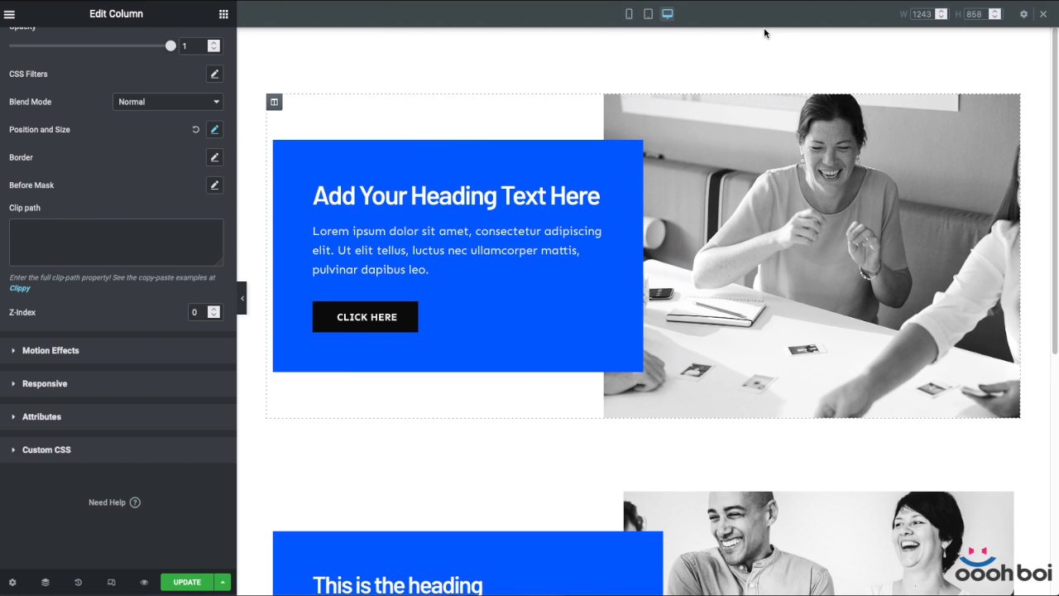
- Update the page and scroll down to compare with the finished image-box section
click(187, 581)
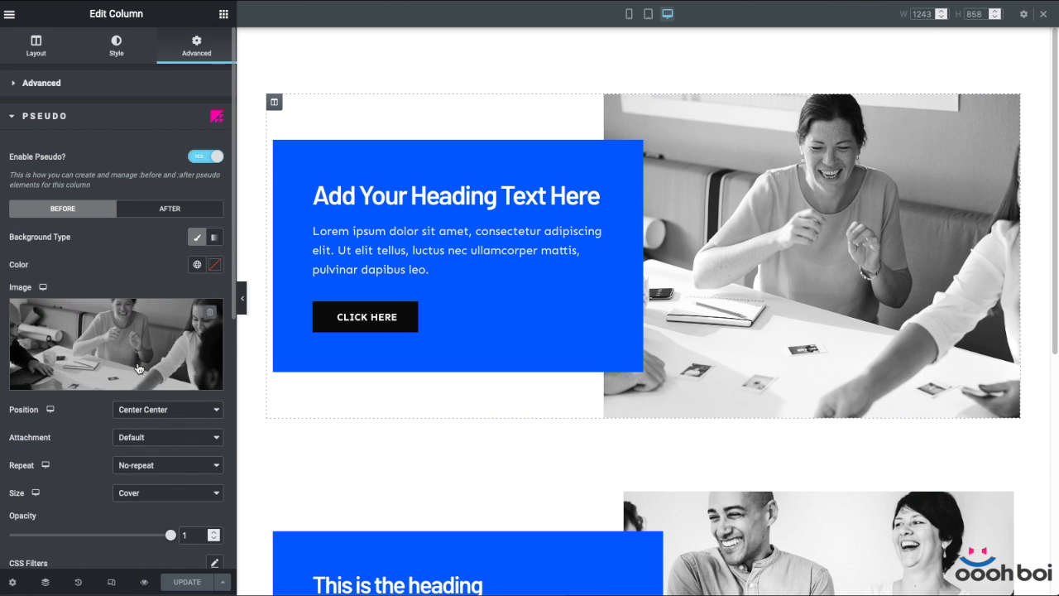
scroll(down, 3)
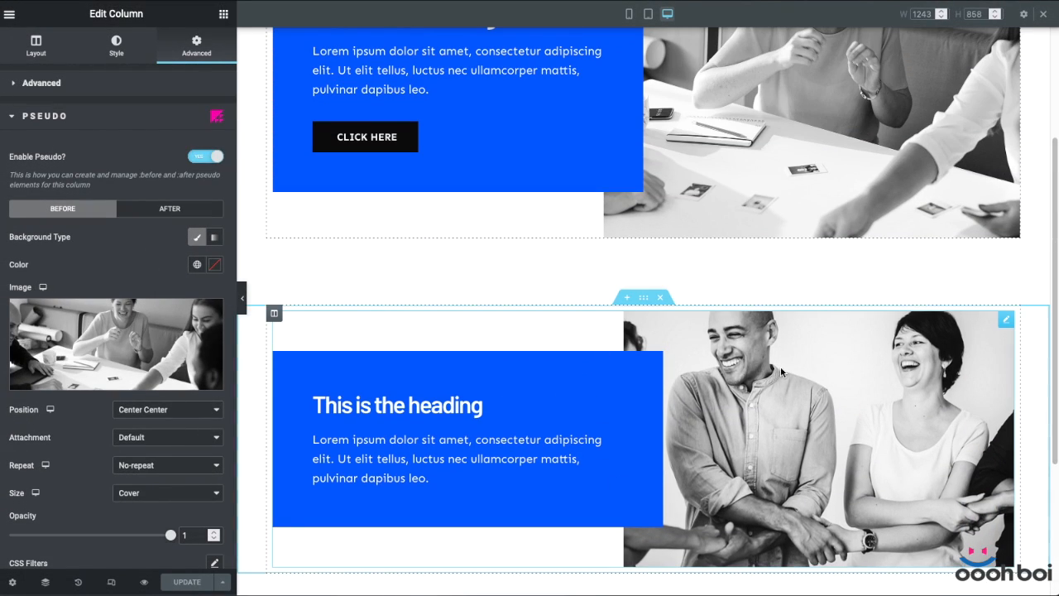
scroll(down, 3)
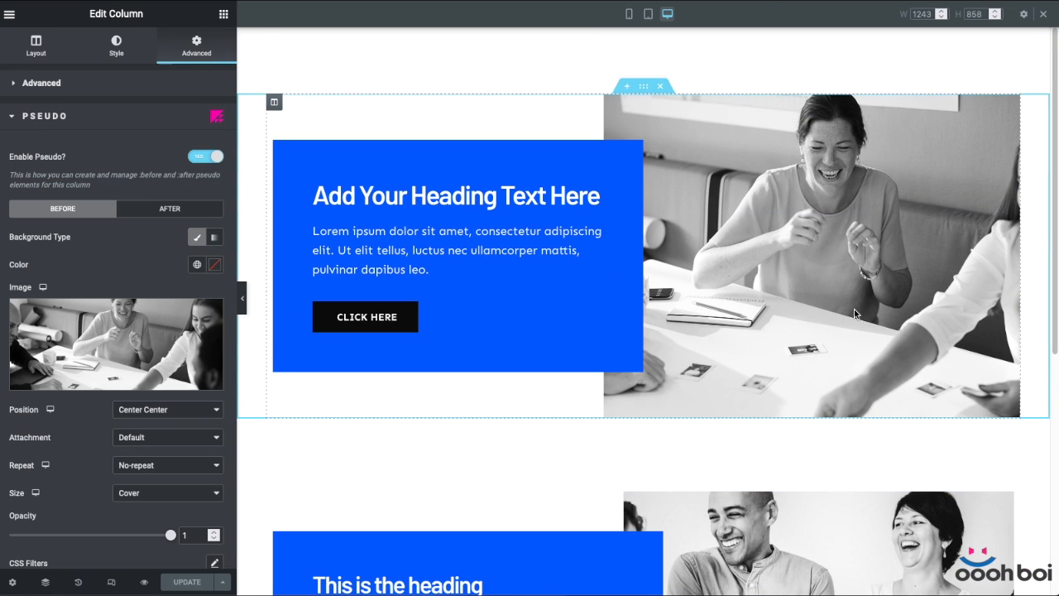
scroll(down, 3)
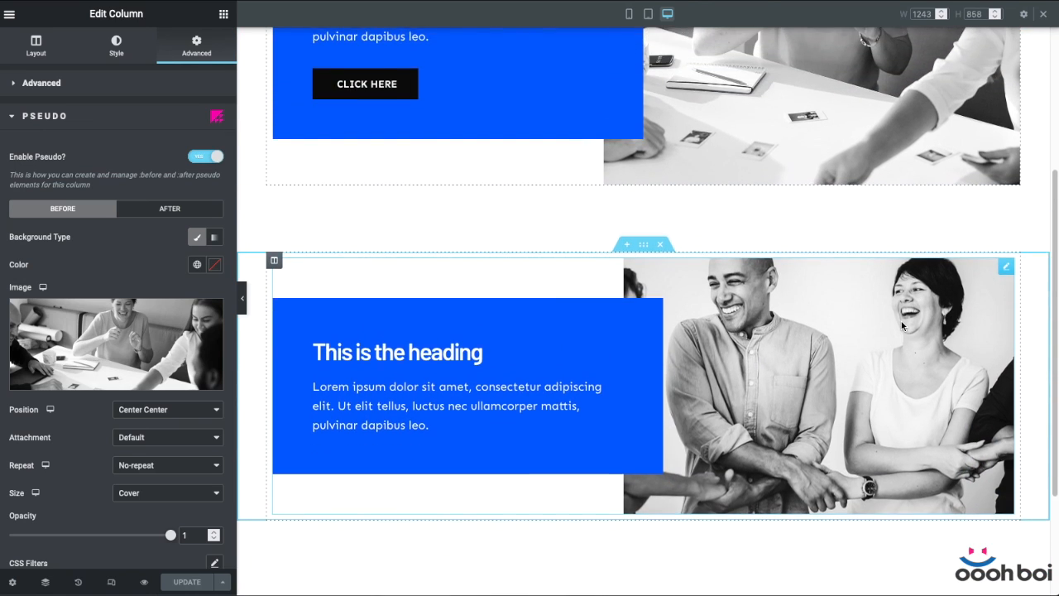
- Duplicate the 'This is the heading' group-photo section from its handle menu
scroll(down, 3)
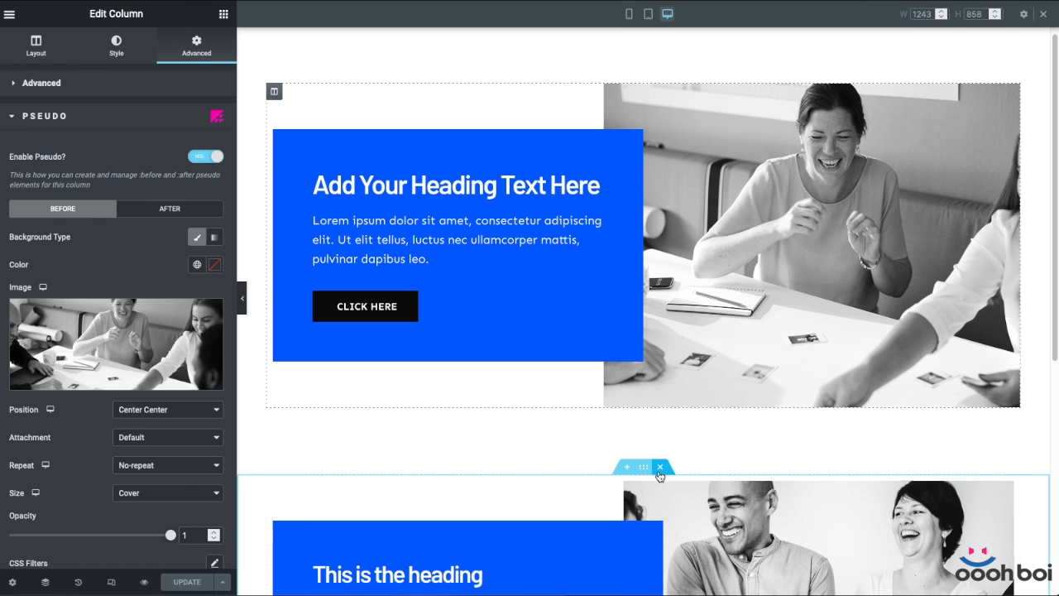
right_click(660, 467)
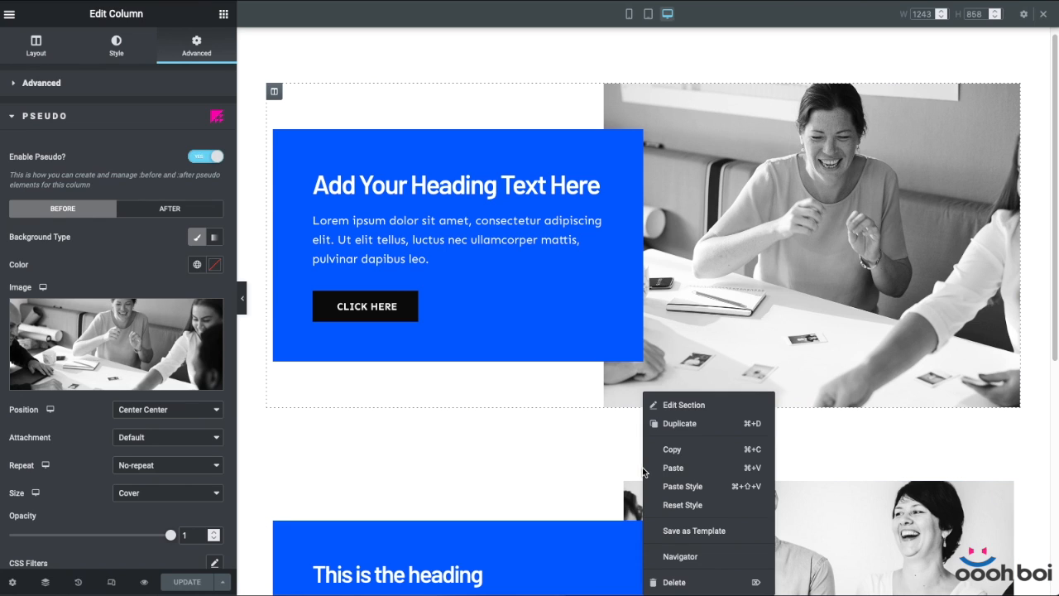
click(683, 405)
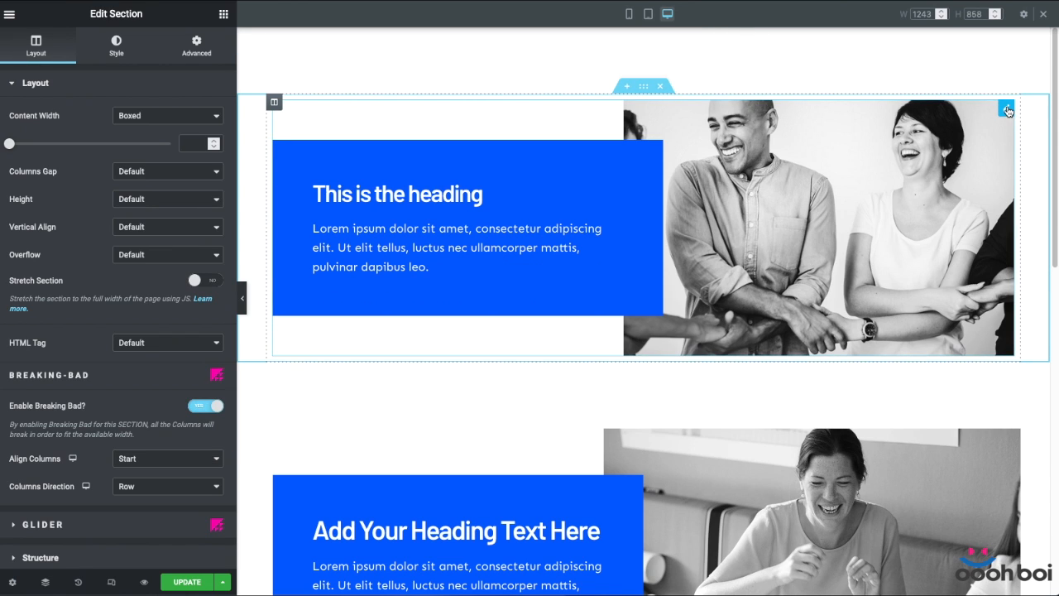
- Delete the copied image box's photo and give it a custom width of 50%
click(1007, 110)
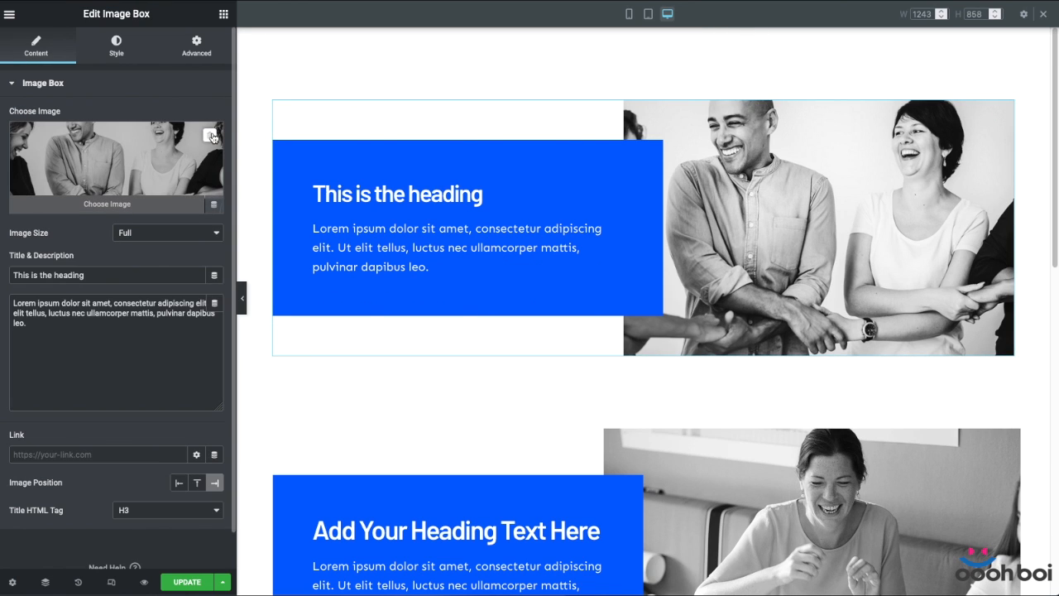
click(213, 137)
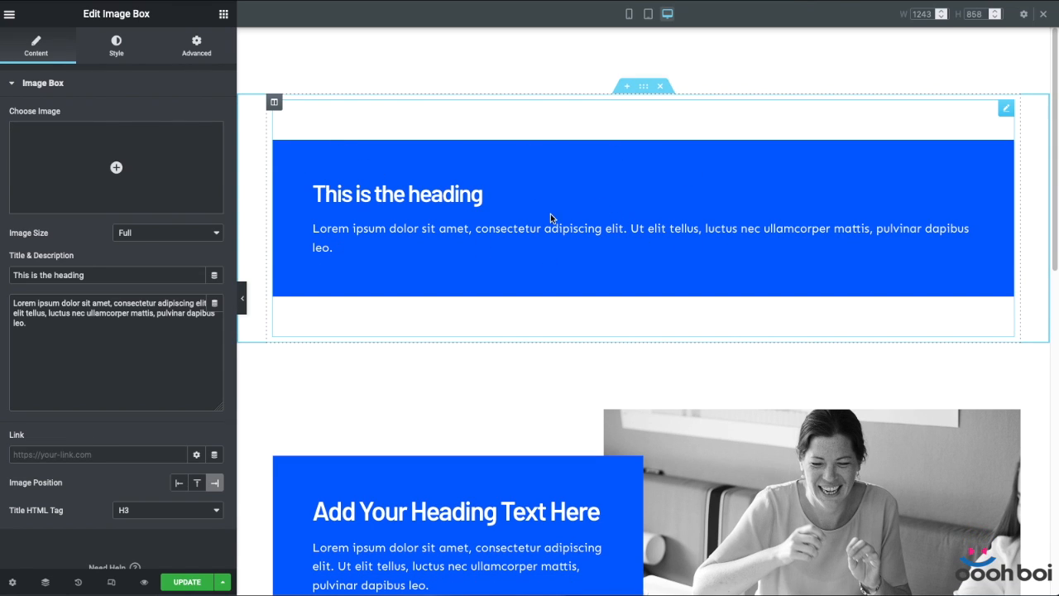
click(196, 45)
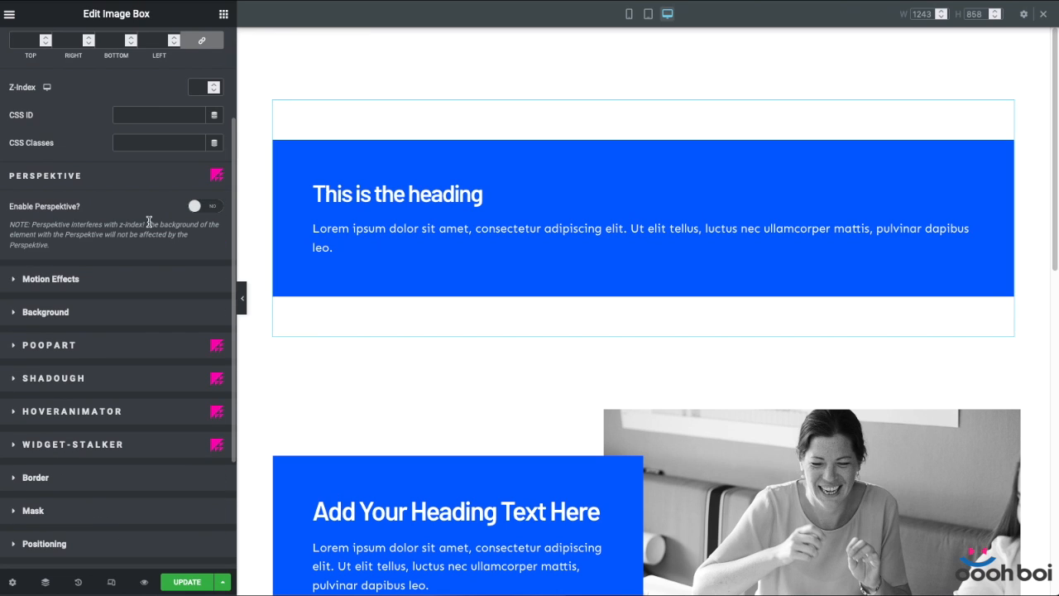
click(44, 381)
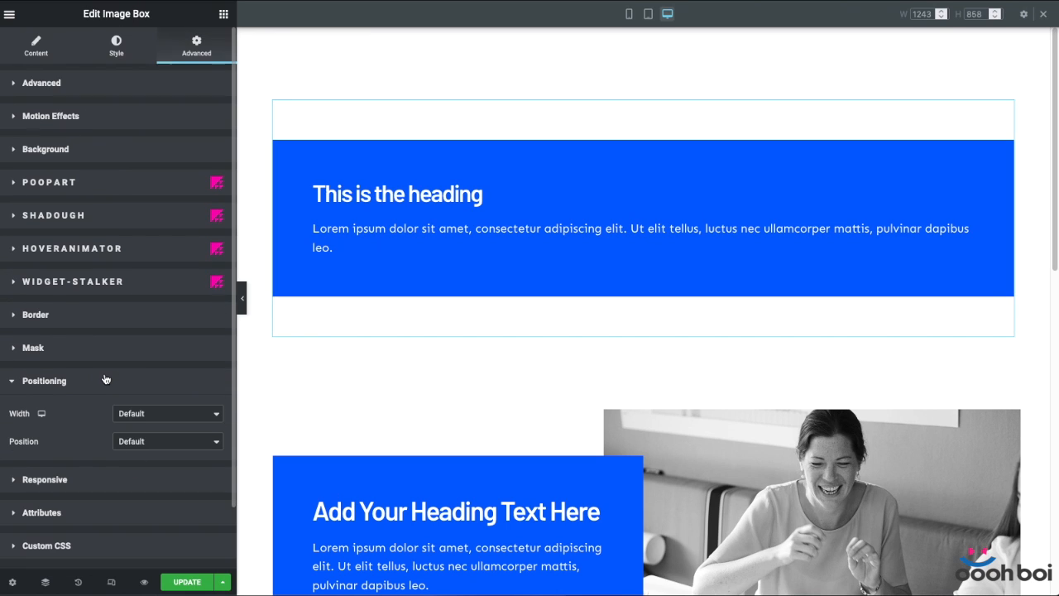
click(168, 413)
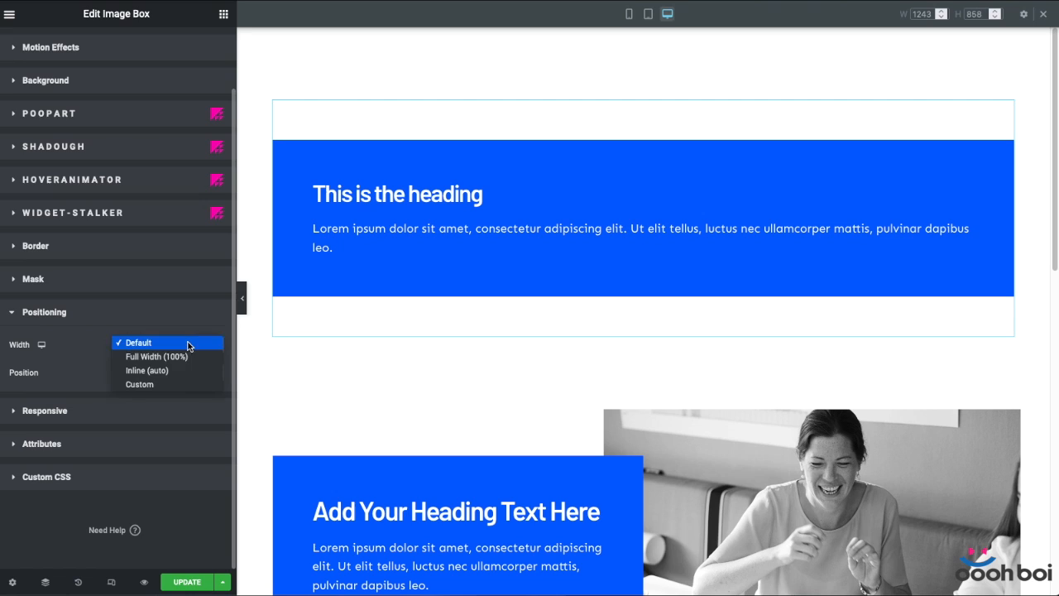
click(139, 384)
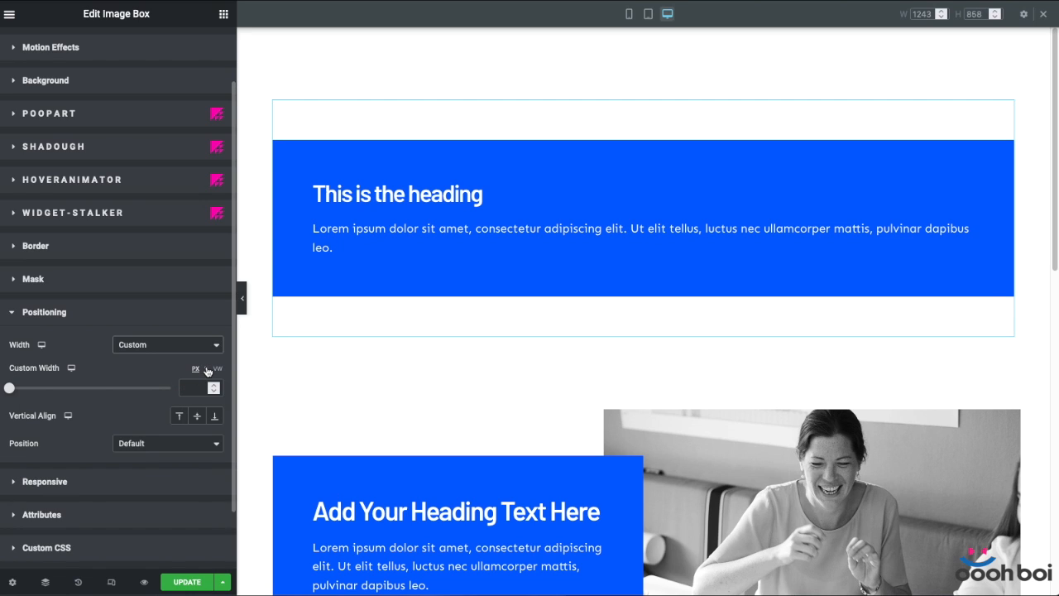
click(206, 368)
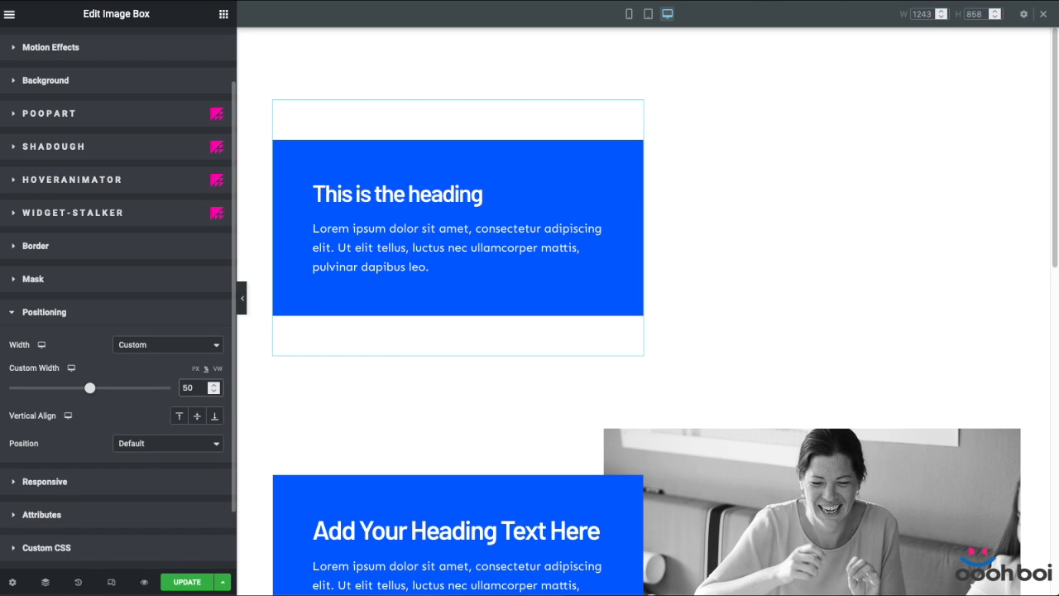
click(455, 228)
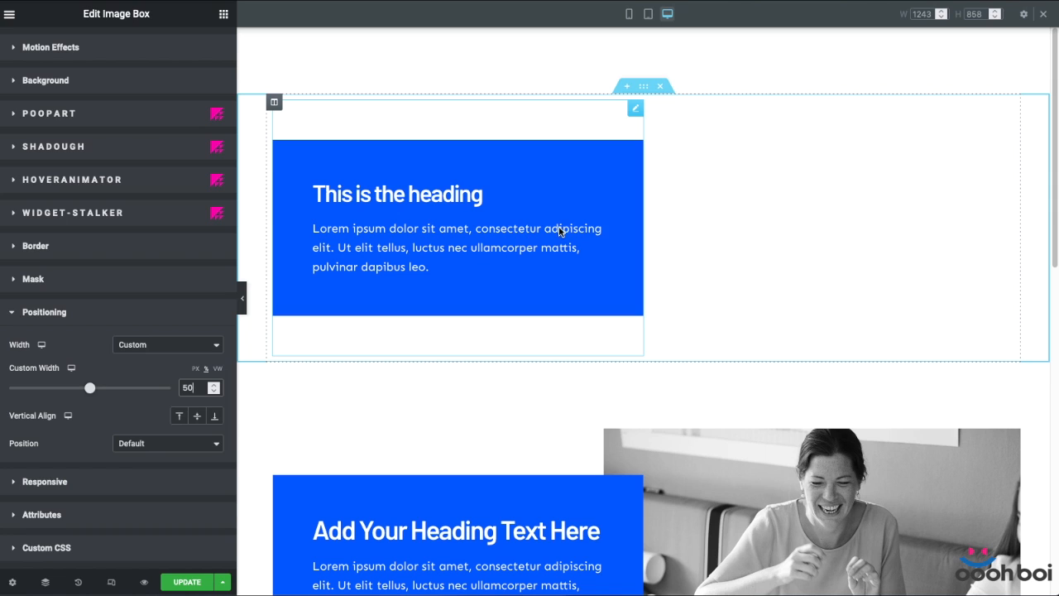
- Scroll to the 'Add Your Heading Text Here' section and open its column options
scroll(down, 3)
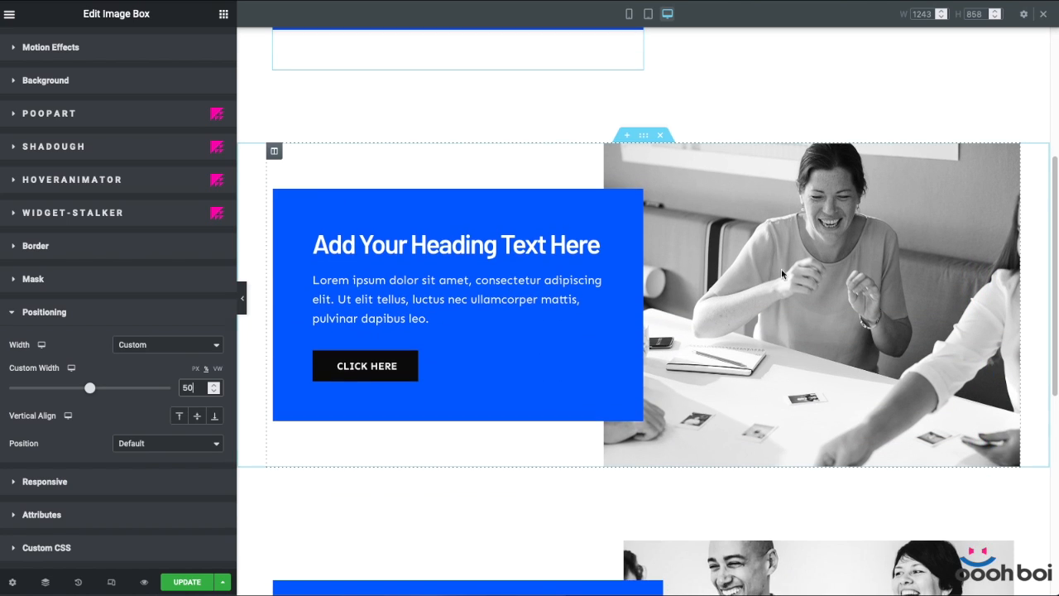
click(274, 151)
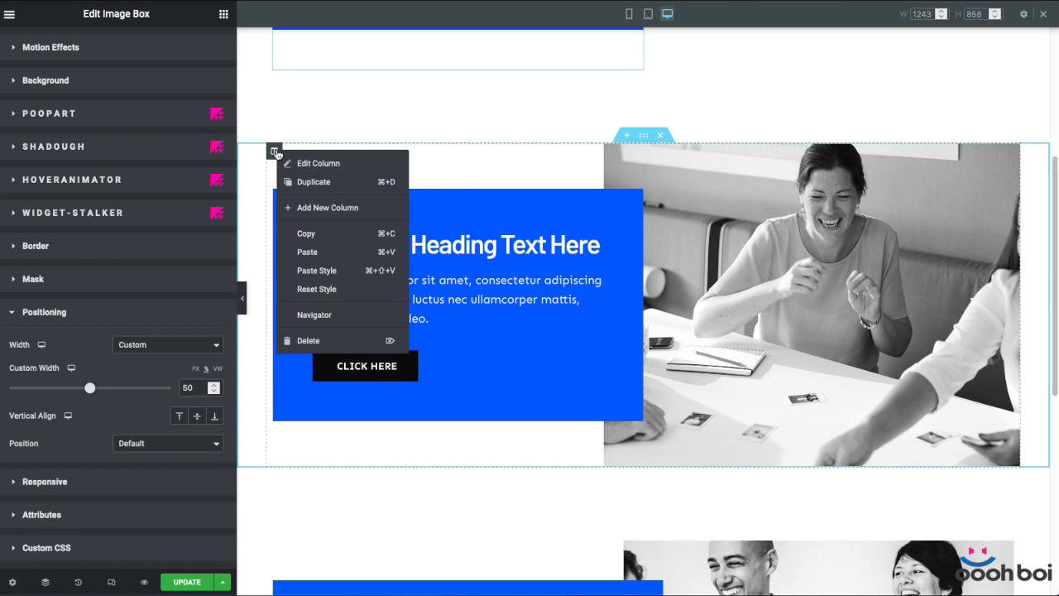
mouse_move(306, 233)
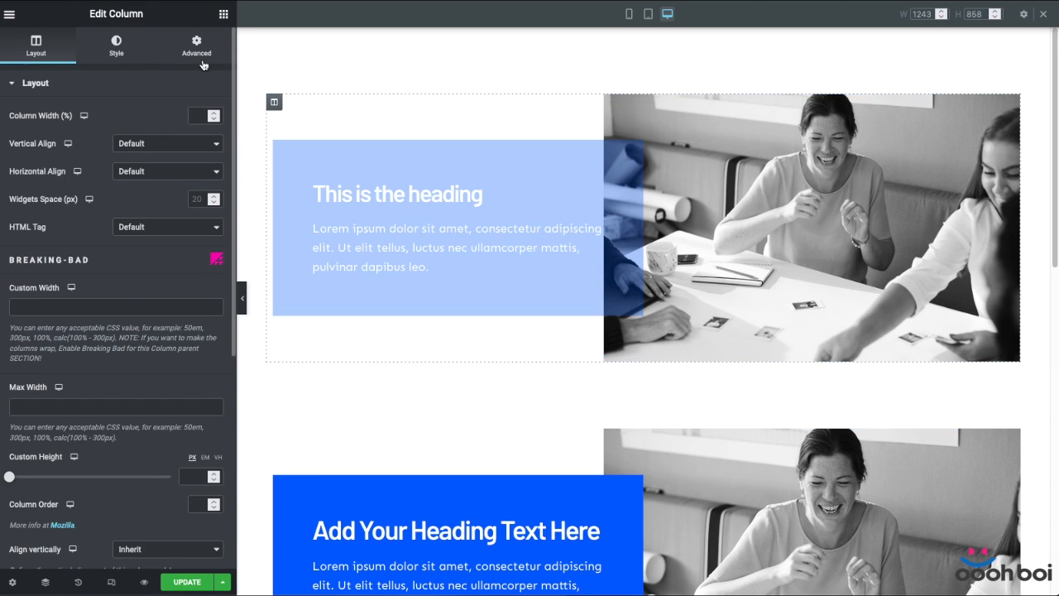
- Set the copied column's pseudo background to the Mockup image and switch to mobile preview
click(196, 46)
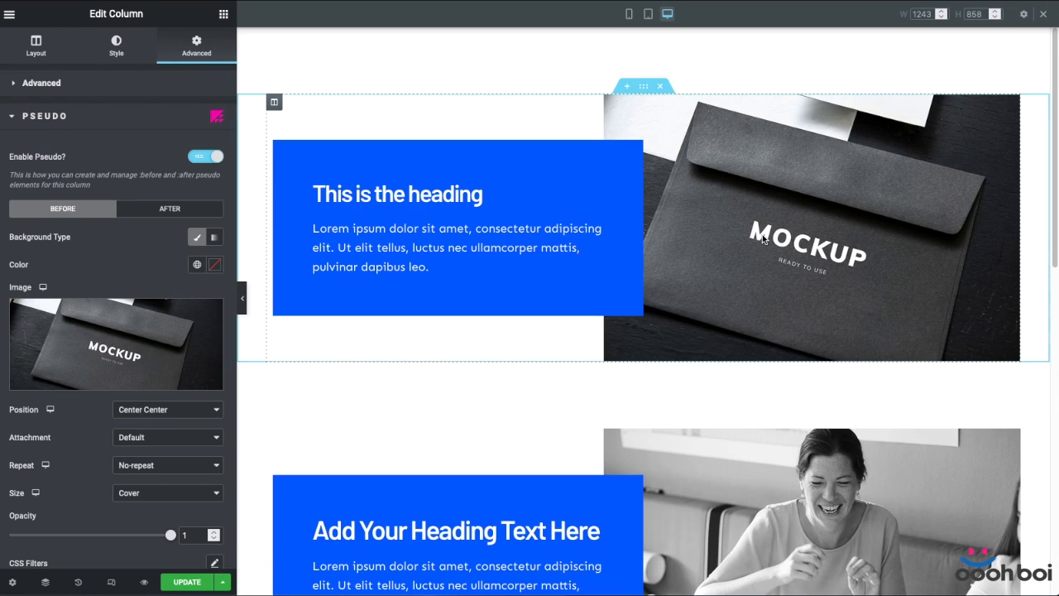
click(629, 13)
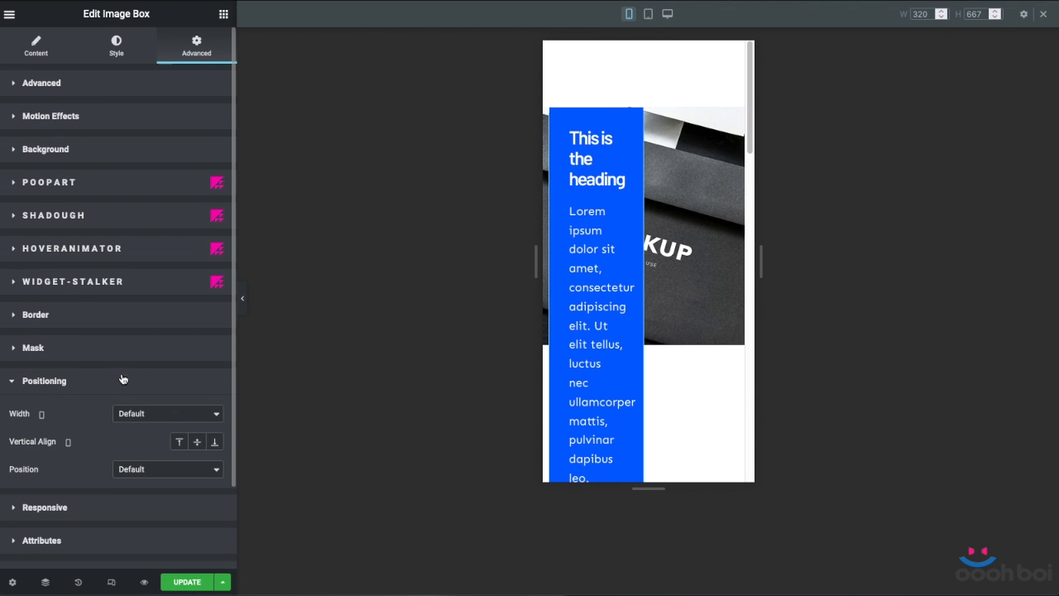
- Make the mobile heading box full width with a 300 px top margin, then check tablet and desktop
click(165, 413)
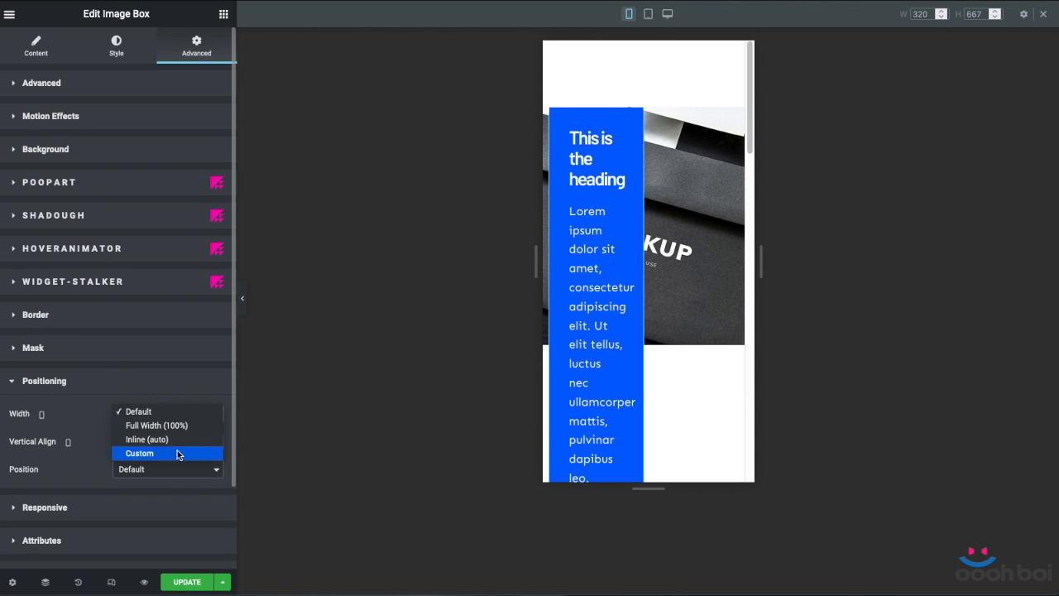
click(139, 453)
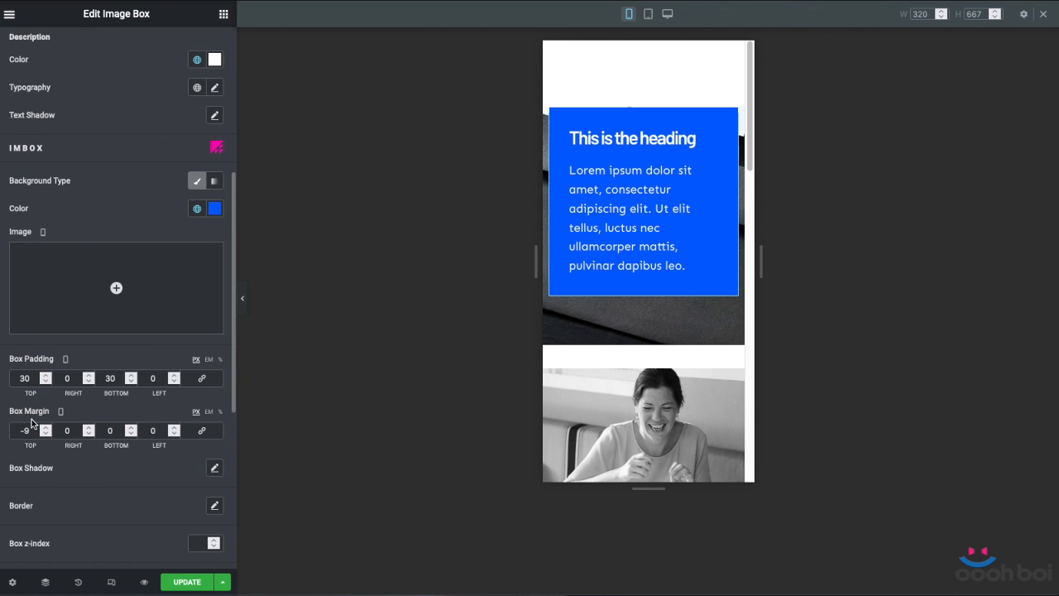
click(24, 430)
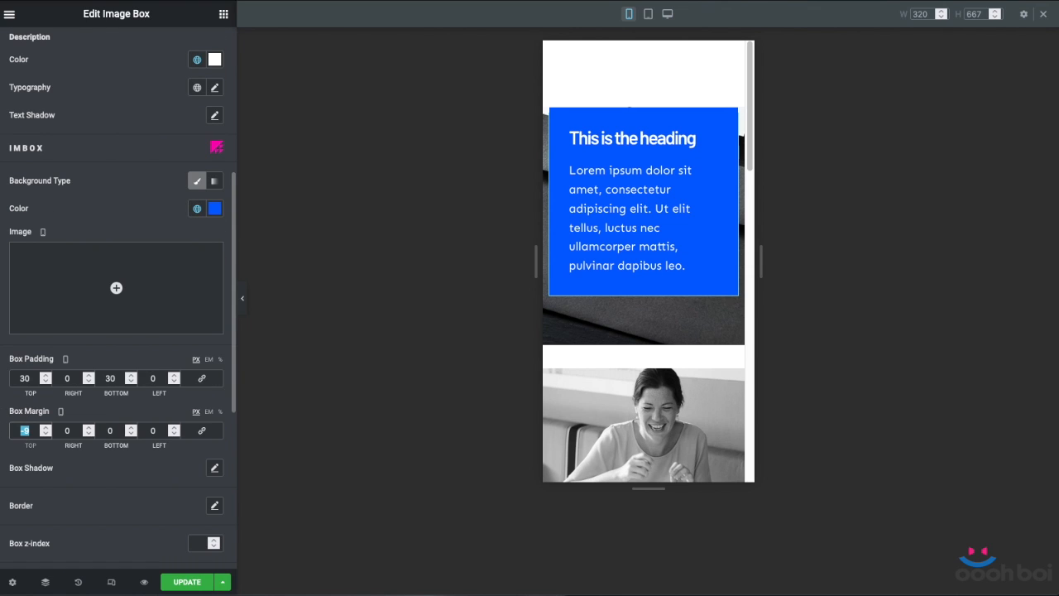
text(300)
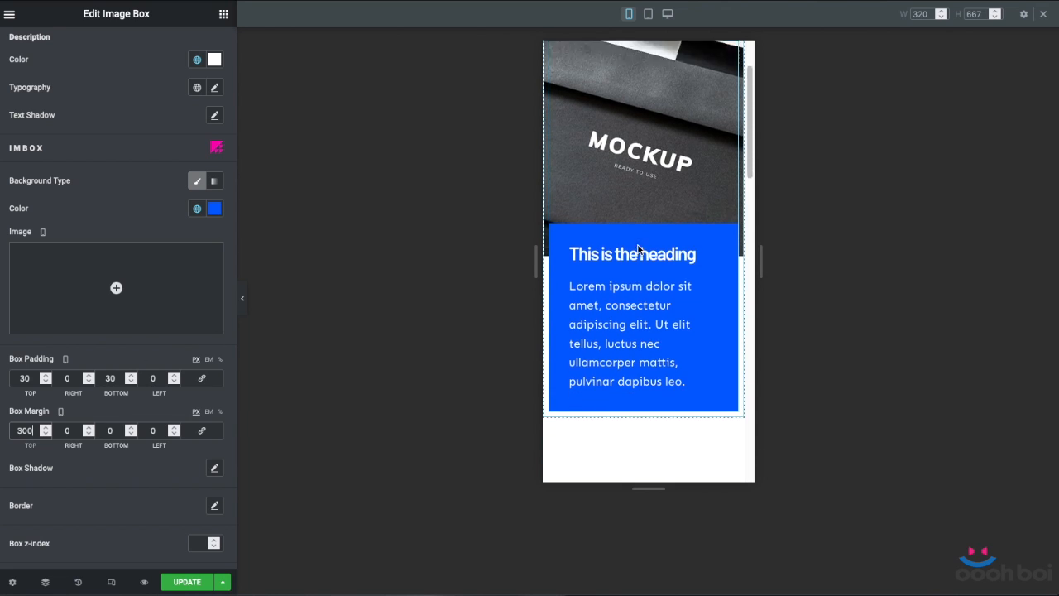
click(649, 13)
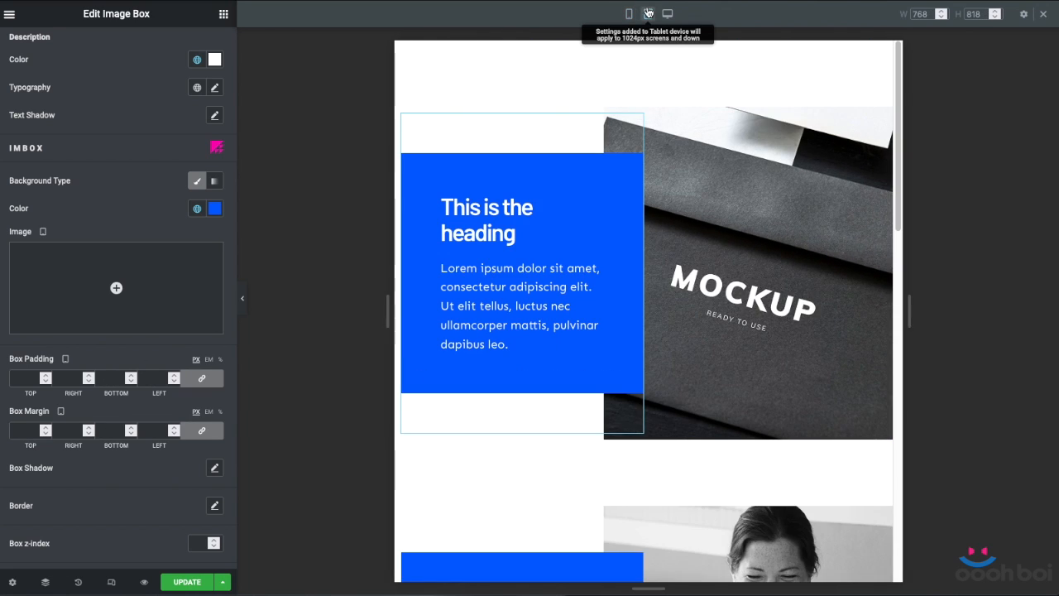
click(667, 13)
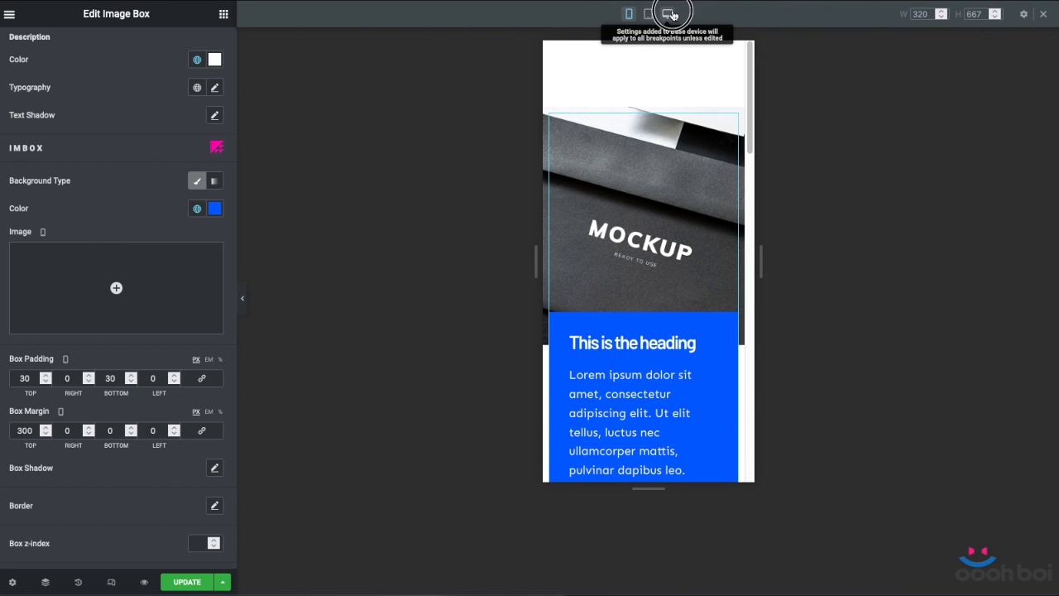
click(667, 13)
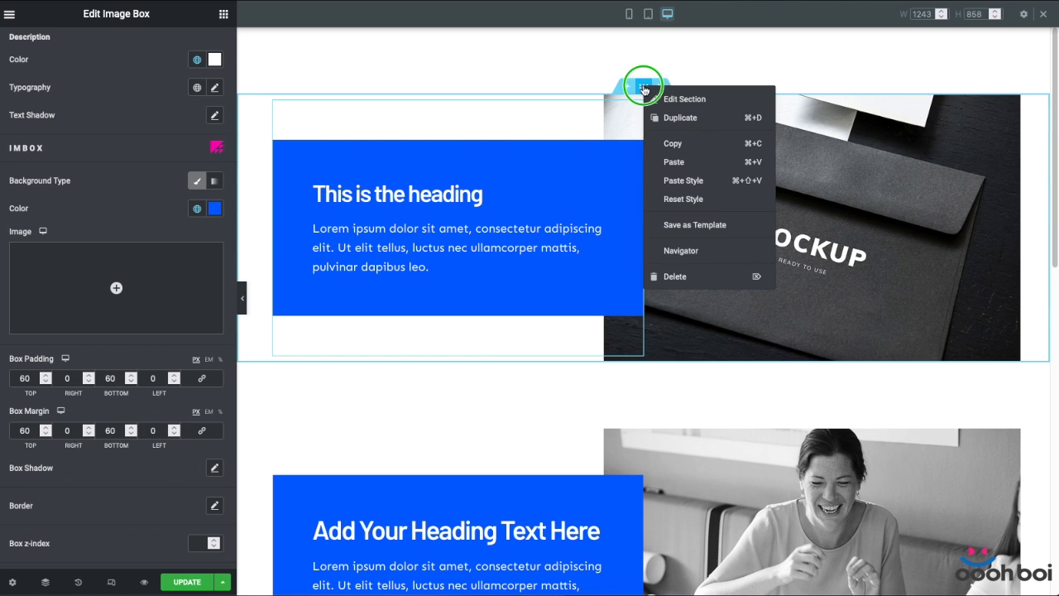
- Add an empty section above the MOCKUP section and open its options menu
click(685, 98)
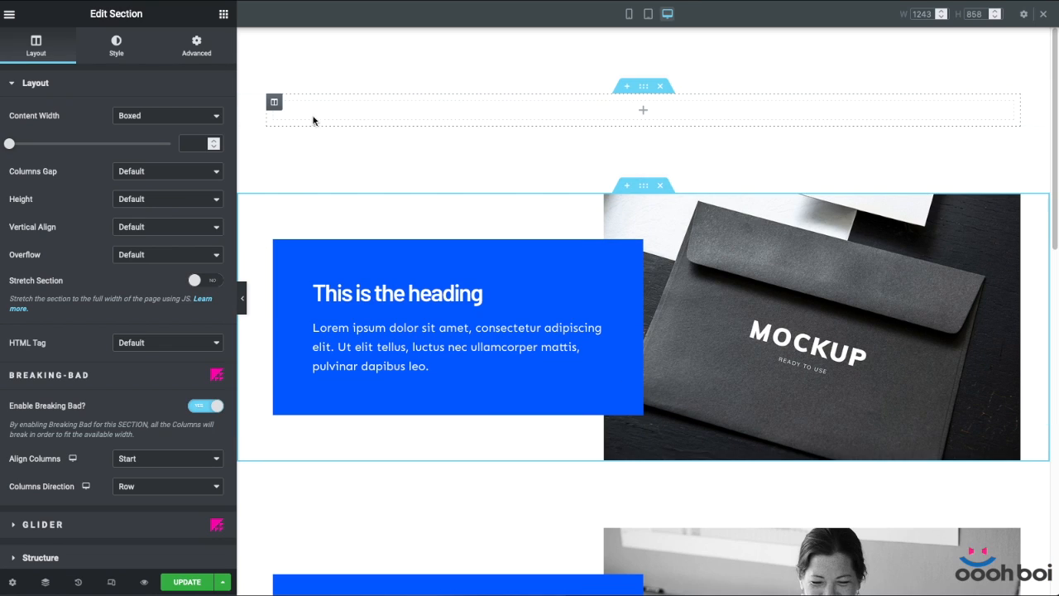
right_click(275, 101)
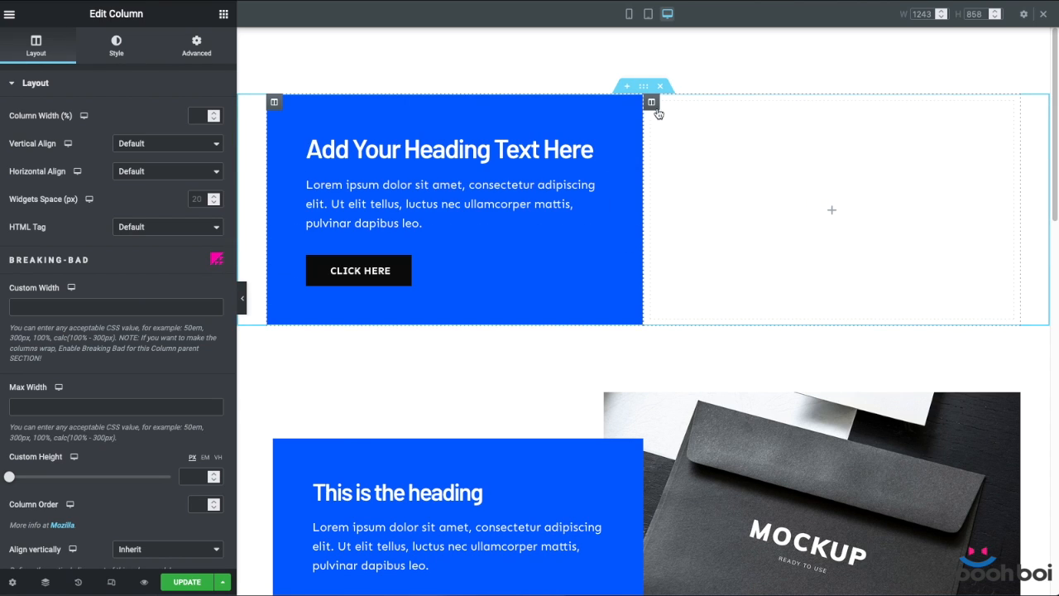
- Set the right column's classic background overlay to the woman-on-chair photo: centred, no-repeat, cover
click(196, 46)
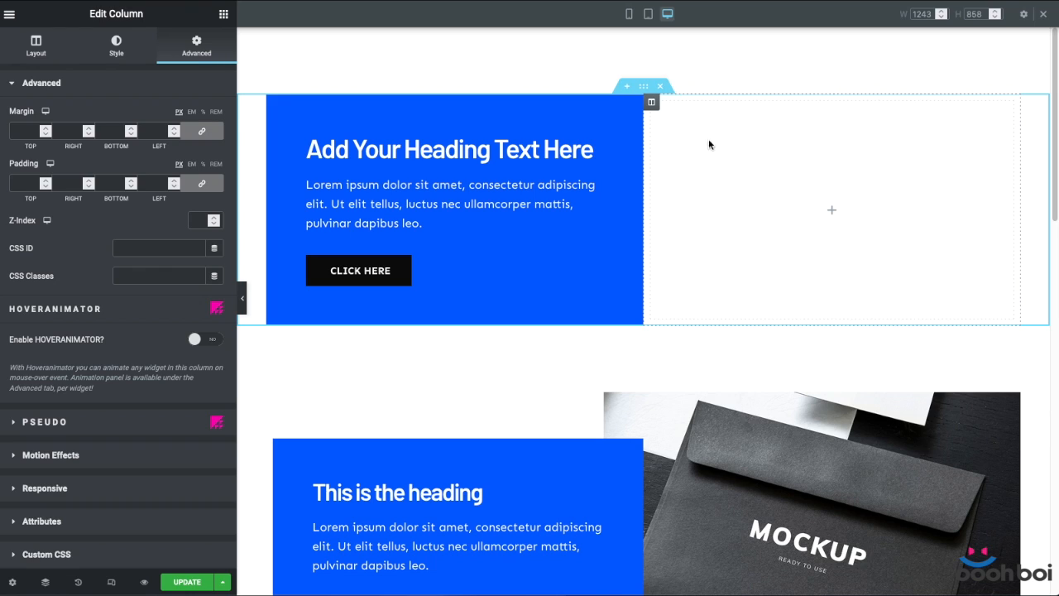
mouse_move(652, 102)
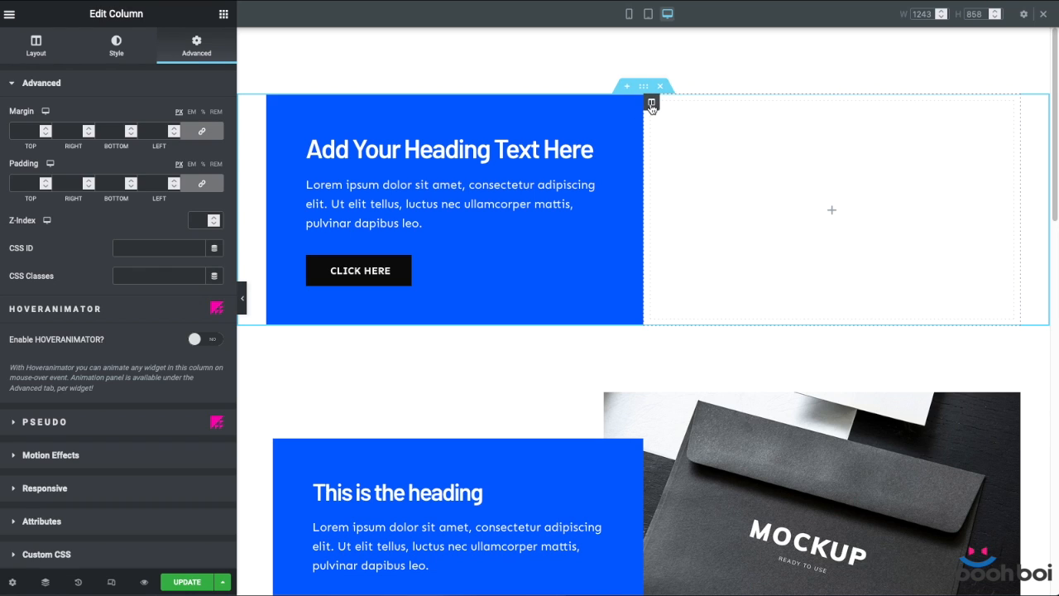
click(116, 45)
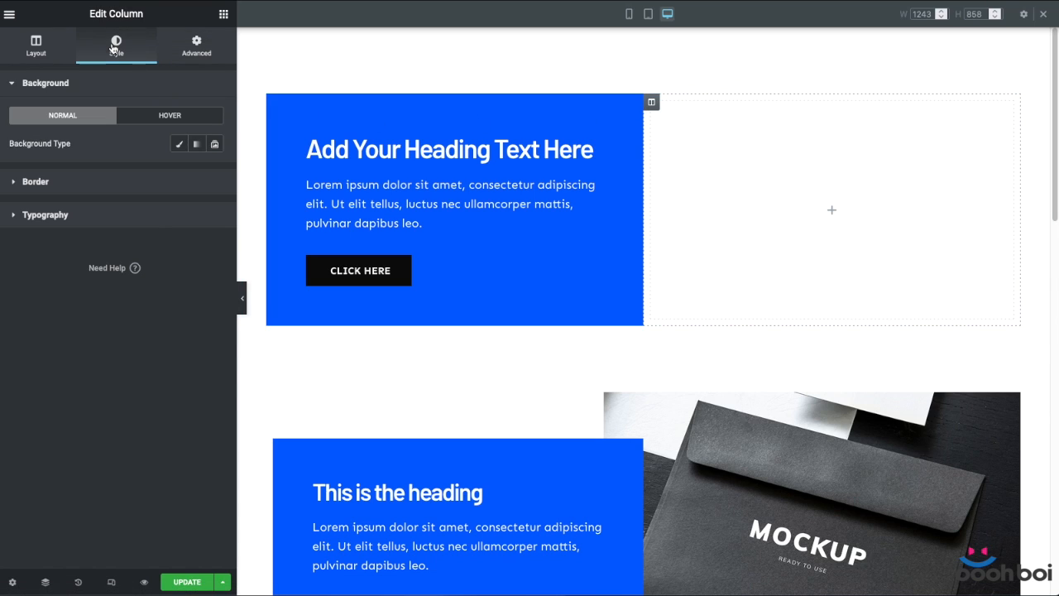
mouse_move(178, 144)
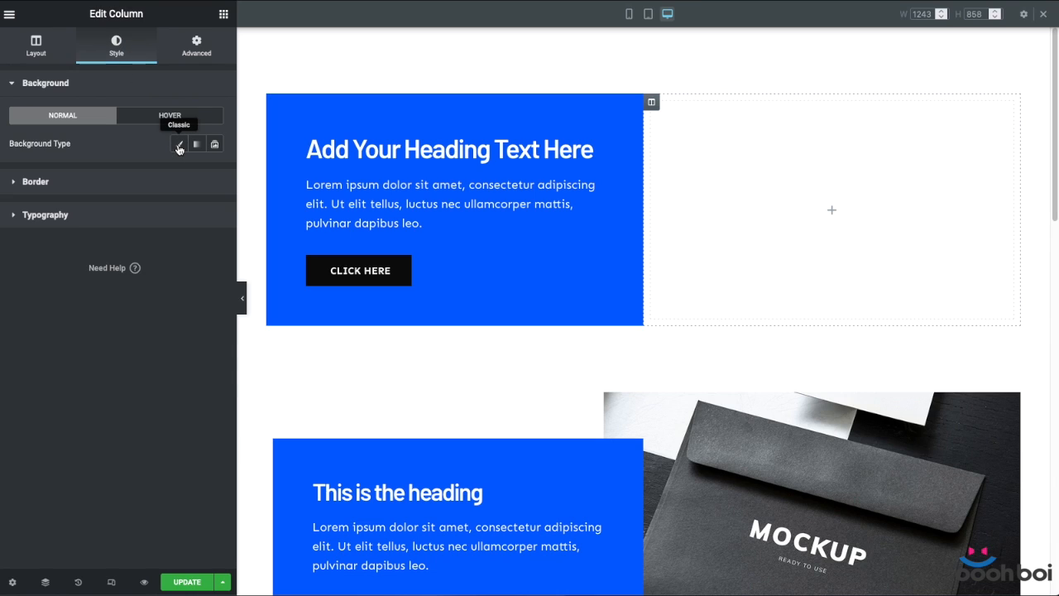
click(179, 143)
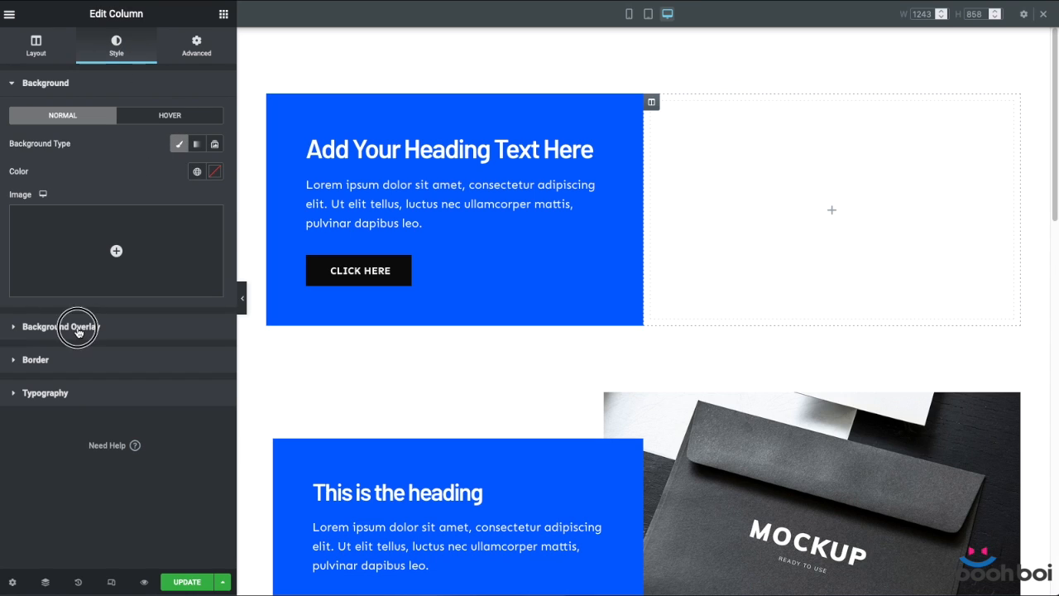
click(62, 326)
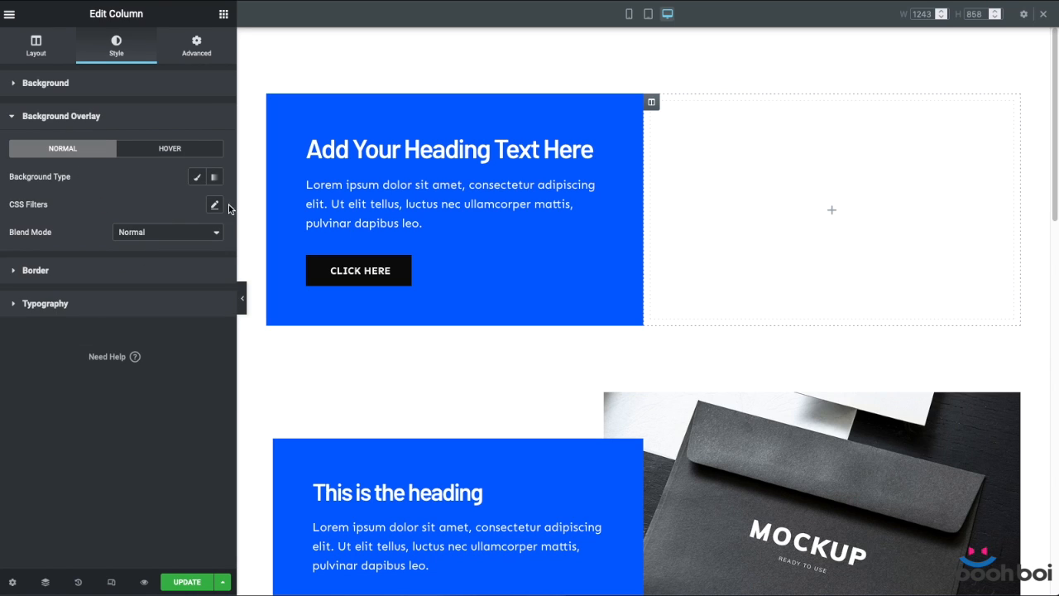
click(197, 176)
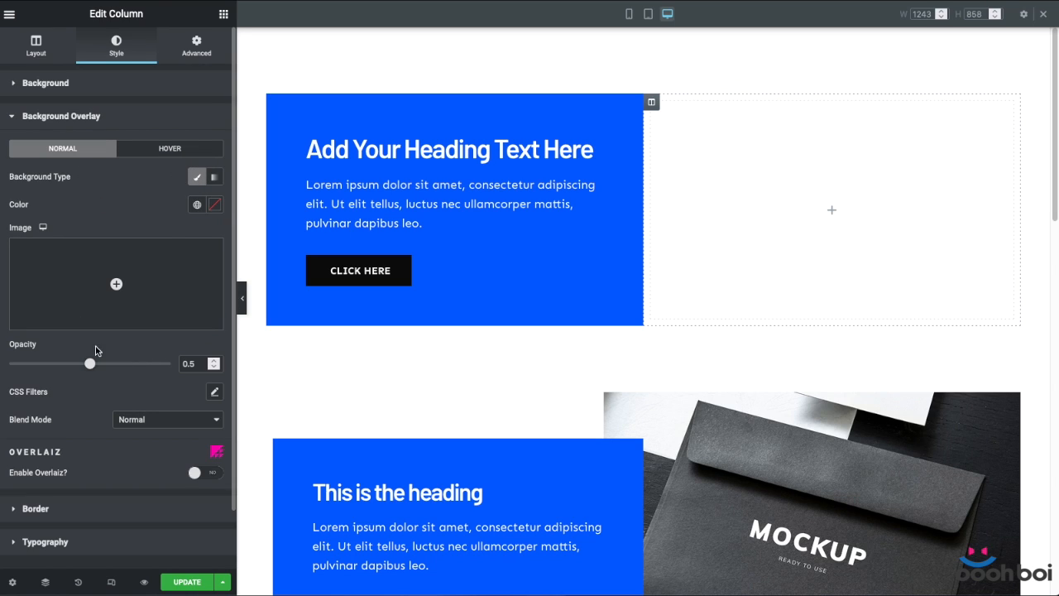
click(116, 284)
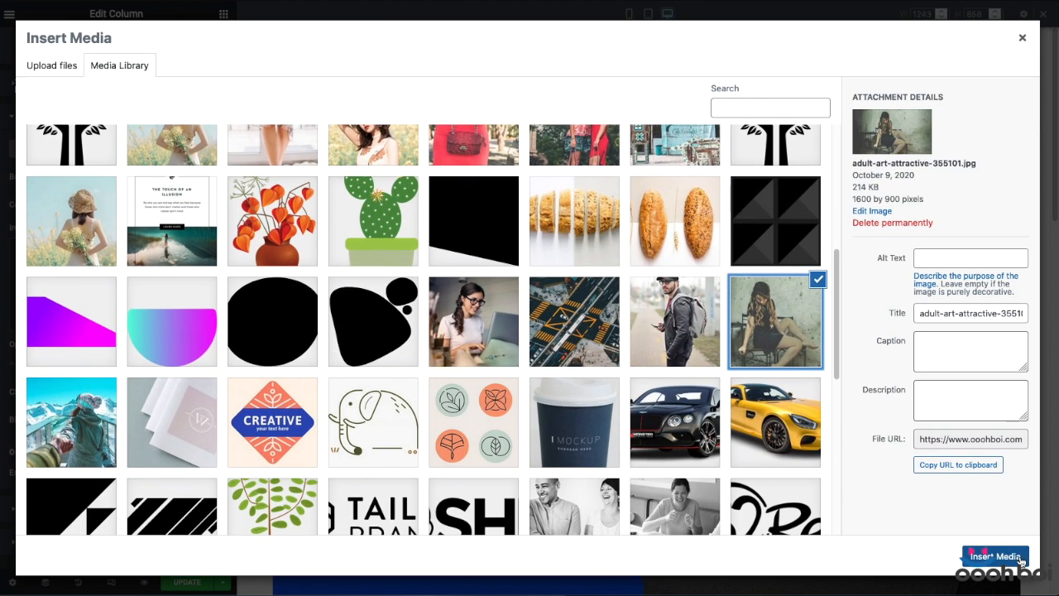
click(994, 555)
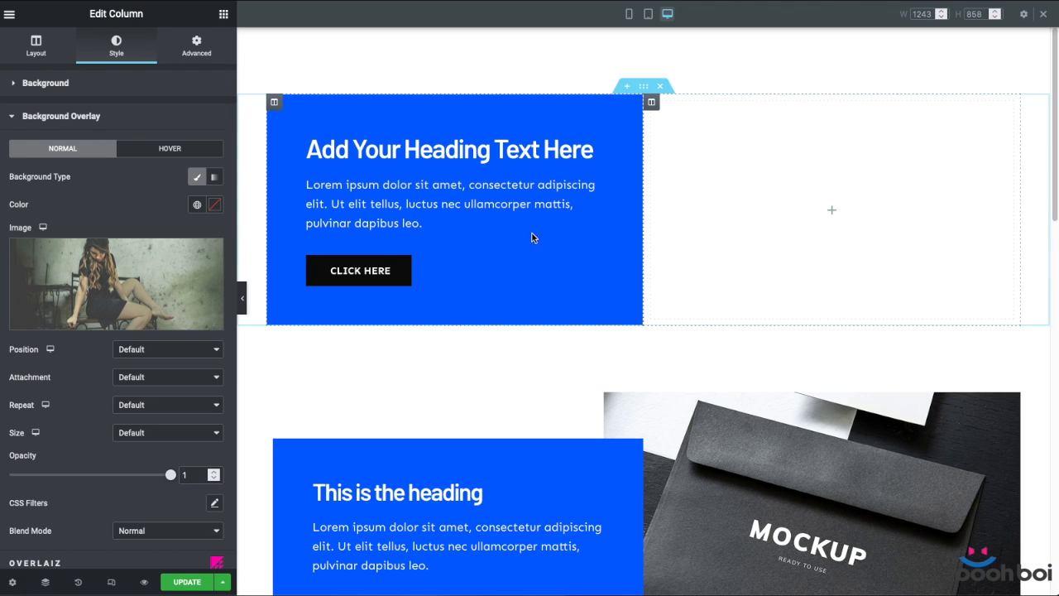
click(165, 348)
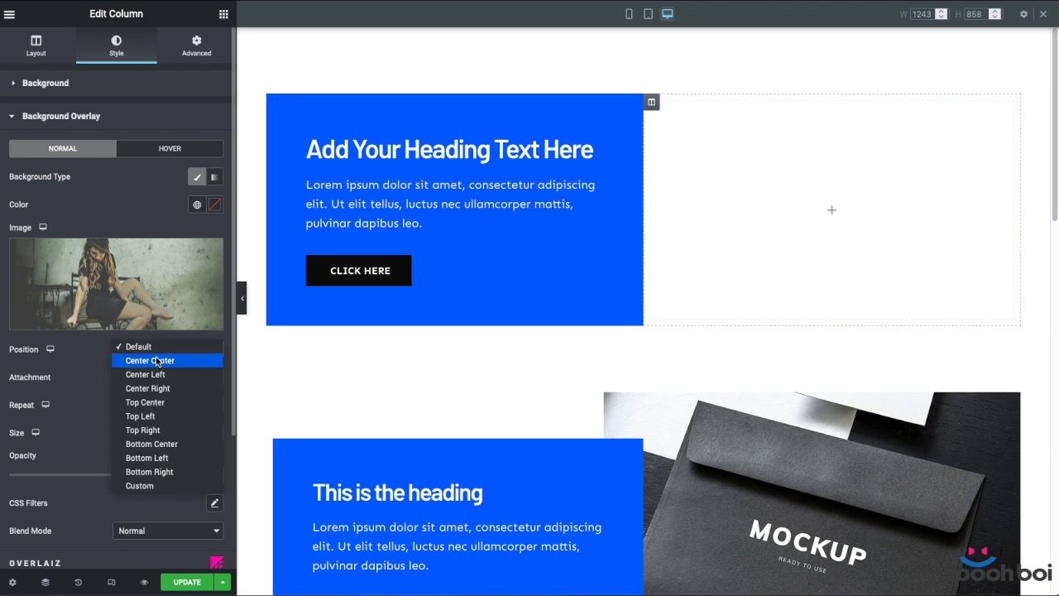
click(150, 360)
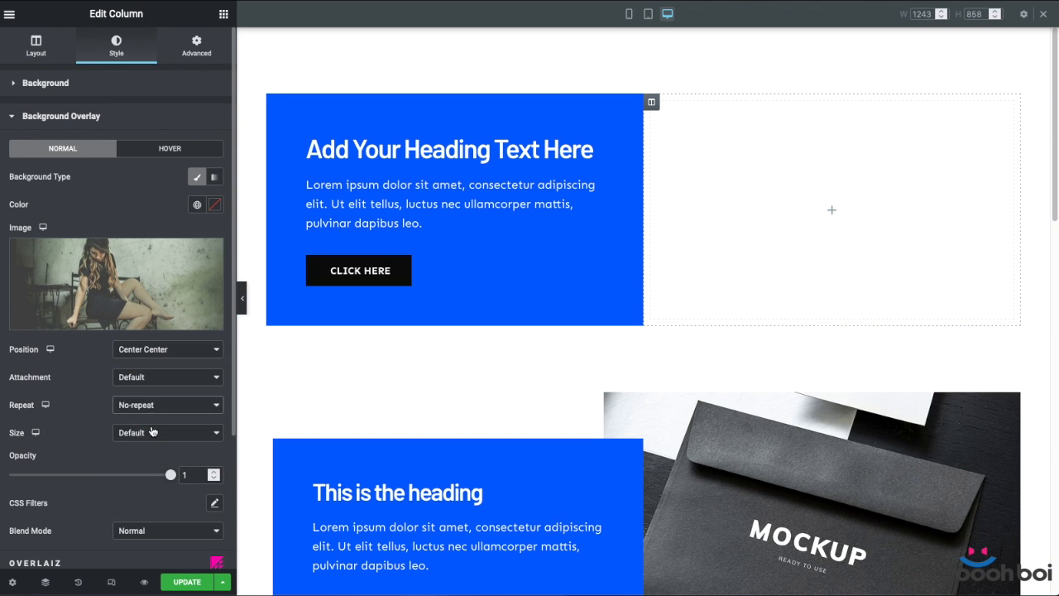
click(167, 432)
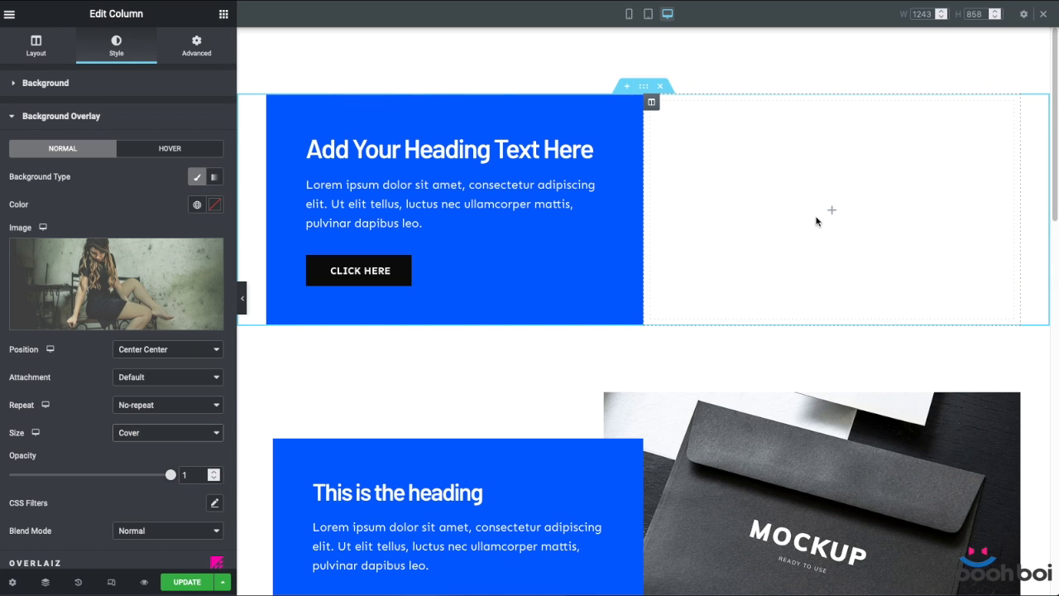
mouse_move(790, 259)
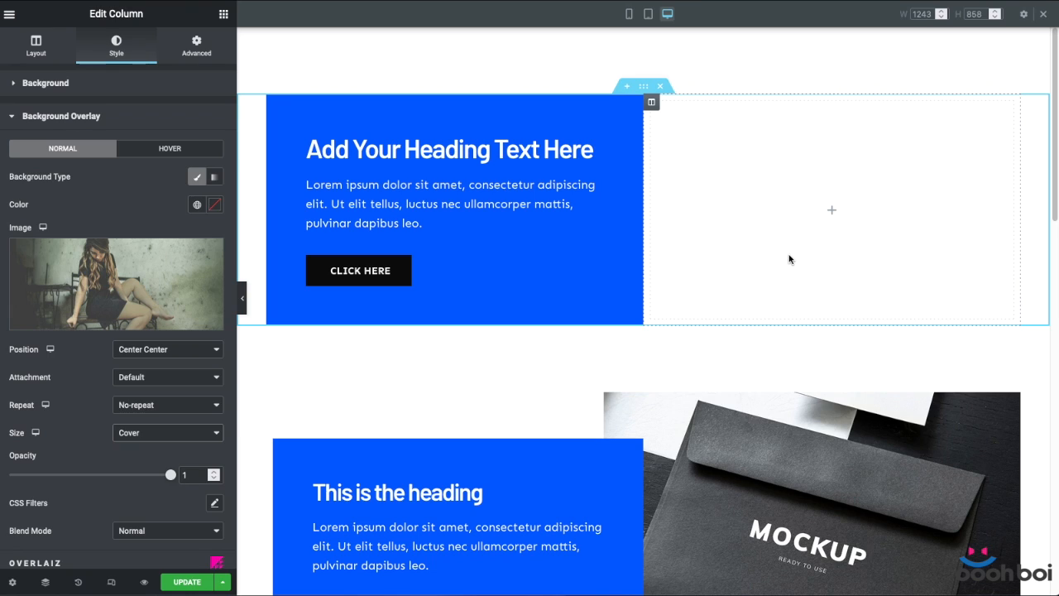
mouse_move(850, 276)
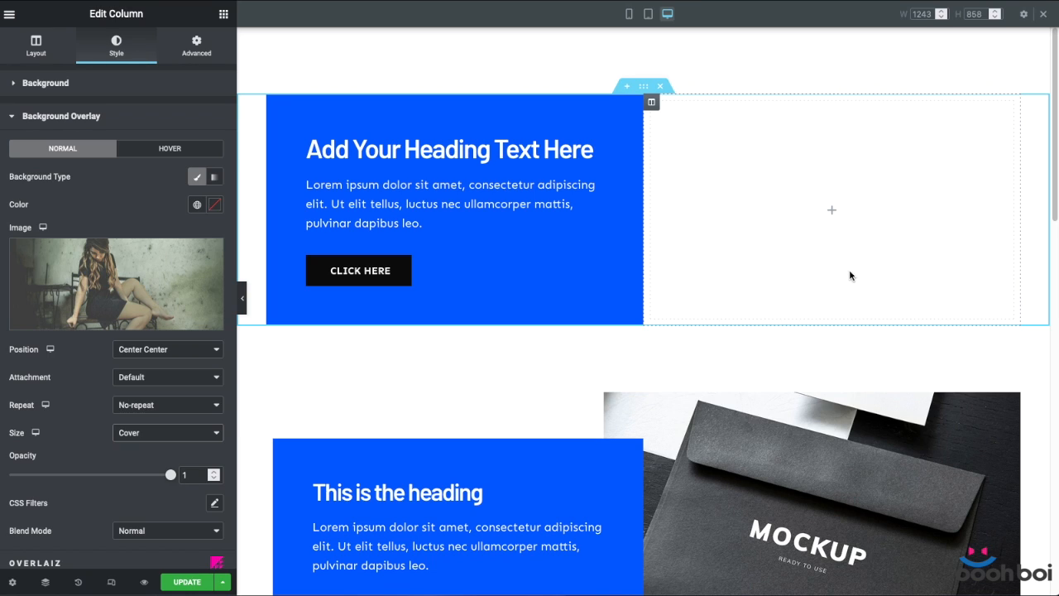
mouse_move(807, 245)
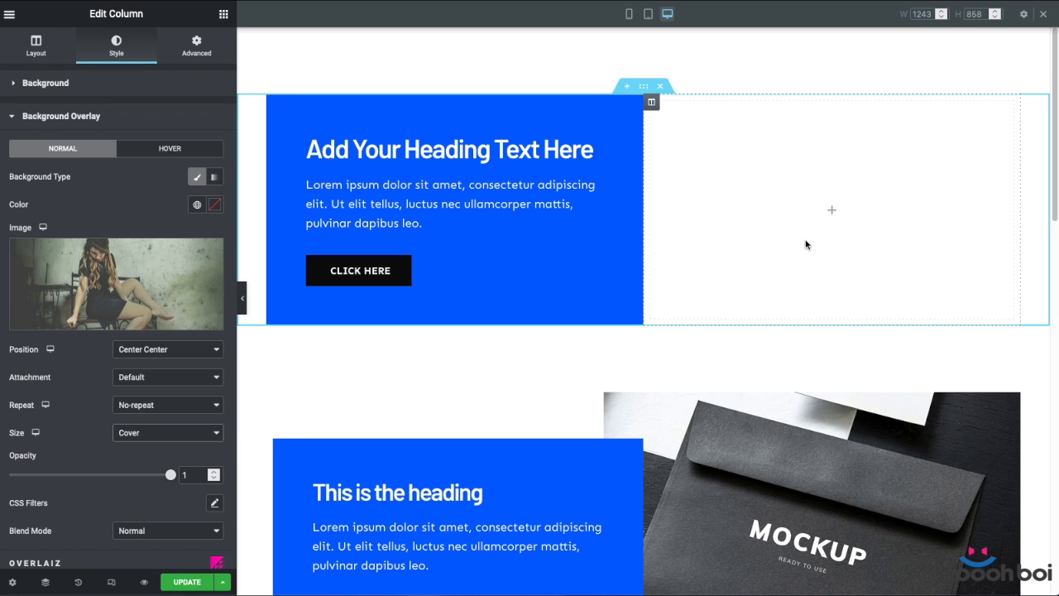
mouse_move(927, 197)
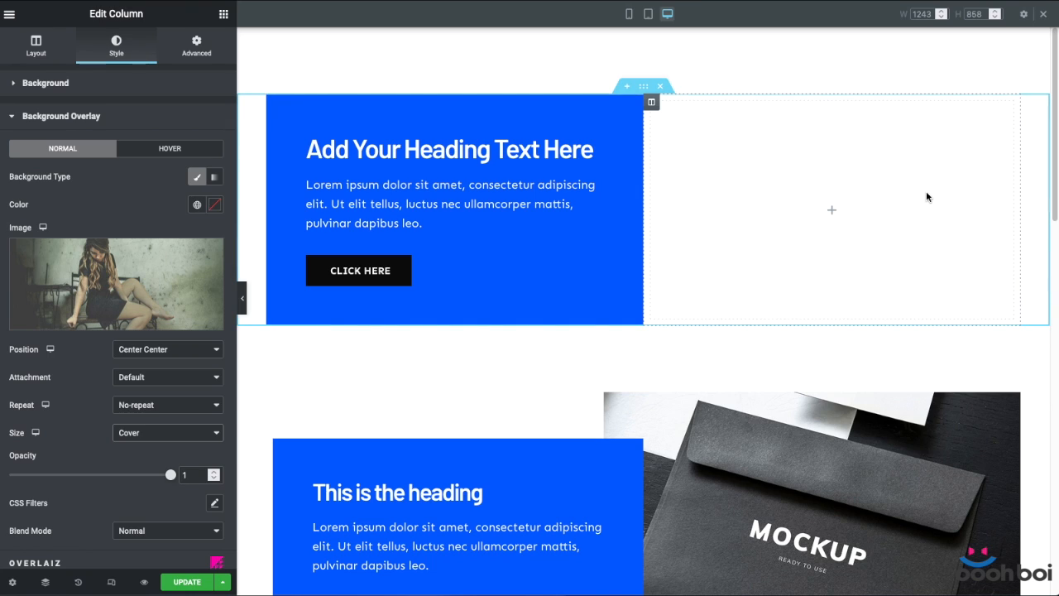
mouse_move(786, 265)
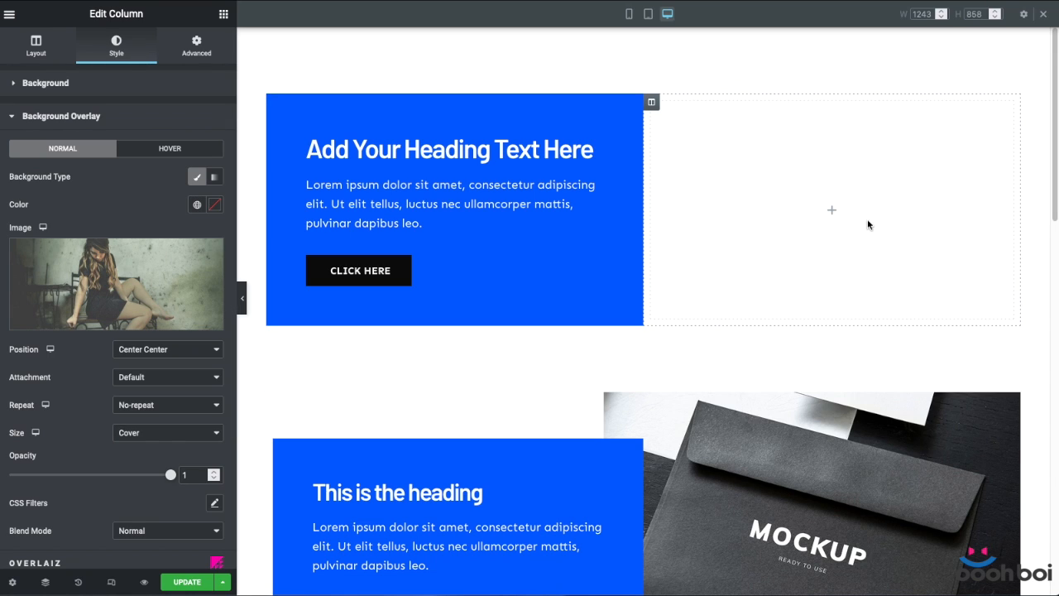
- Add a Spacer widget to the right column and set its Space to 300 px
click(223, 14)
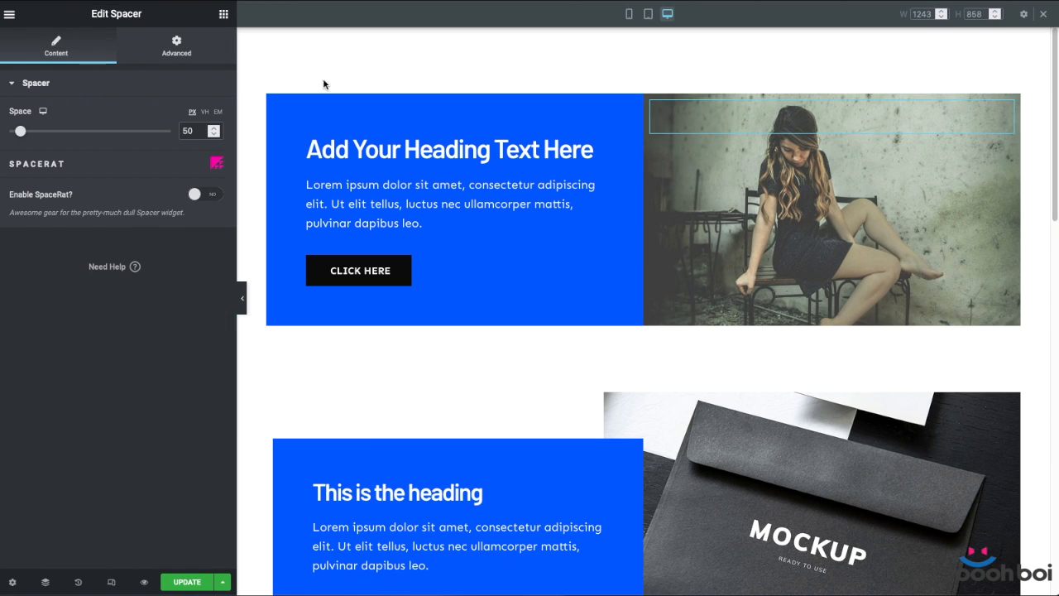
drag(21, 131, 89, 130)
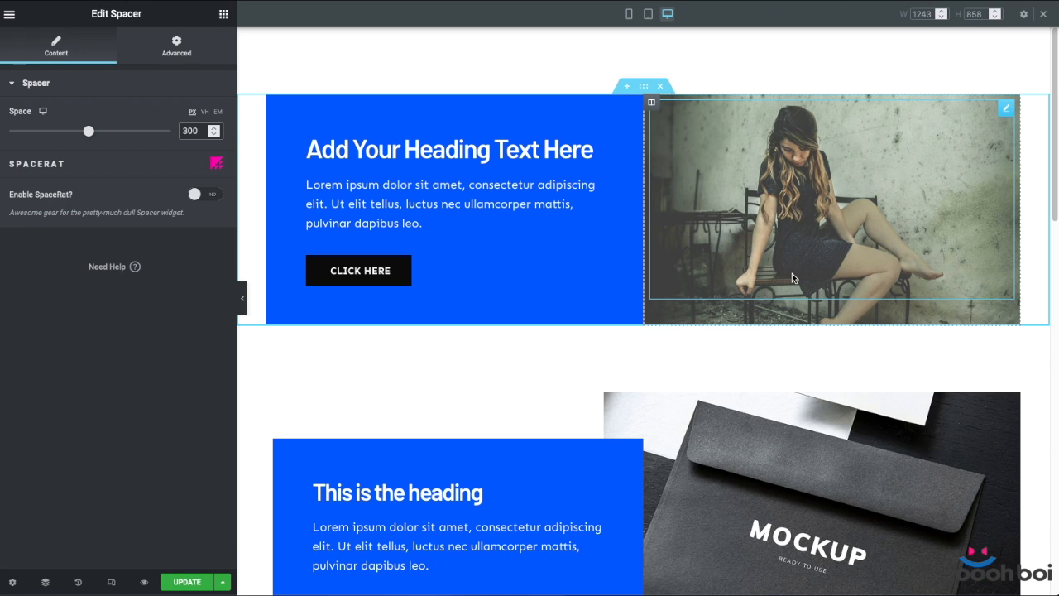
mouse_move(628, 14)
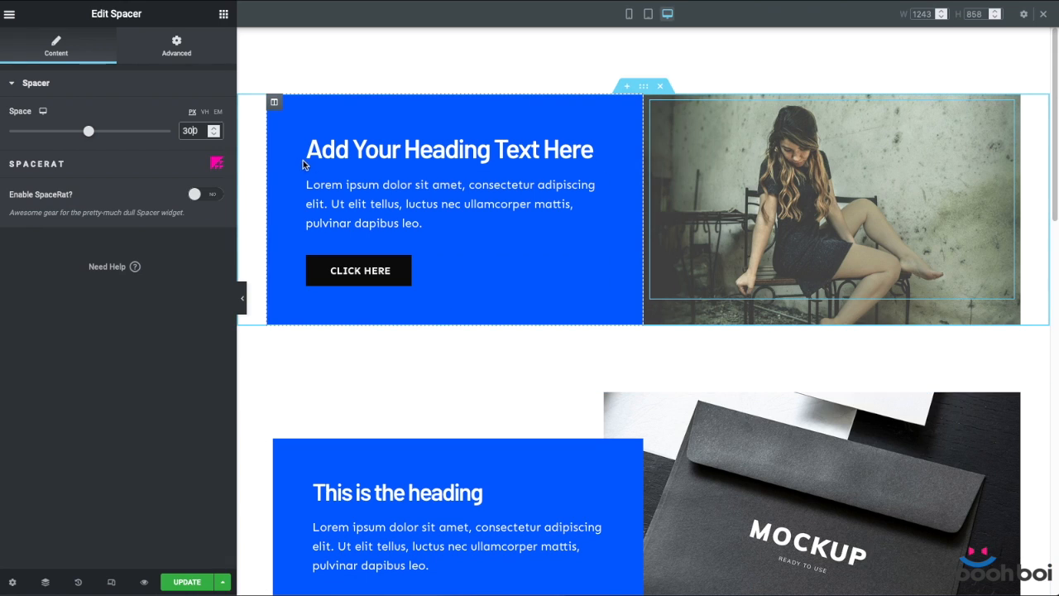
- Select the blue text column to give it 60 px top and bottom margins
click(196, 46)
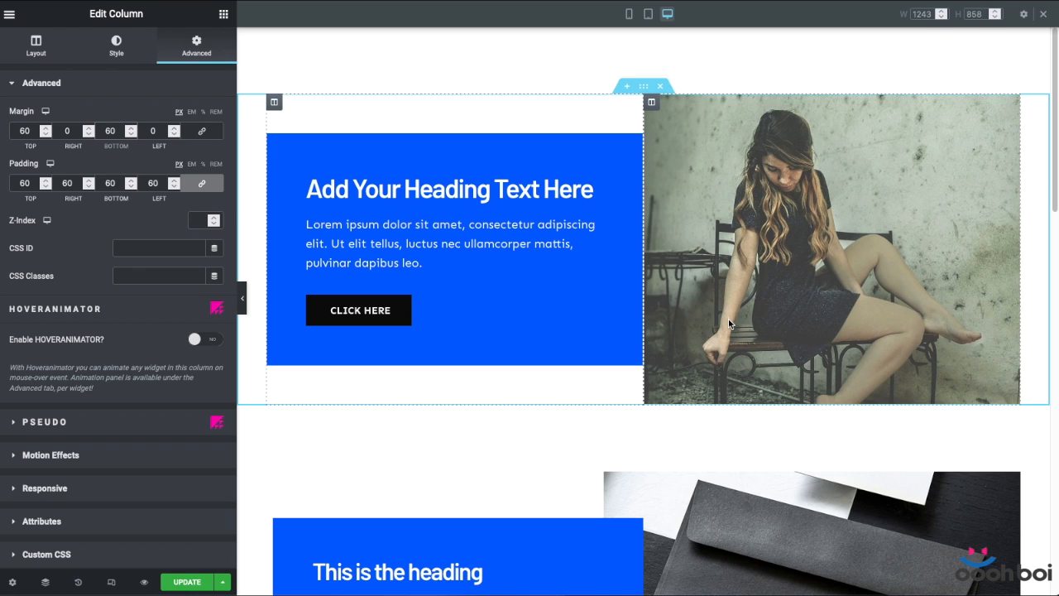
- Set the Overlaiz overlay's Calc Width to 100% + 60px and Position X to -60 px
click(116, 46)
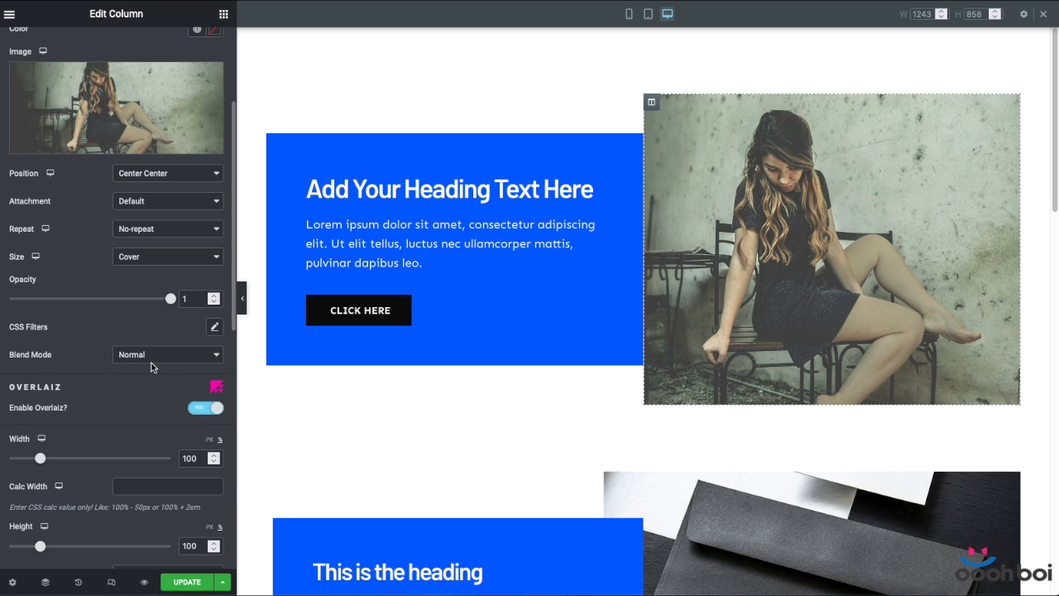
scroll(down, 3)
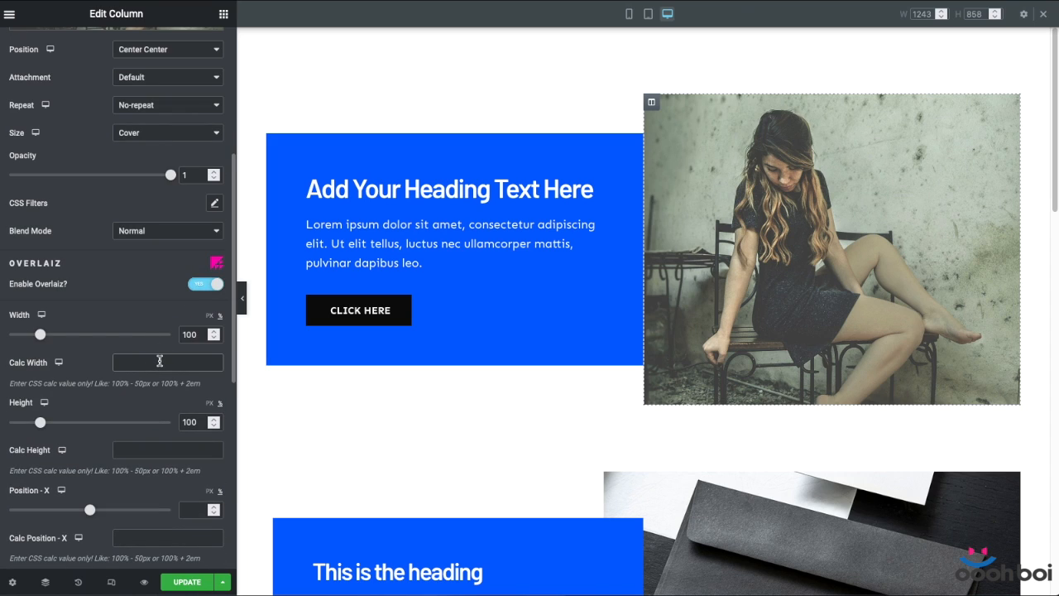
text(100% + 60px)
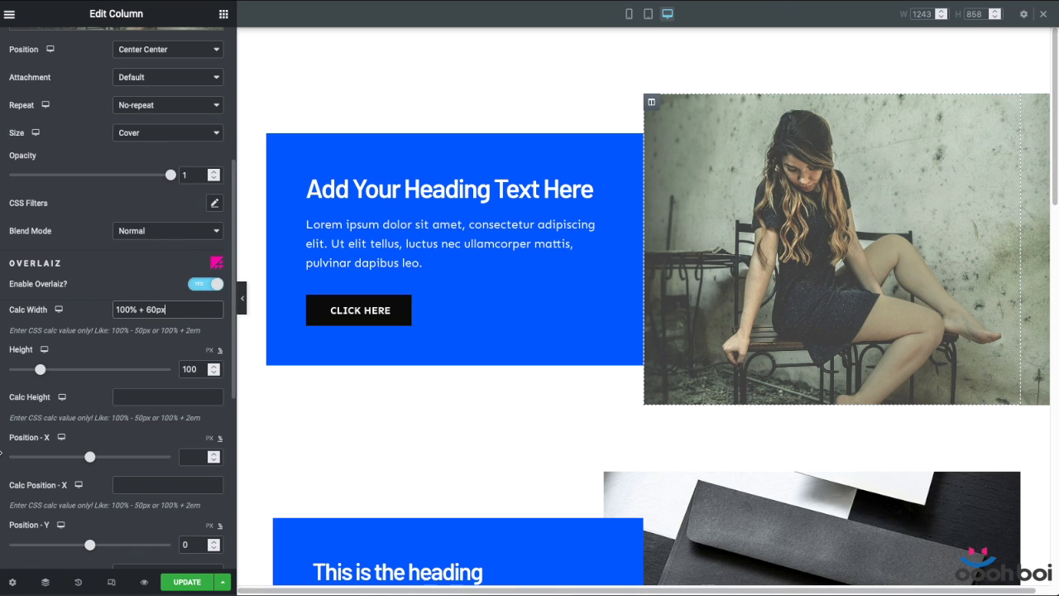
scroll(down, 3)
text(-60)
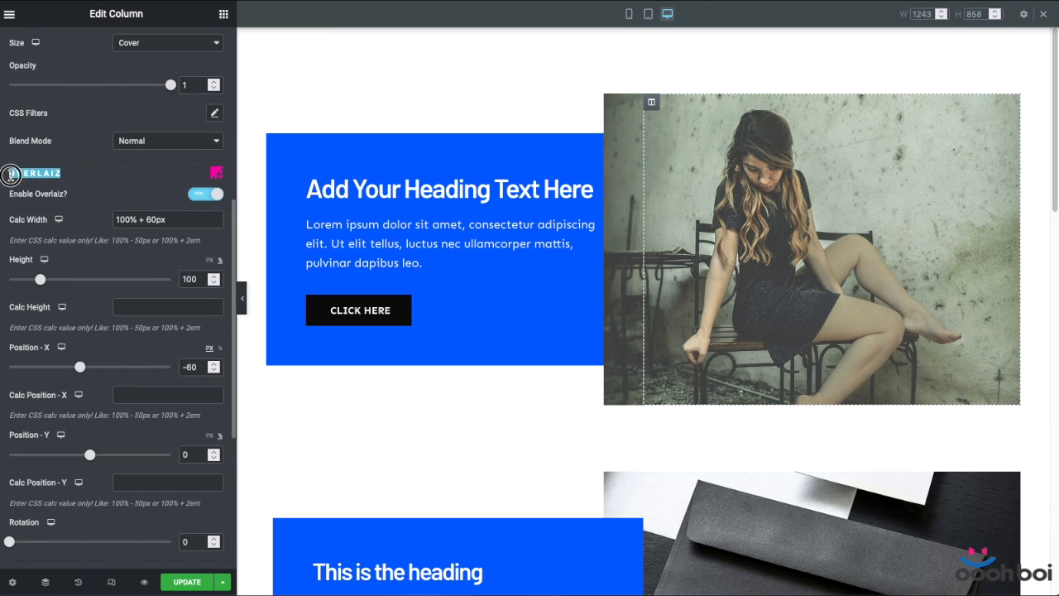
click(61, 80)
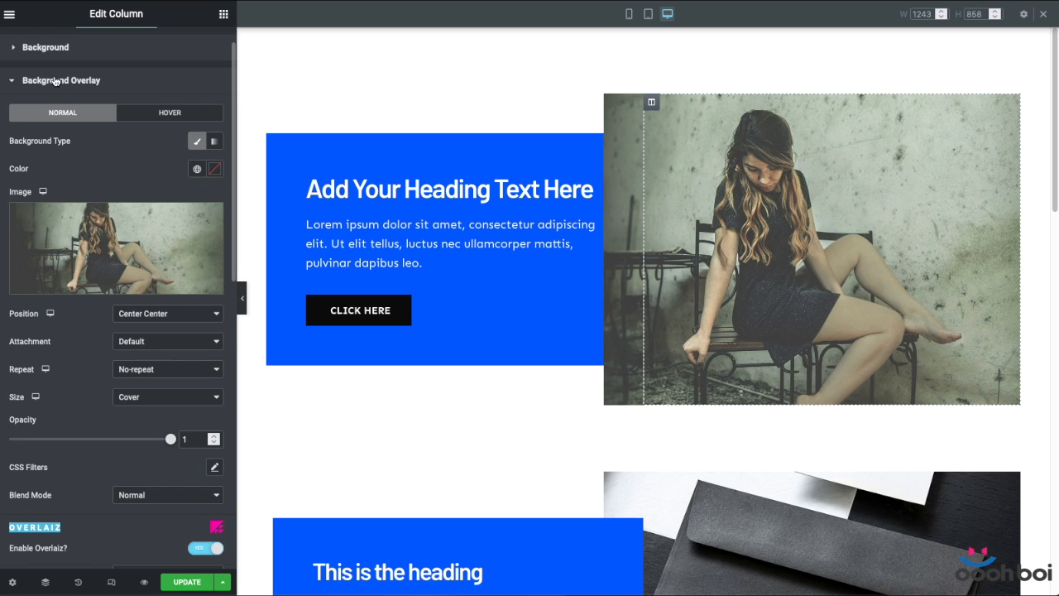
scroll(down, 3)
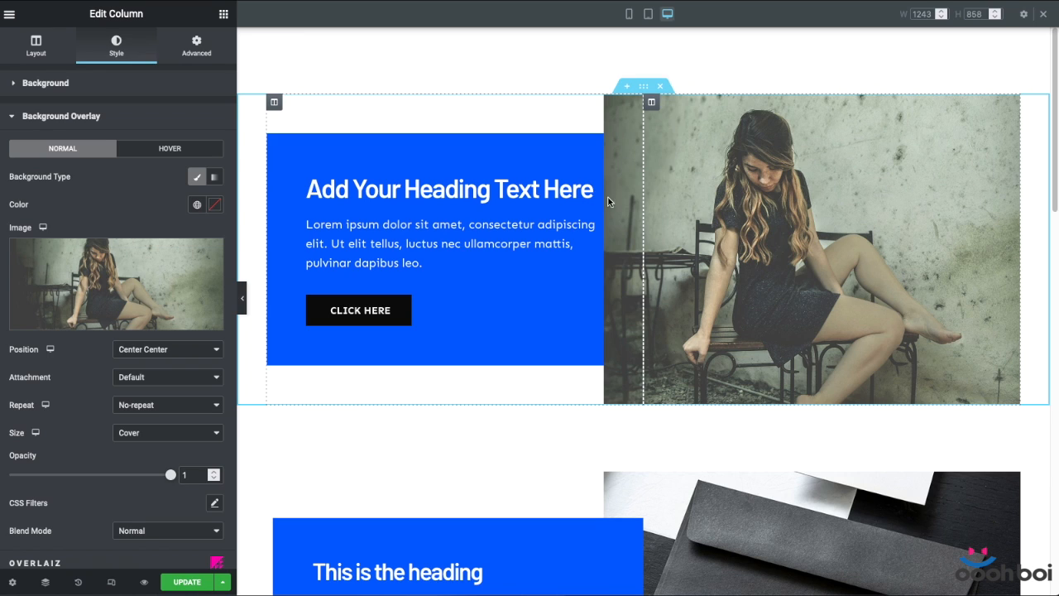
mouse_move(618, 318)
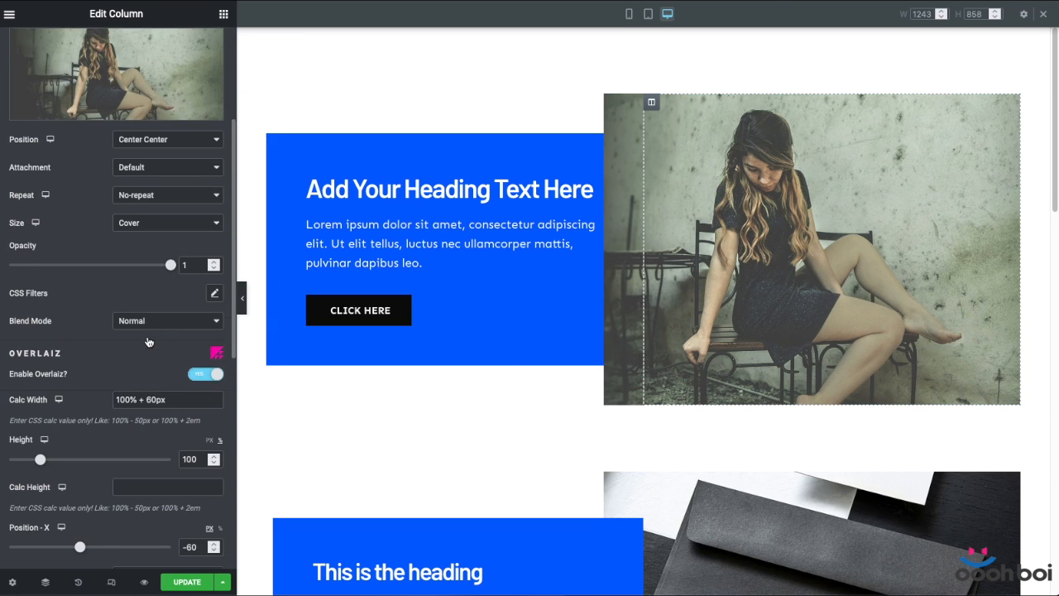
scroll(down, 3)
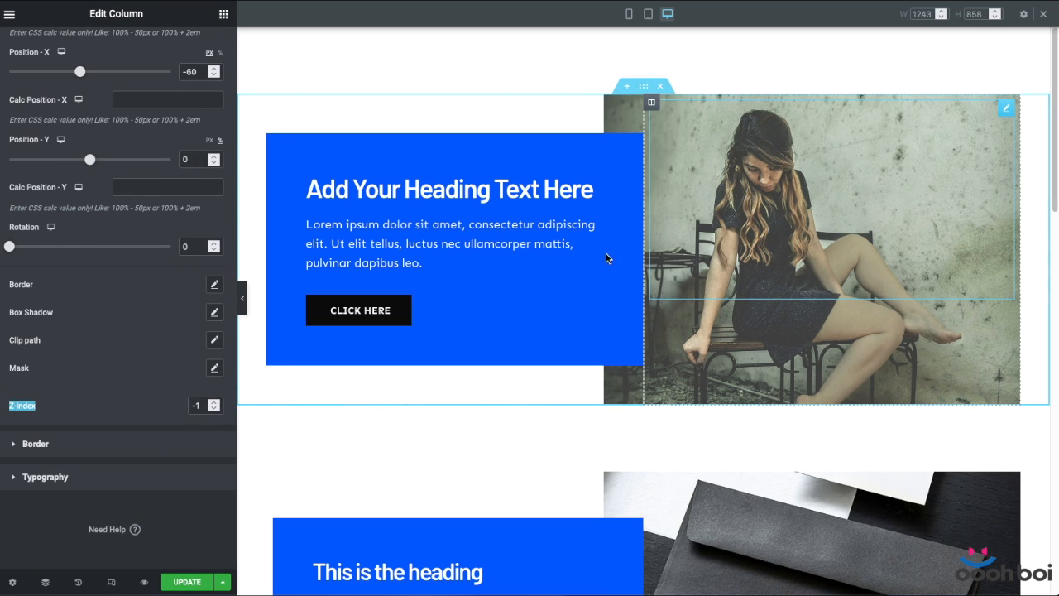
- In mobile view, set the blue column's unlinked margins to 0, 10, 0, 10
click(628, 14)
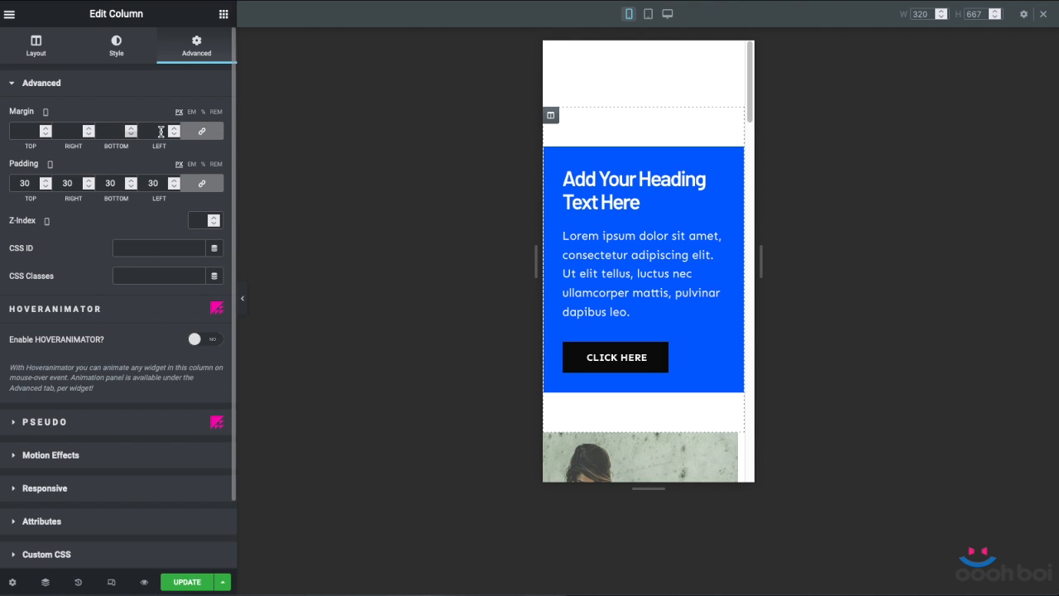
text(0)
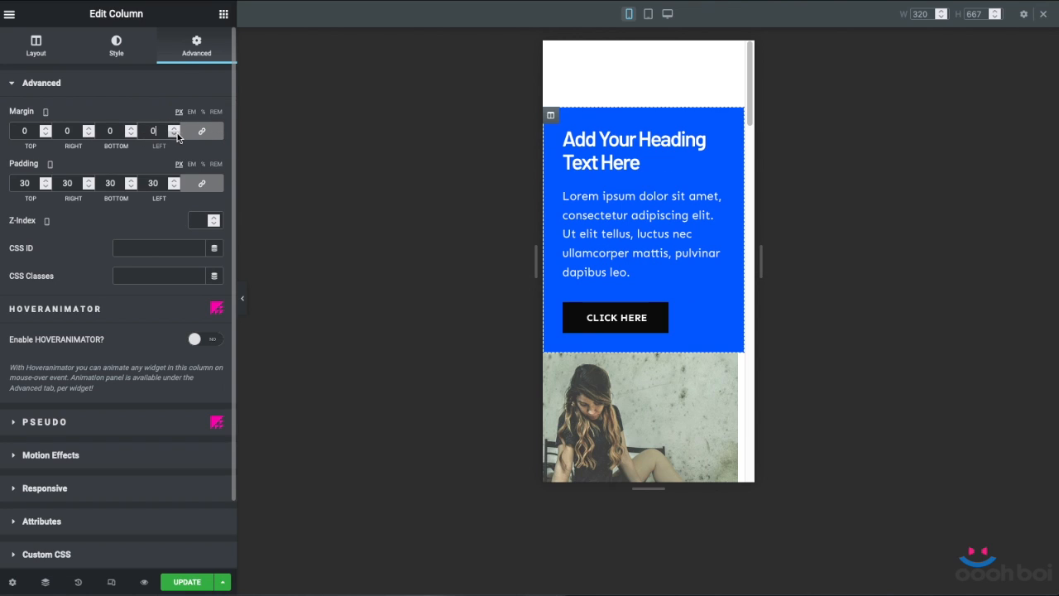
mouse_move(201, 131)
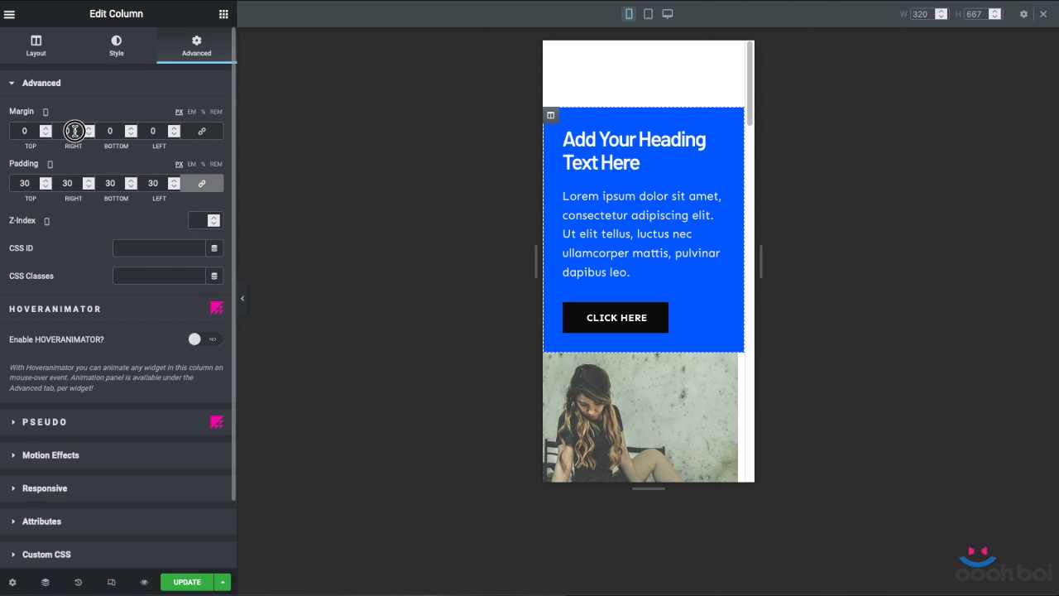
text(10)
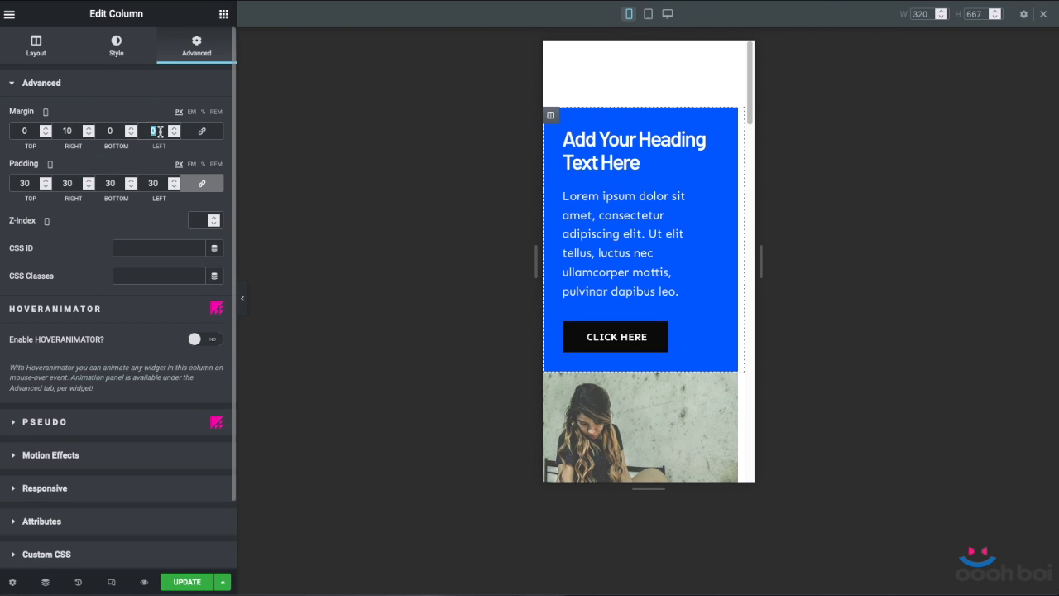
text(10)
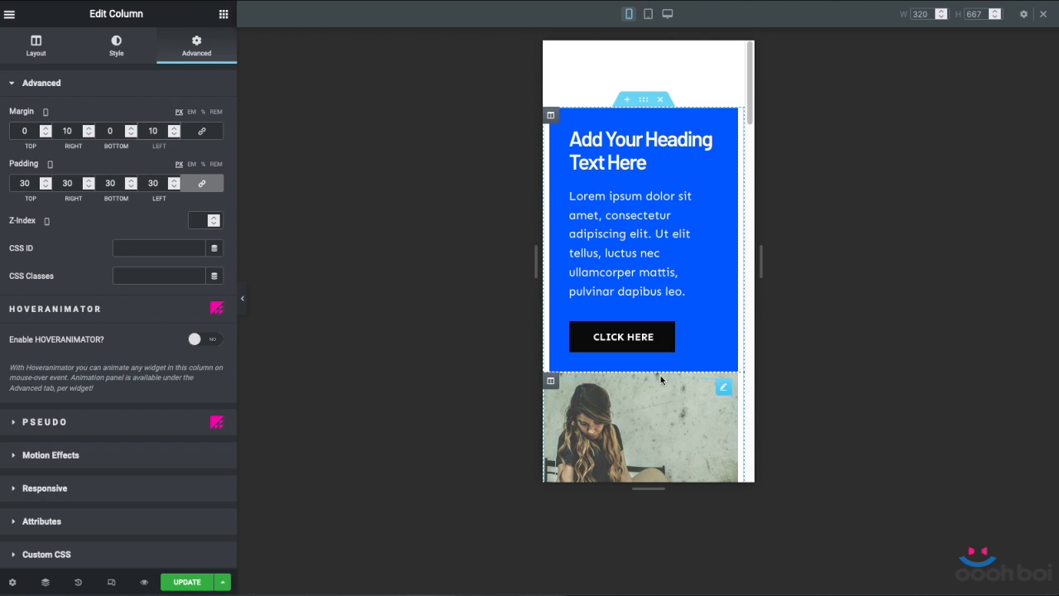
scroll(down, 3)
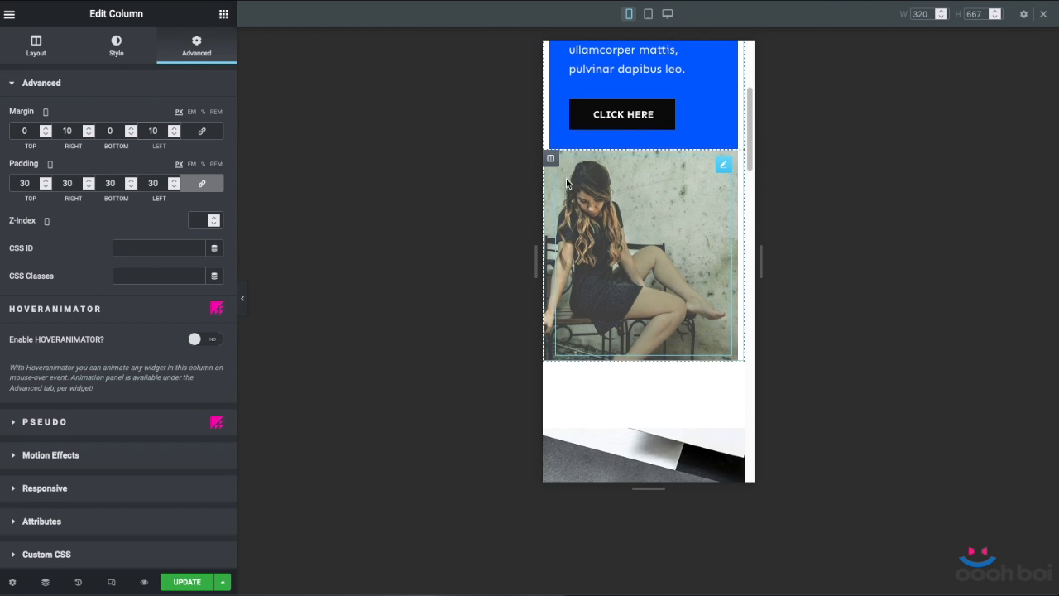
- On mobile, set the overlay's Calc Width 100%, Position X 0 and Calc Height 360px
click(116, 46)
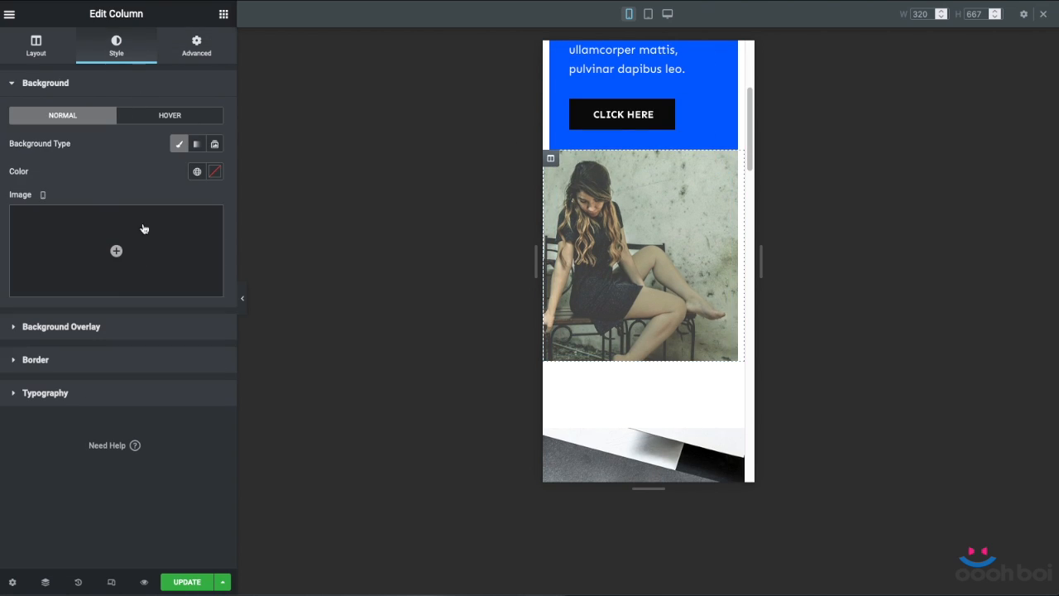
scroll(down, 3)
text(1)
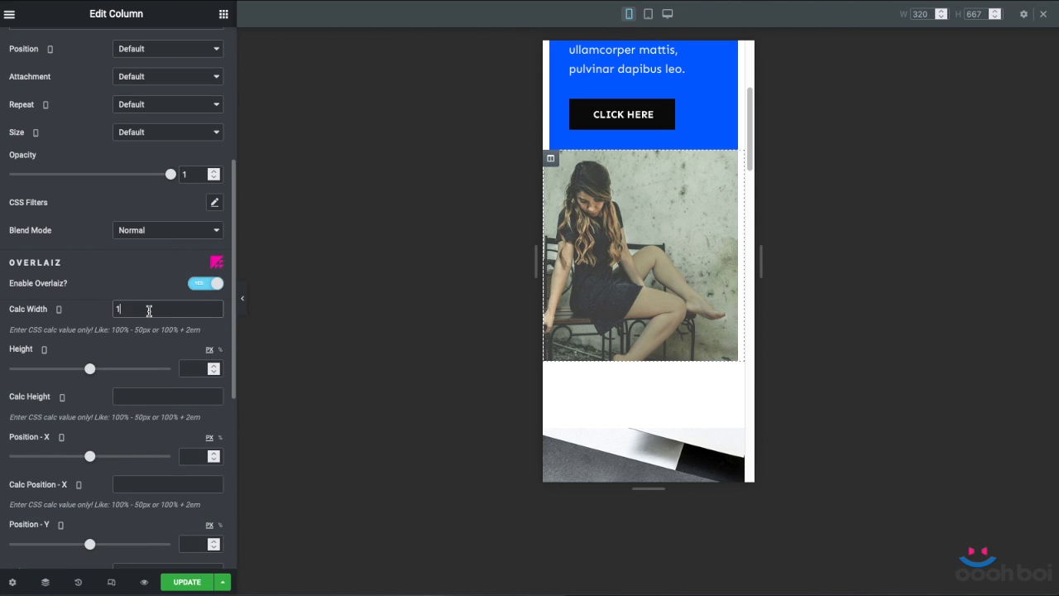
text(00%)
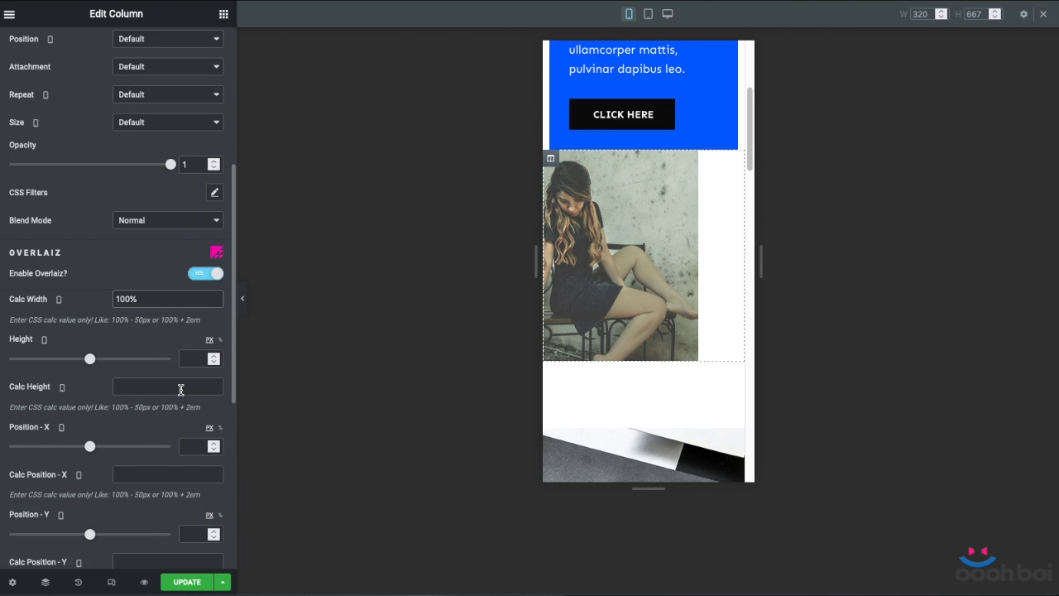
scroll(down, 3)
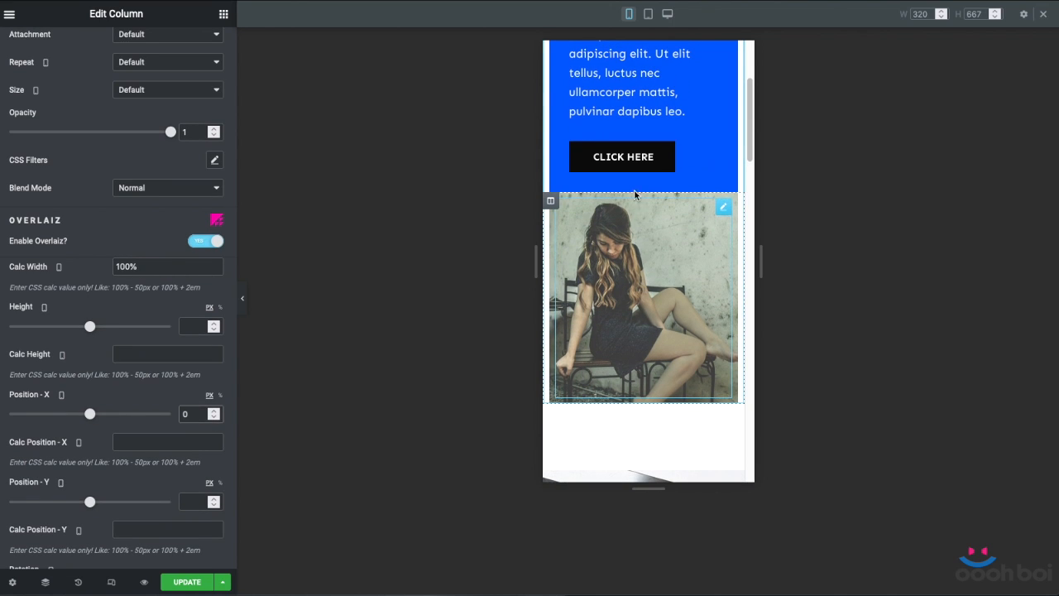
mouse_move(685, 277)
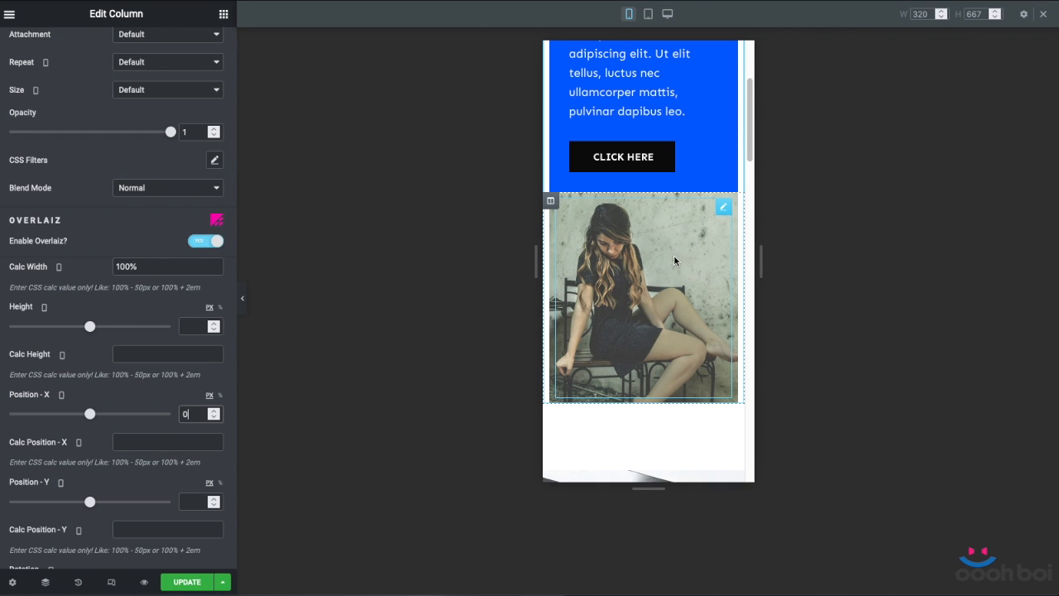
click(166, 342)
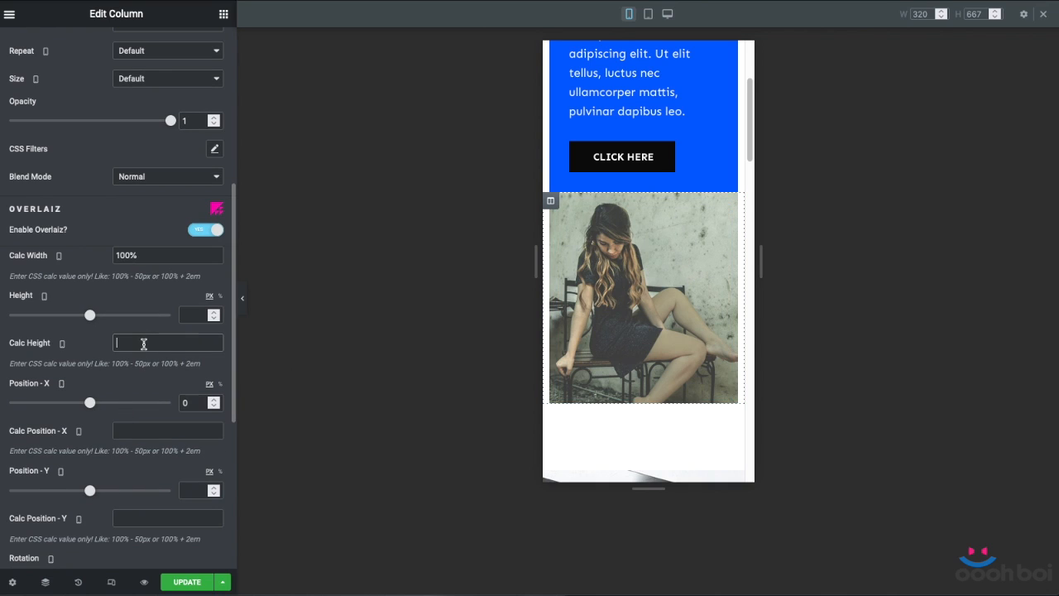
text(3)
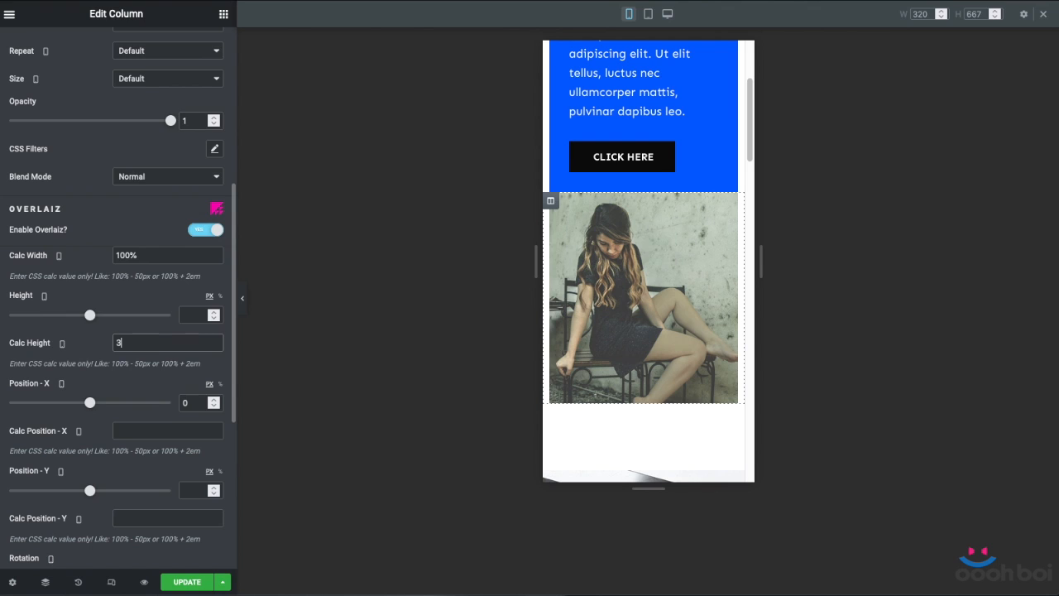
text(60px)
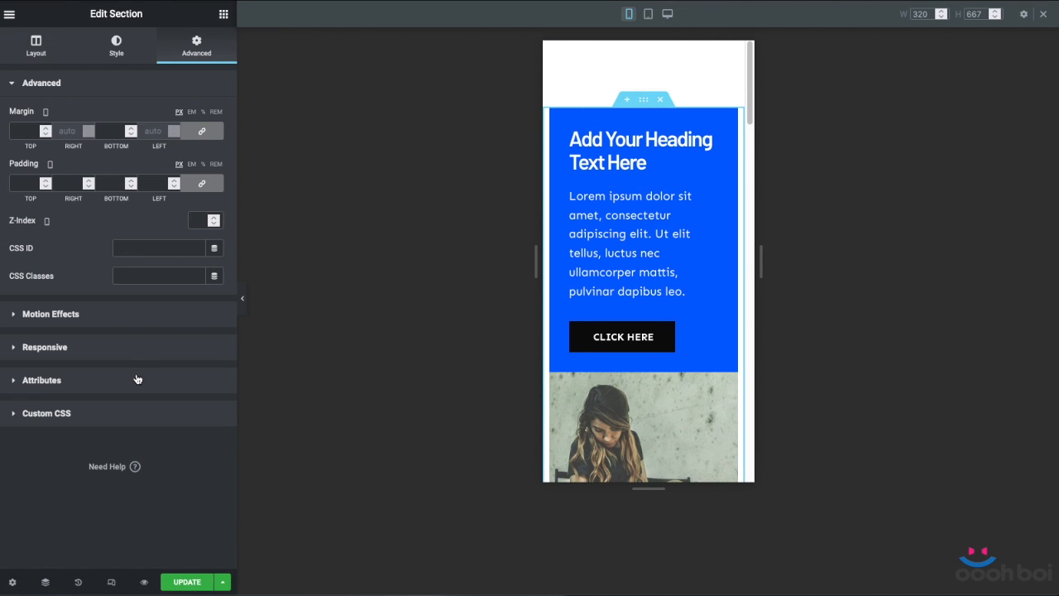
click(45, 347)
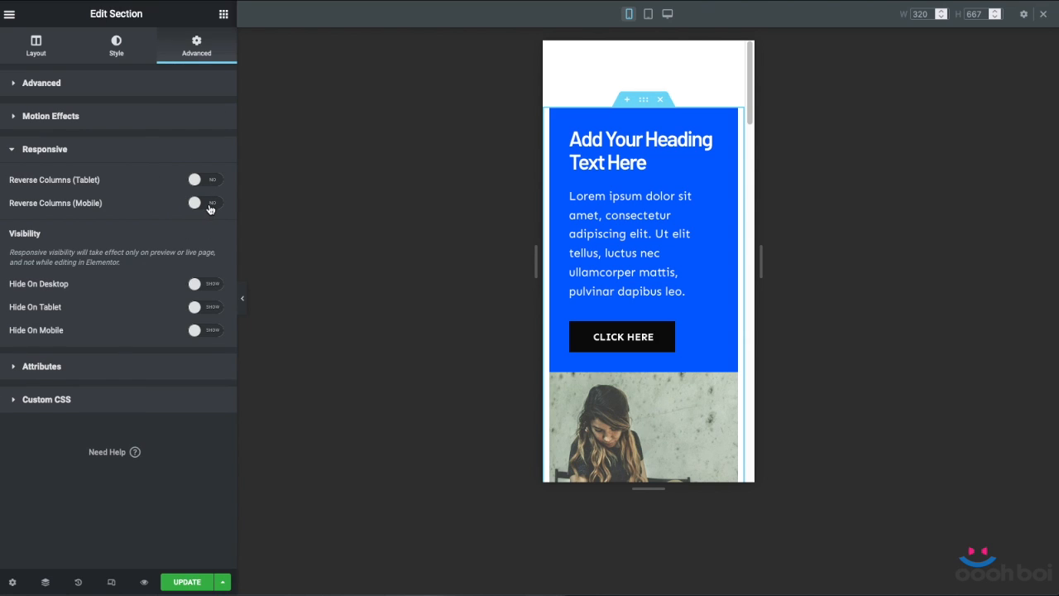
click(204, 203)
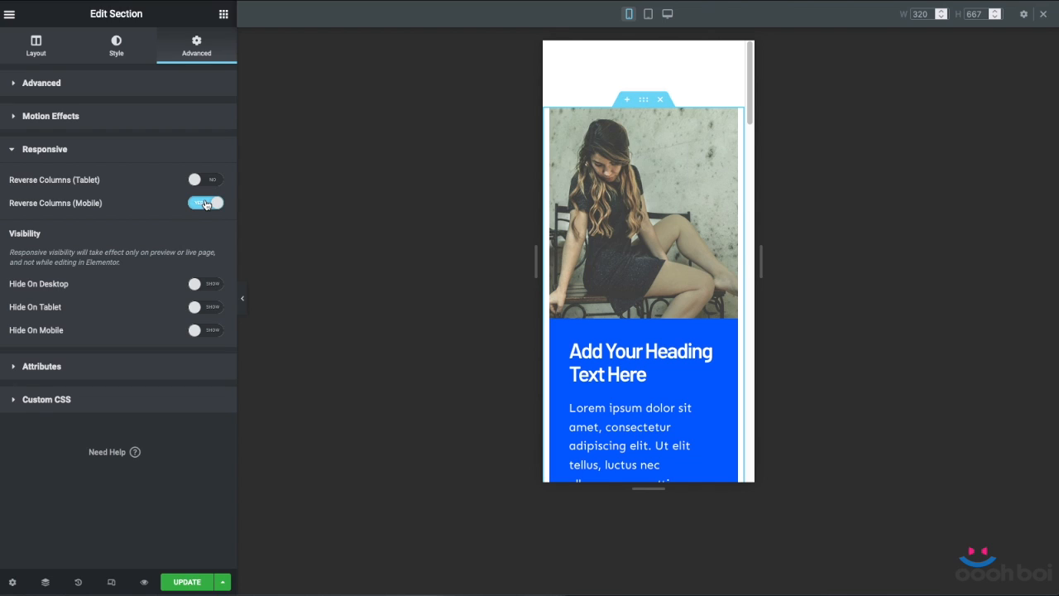
click(205, 203)
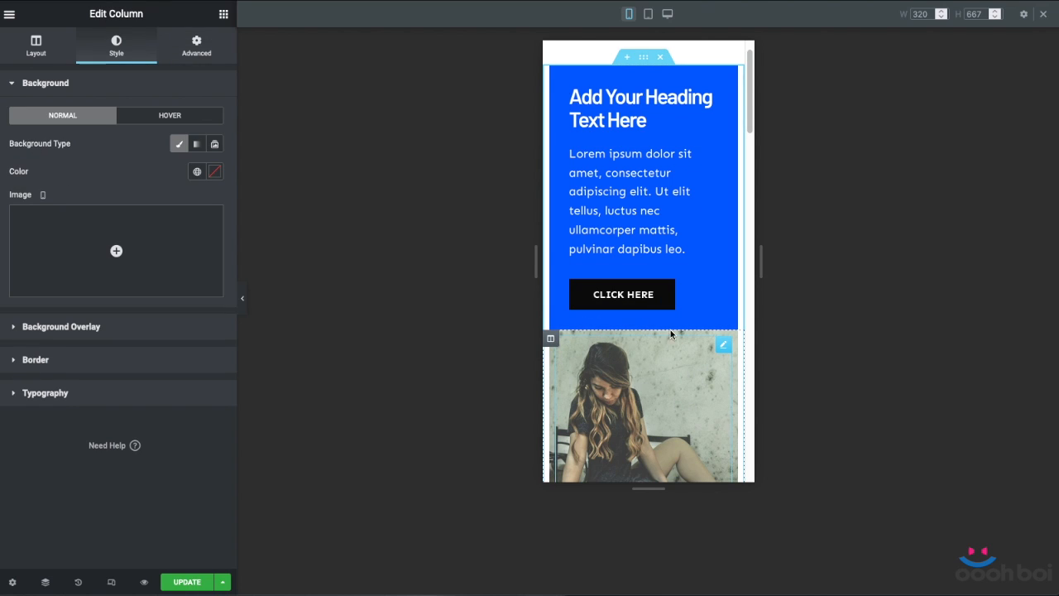
- Set mobile Column Order 1 for the image column and 2 for the text column
click(35, 45)
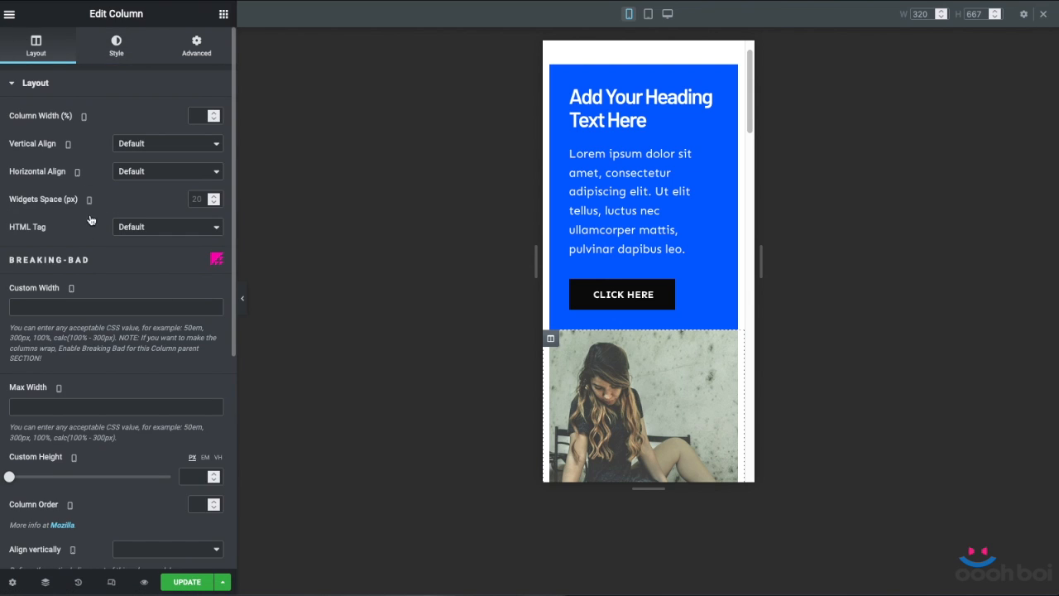
scroll(down, 3)
text(1)
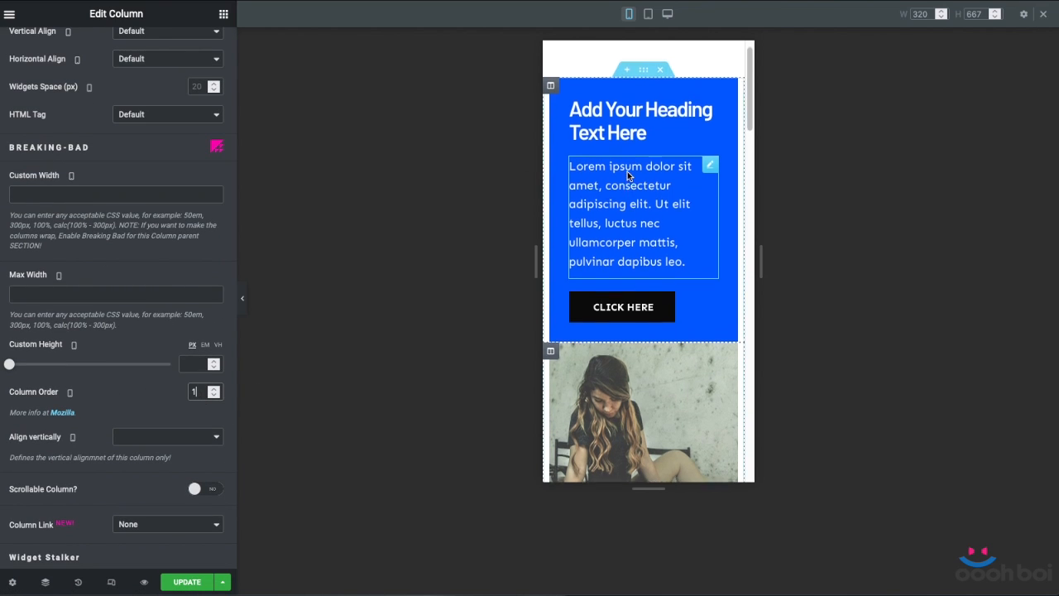
click(197, 45)
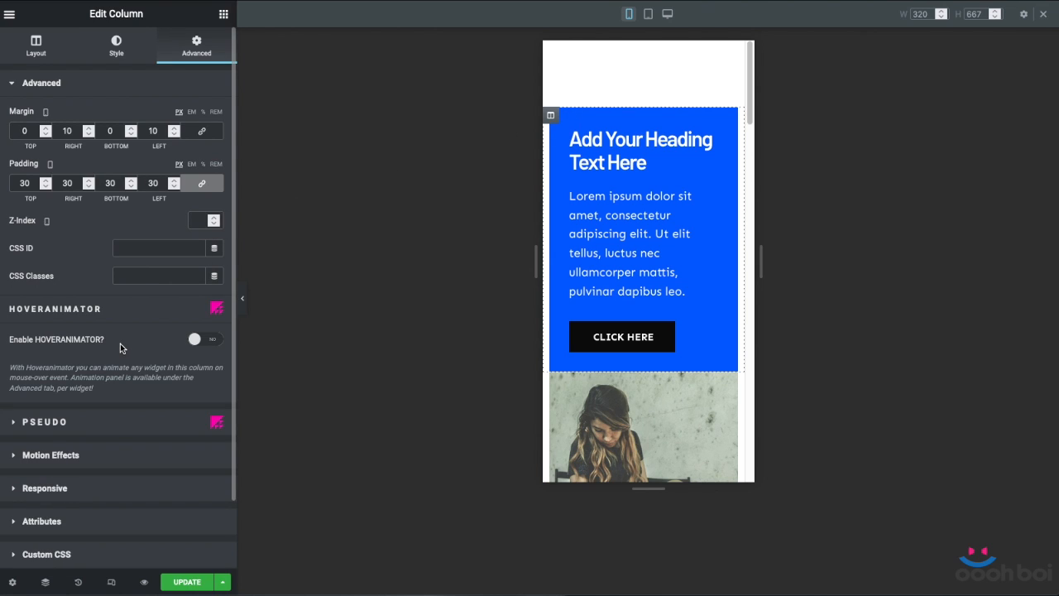
click(35, 45)
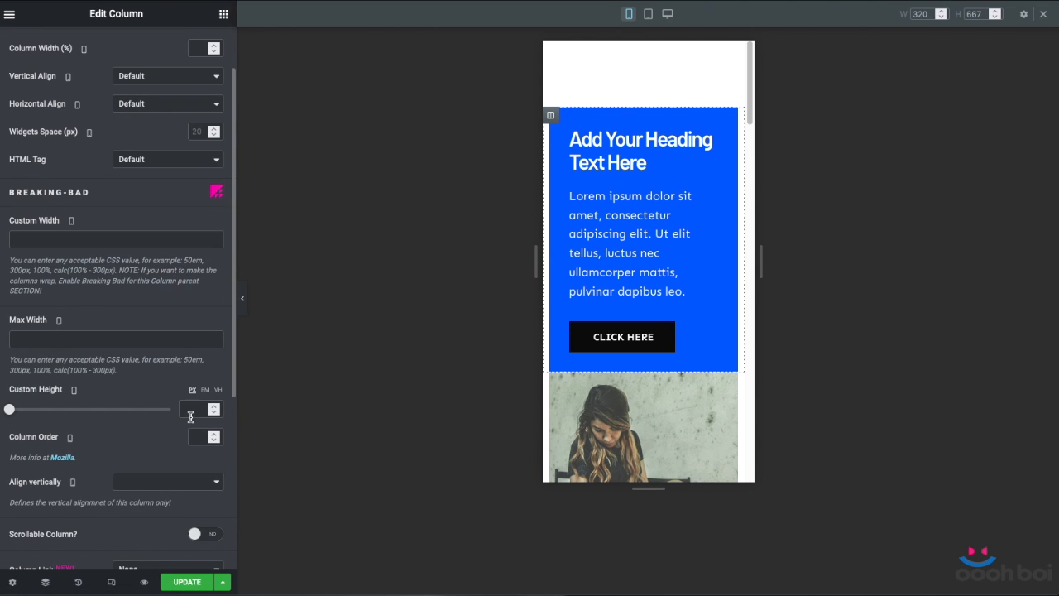
text(2)
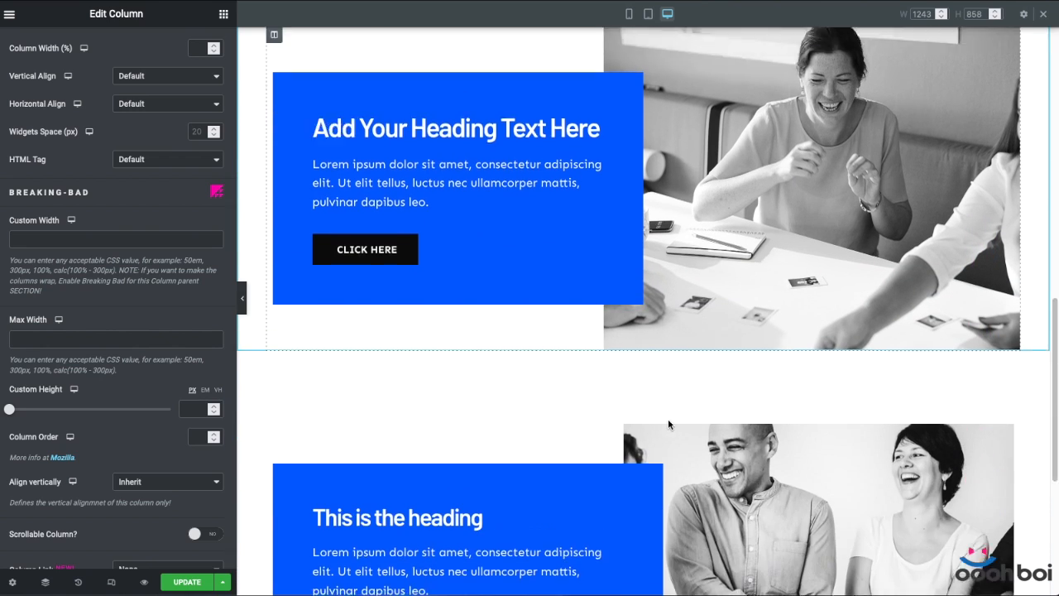
- Scroll through the desktop preview, reviewing each blue box overlapping its photo
scroll(down, 3)
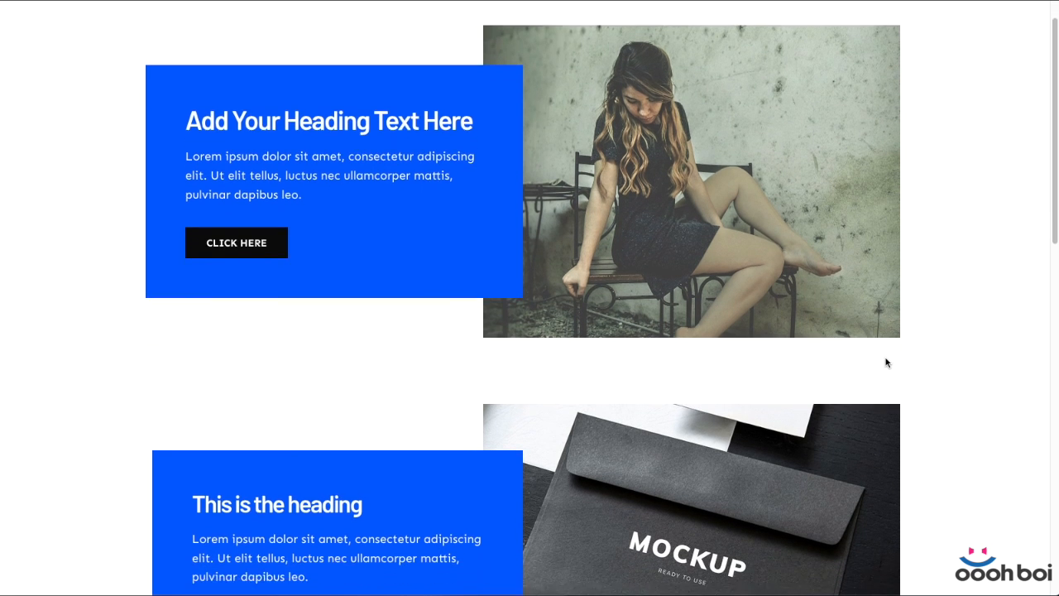
scroll(down, 3)
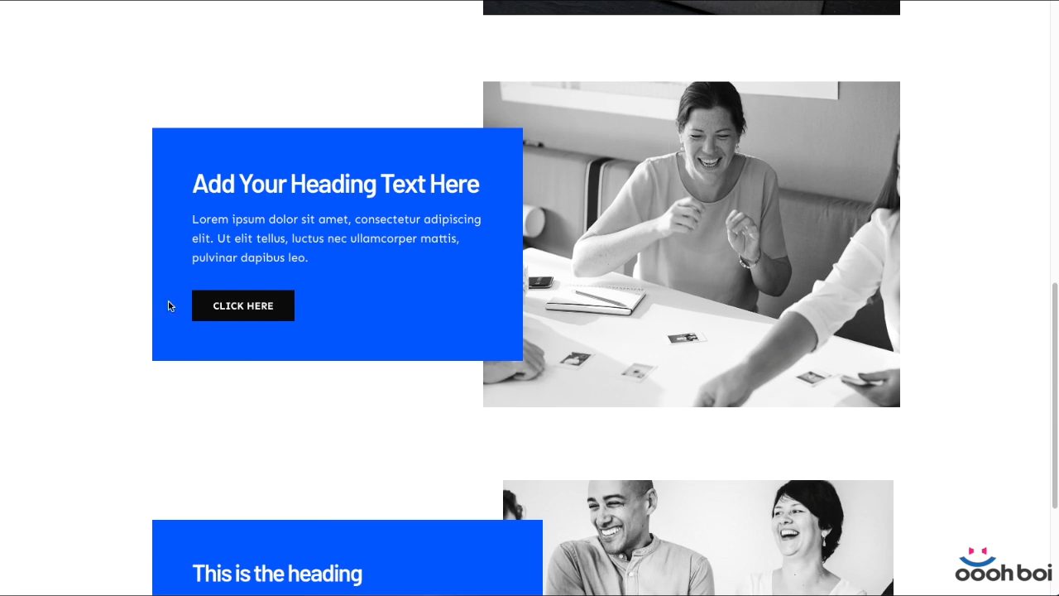
scroll(down, 3)
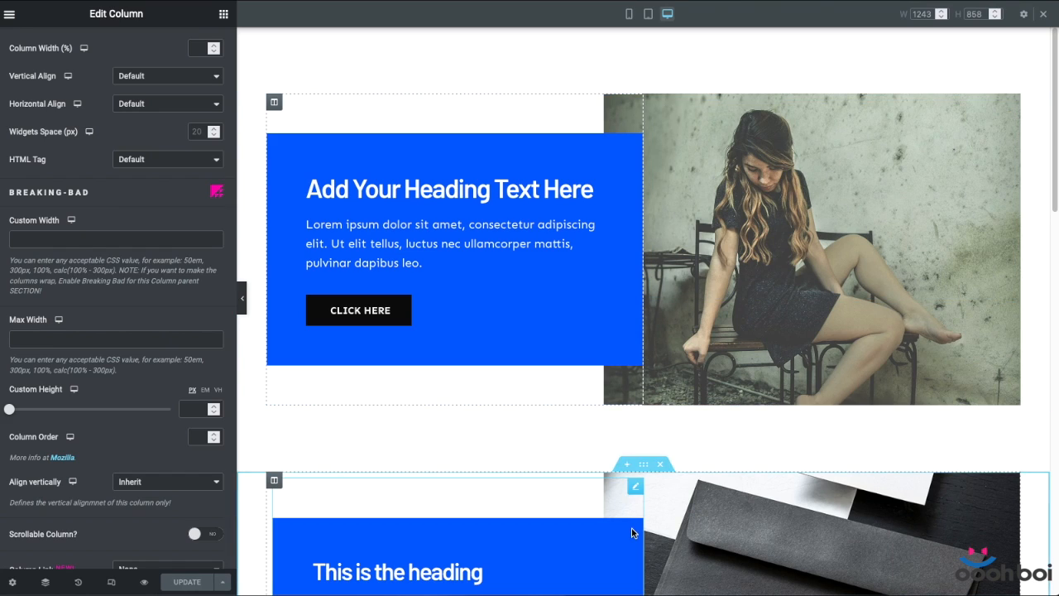
scroll(down, 3)
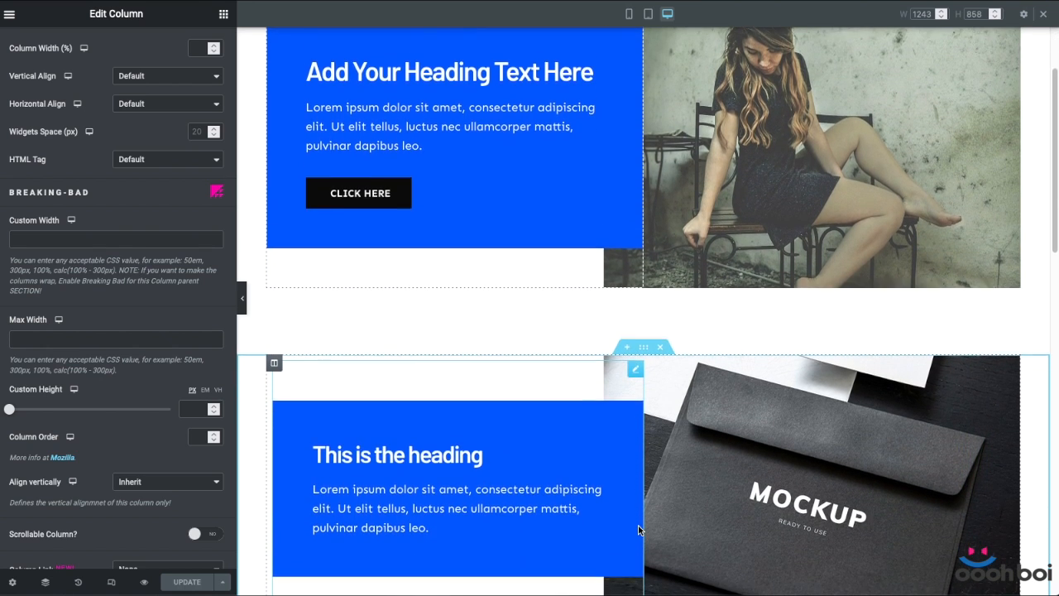